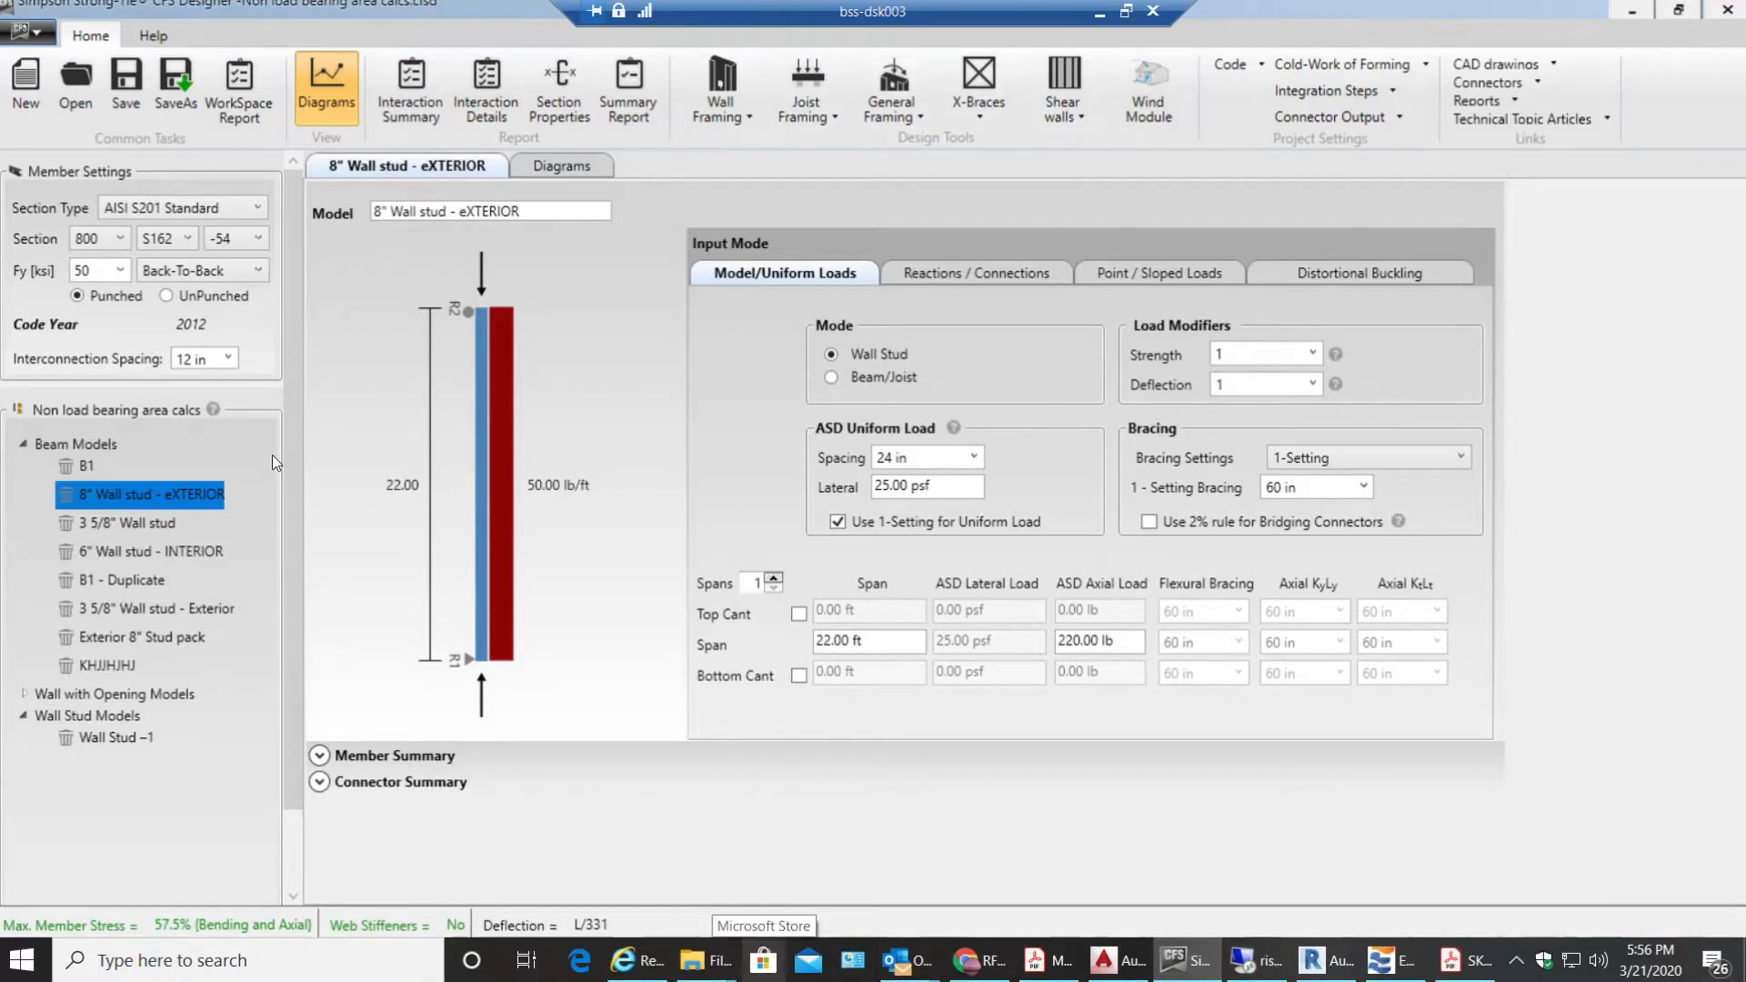
mouse_move(666, 415)
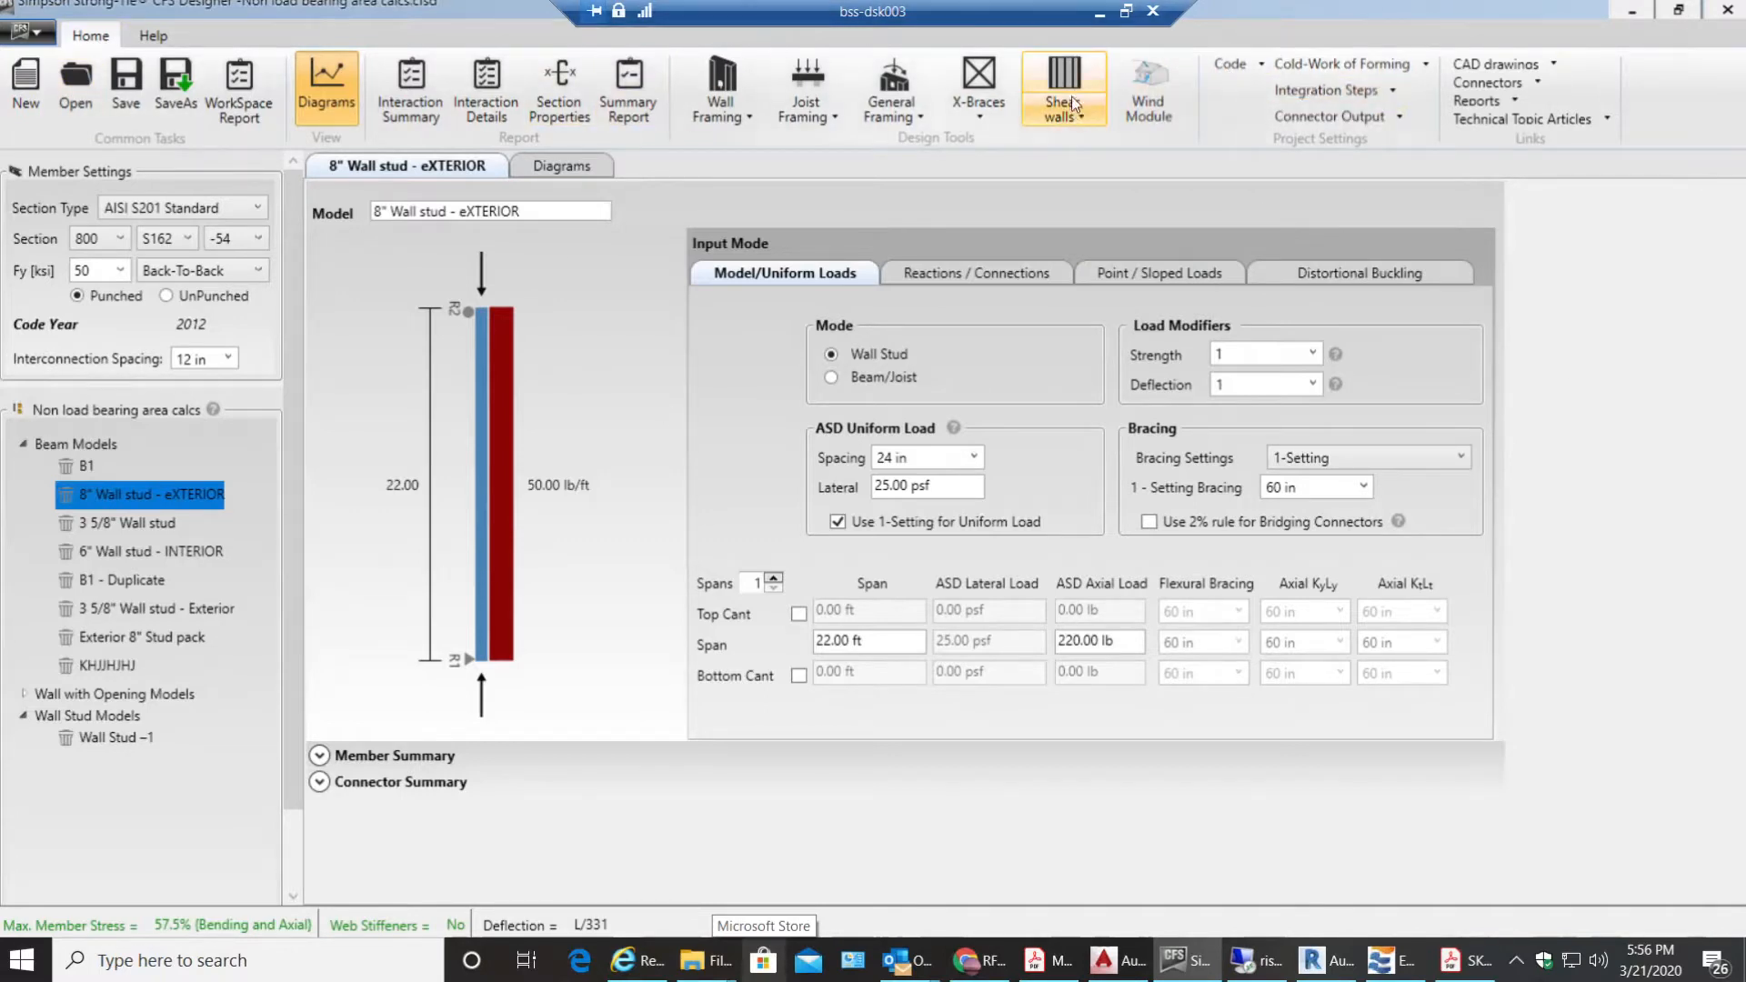
Step: Show the Shear walls choices, Simple and Stacked, from the Home ribbon
left_click(1062, 89)
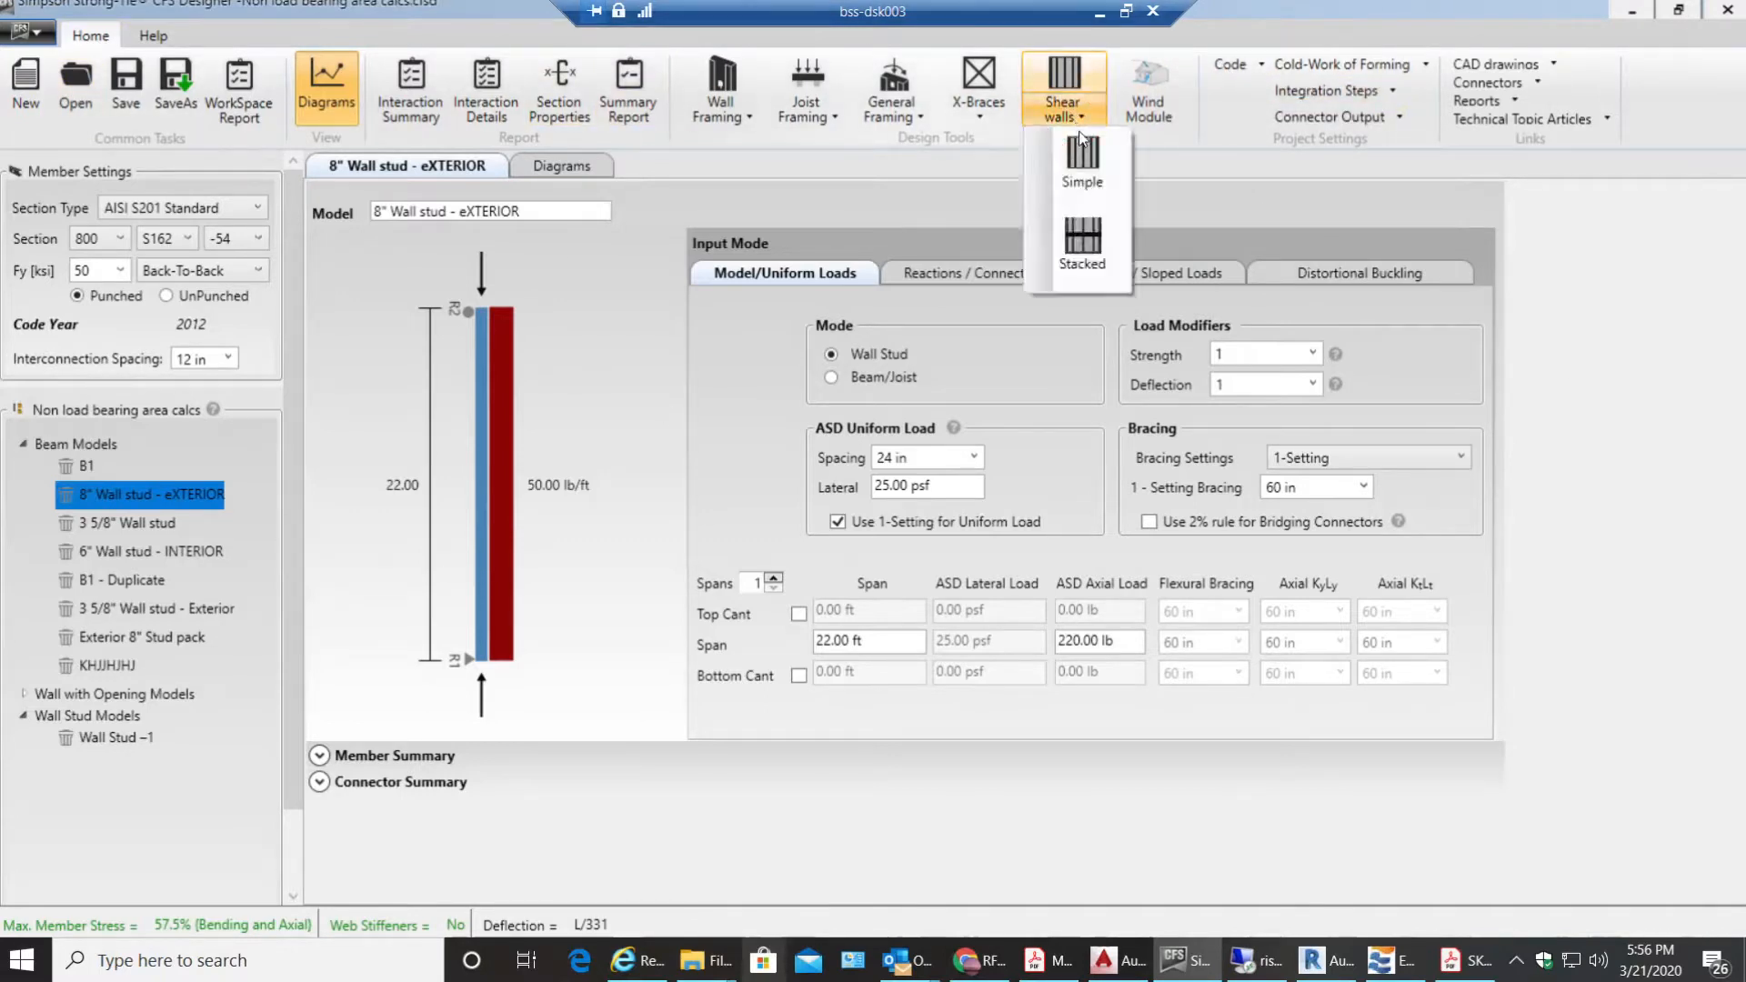
Step: Start a Simple shear wall with 5000 lb wind, 1 lb seismic, 10 ft length and 10 ft height
left_click(1081, 166)
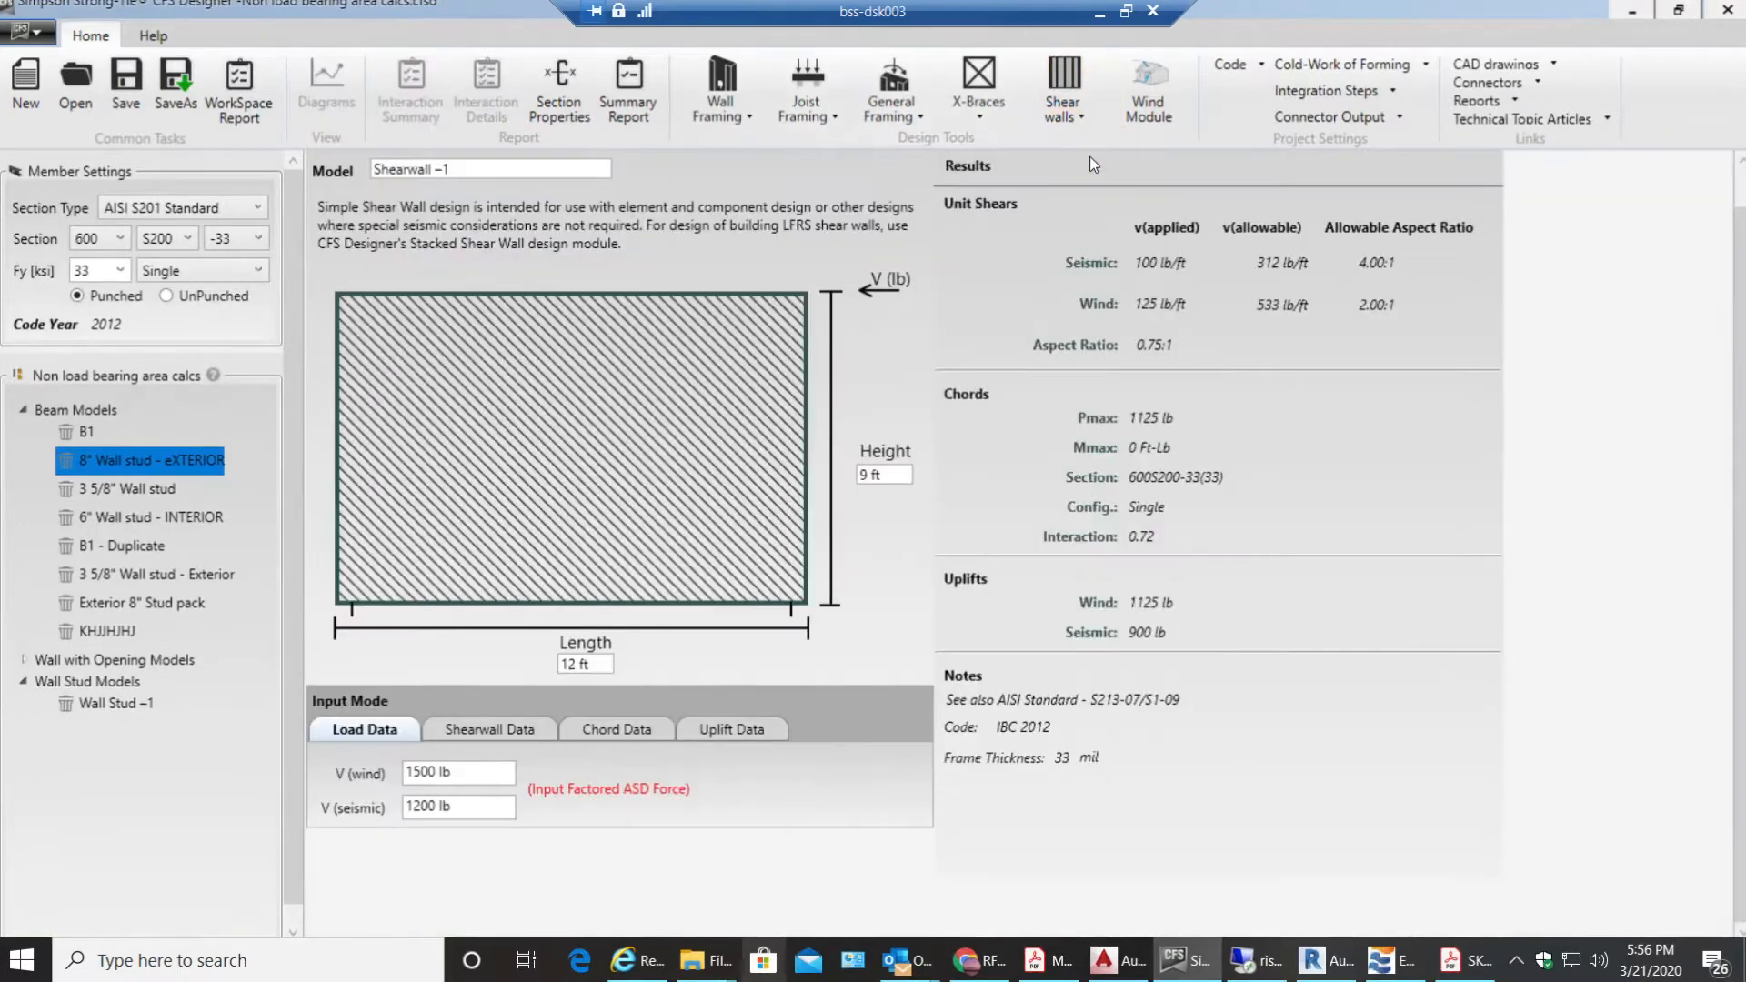
mouse_move(613, 282)
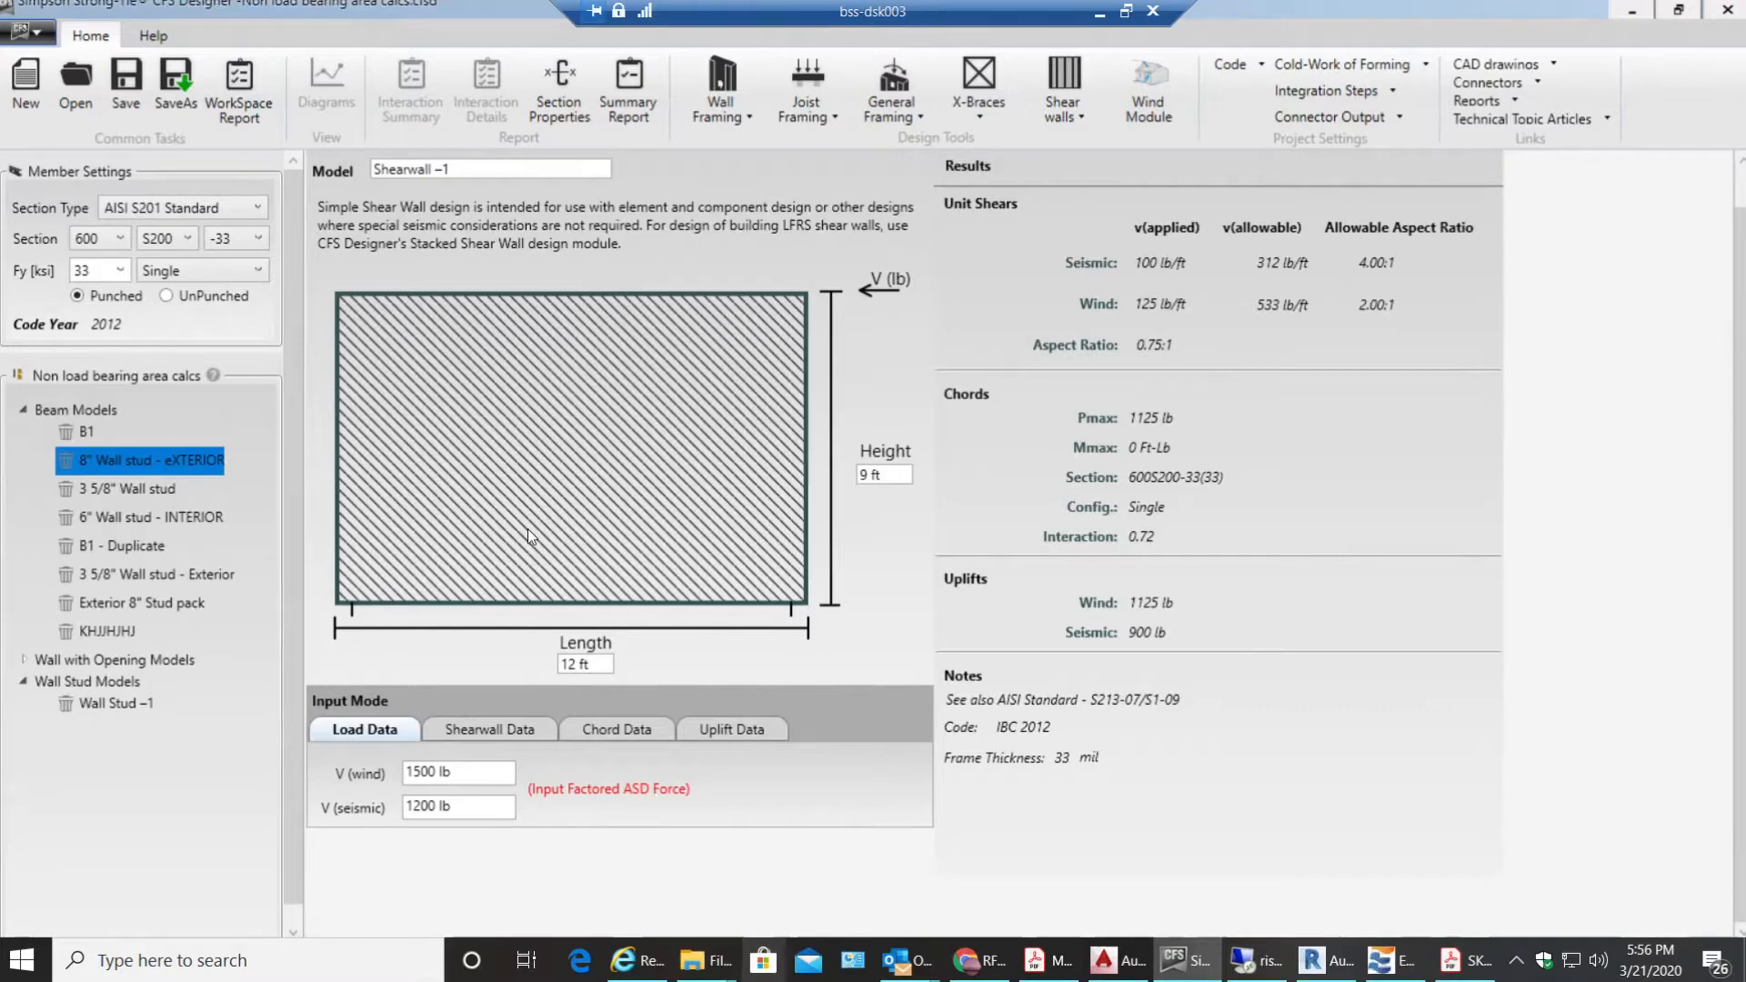
mouse_move(666, 349)
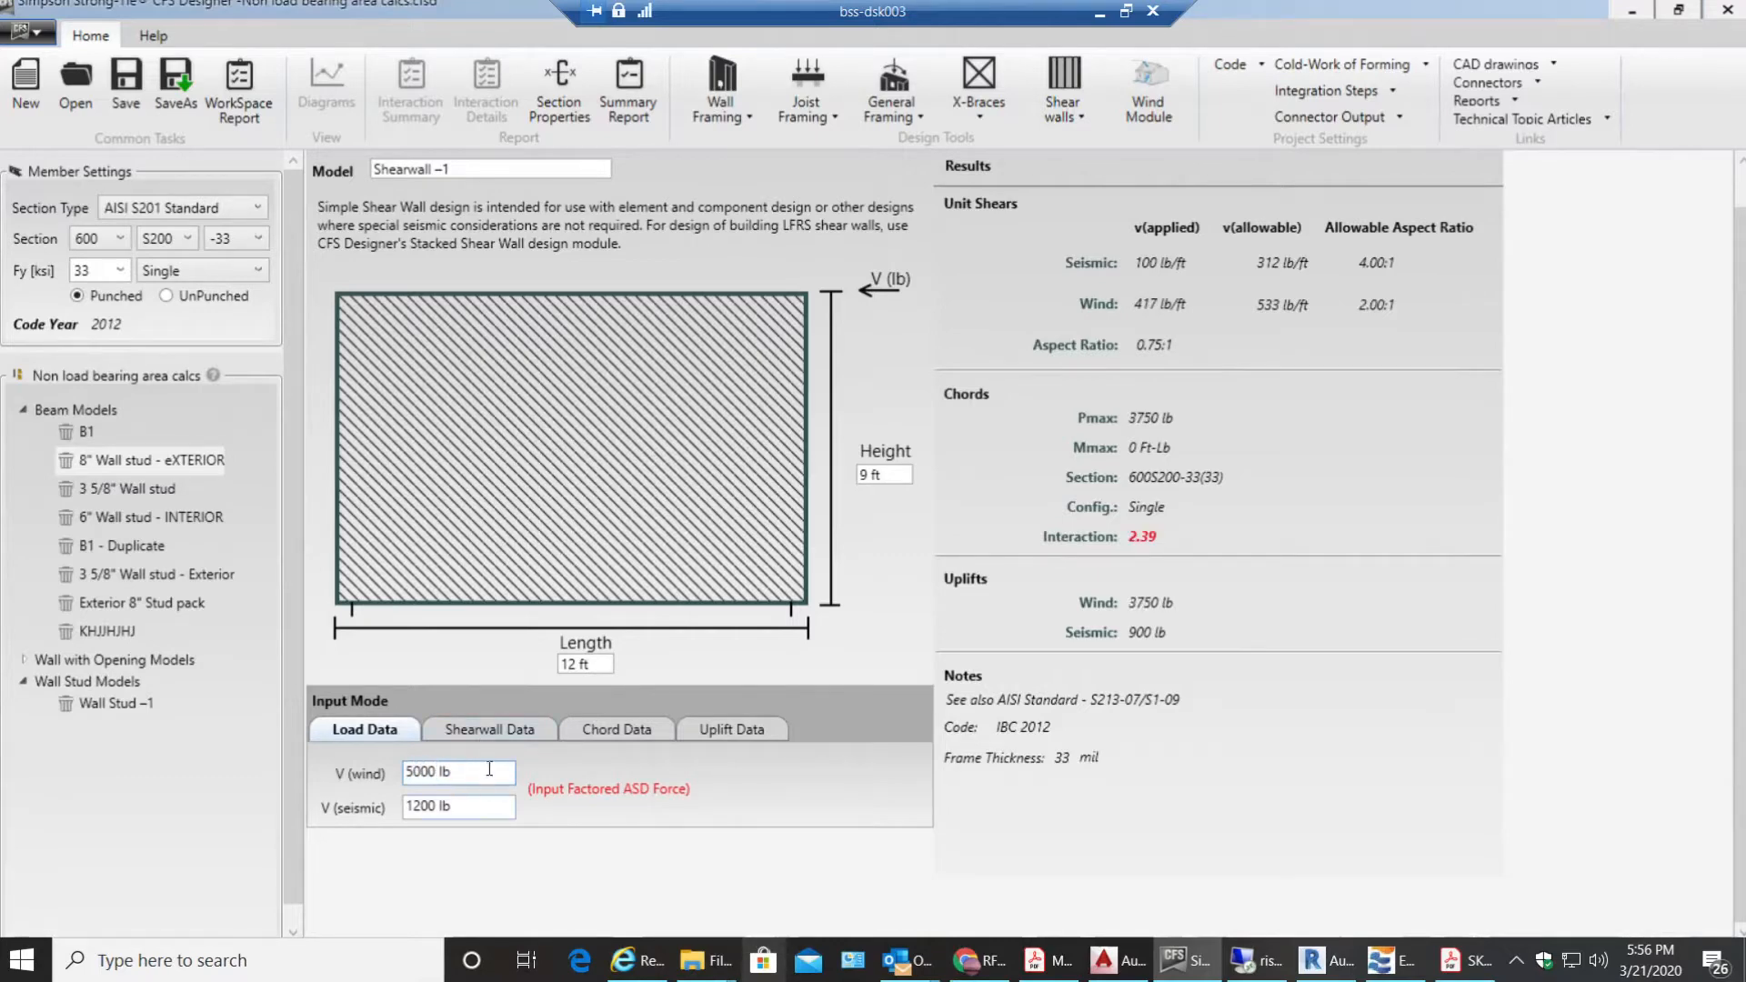
triple_click(456, 806)
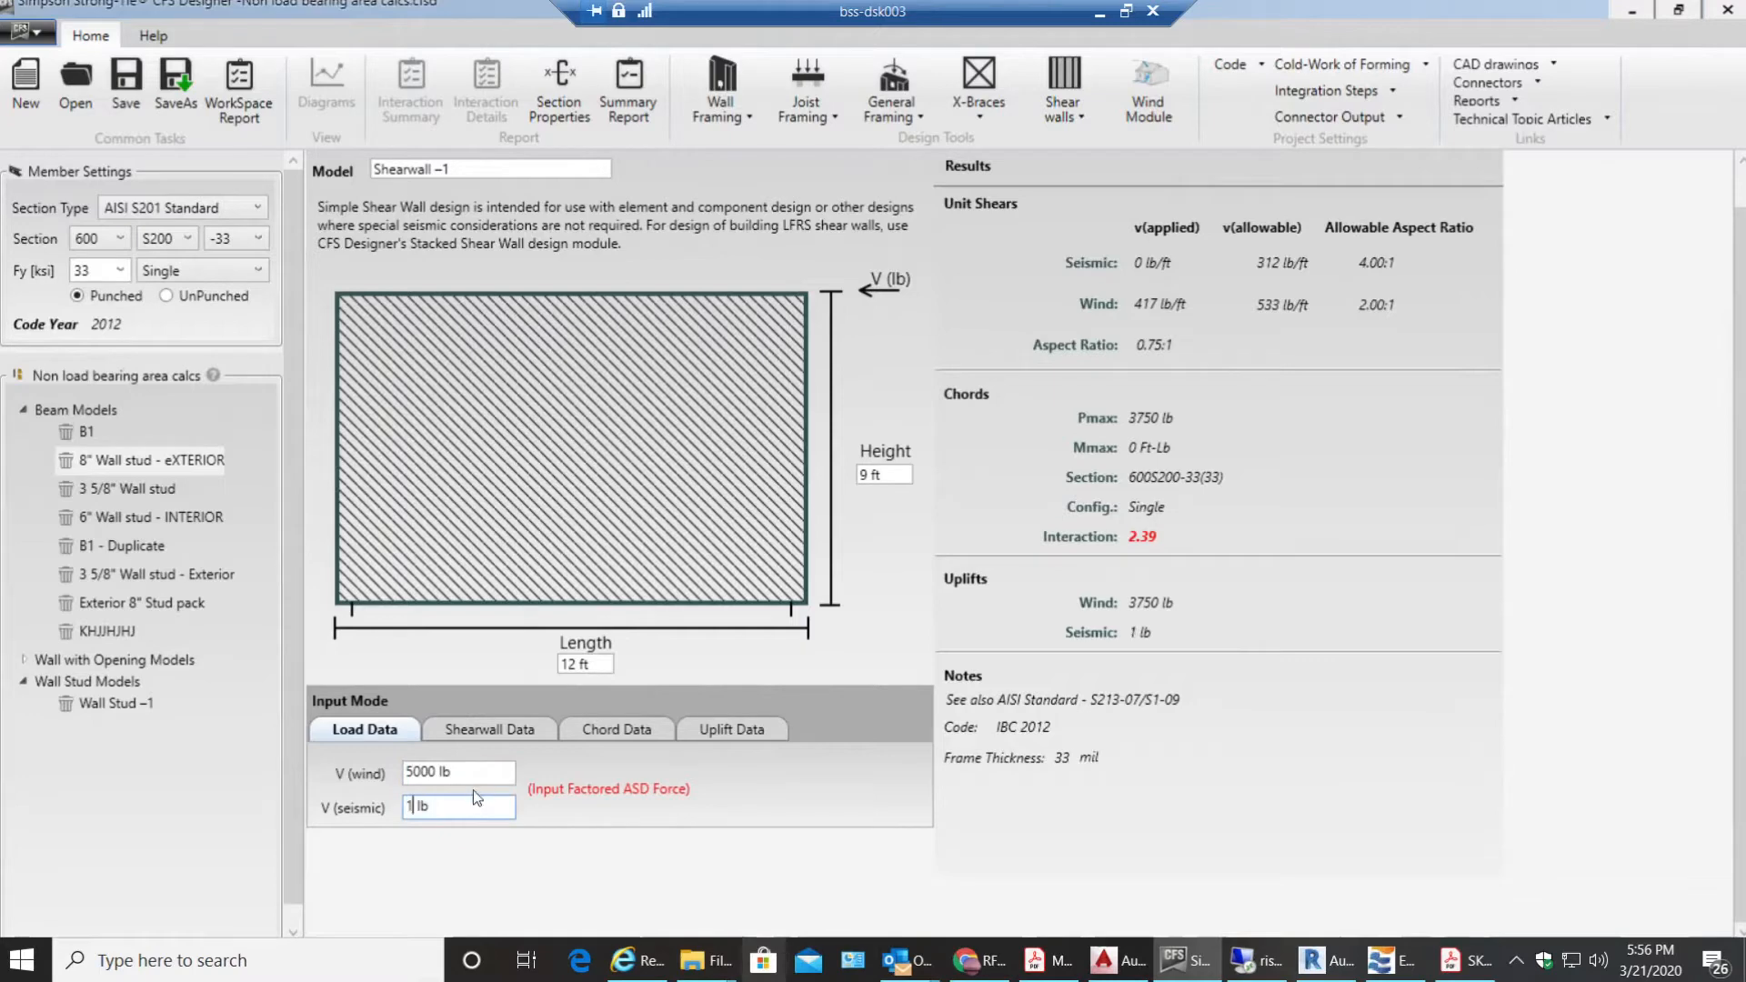
triple_click(457, 773)
type("10")
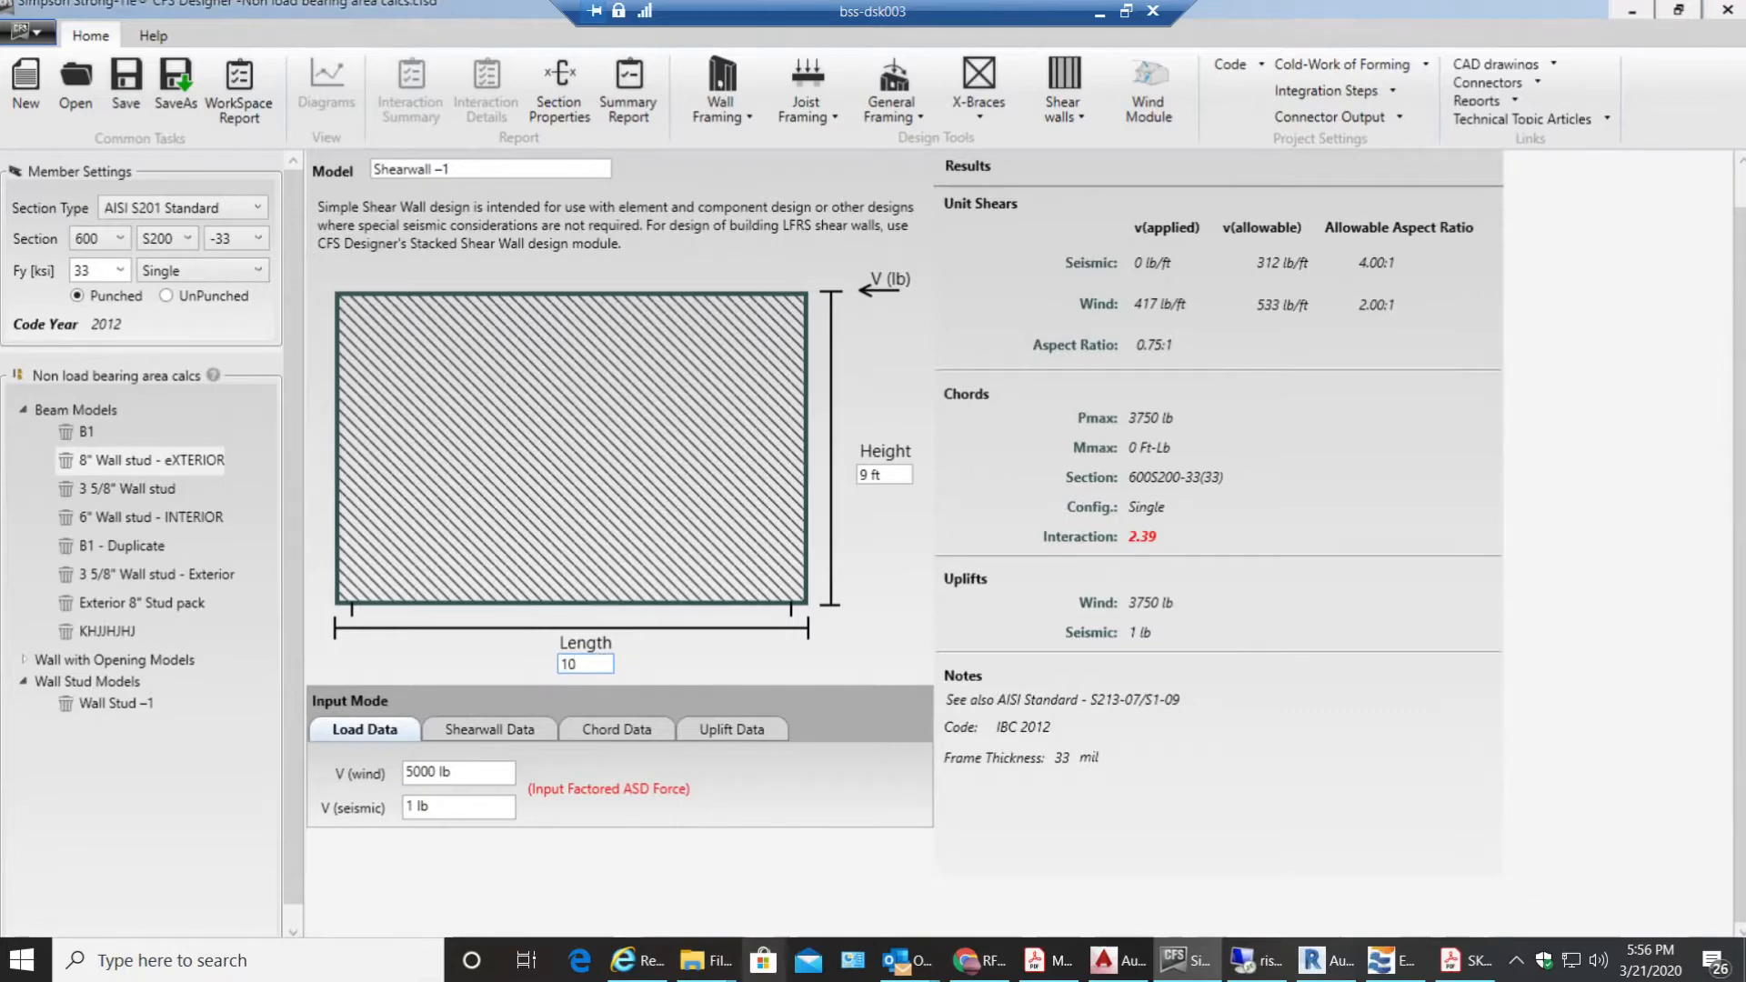
left_click(584, 665)
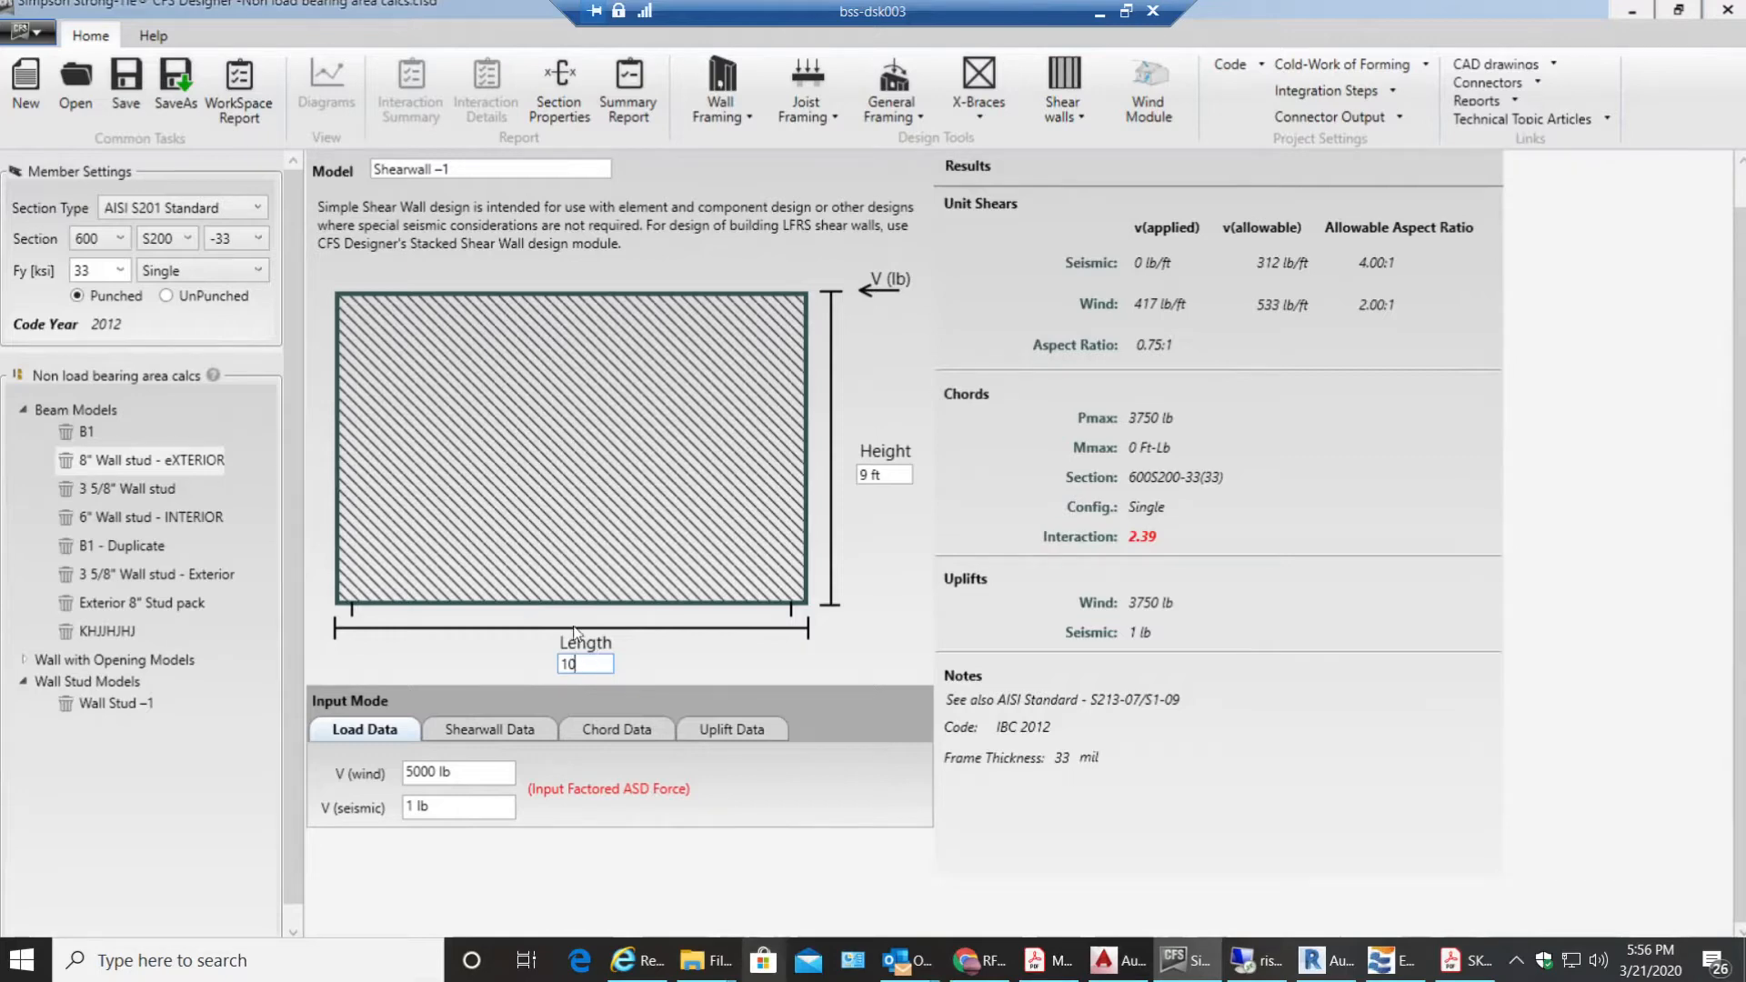
mouse_move(802, 515)
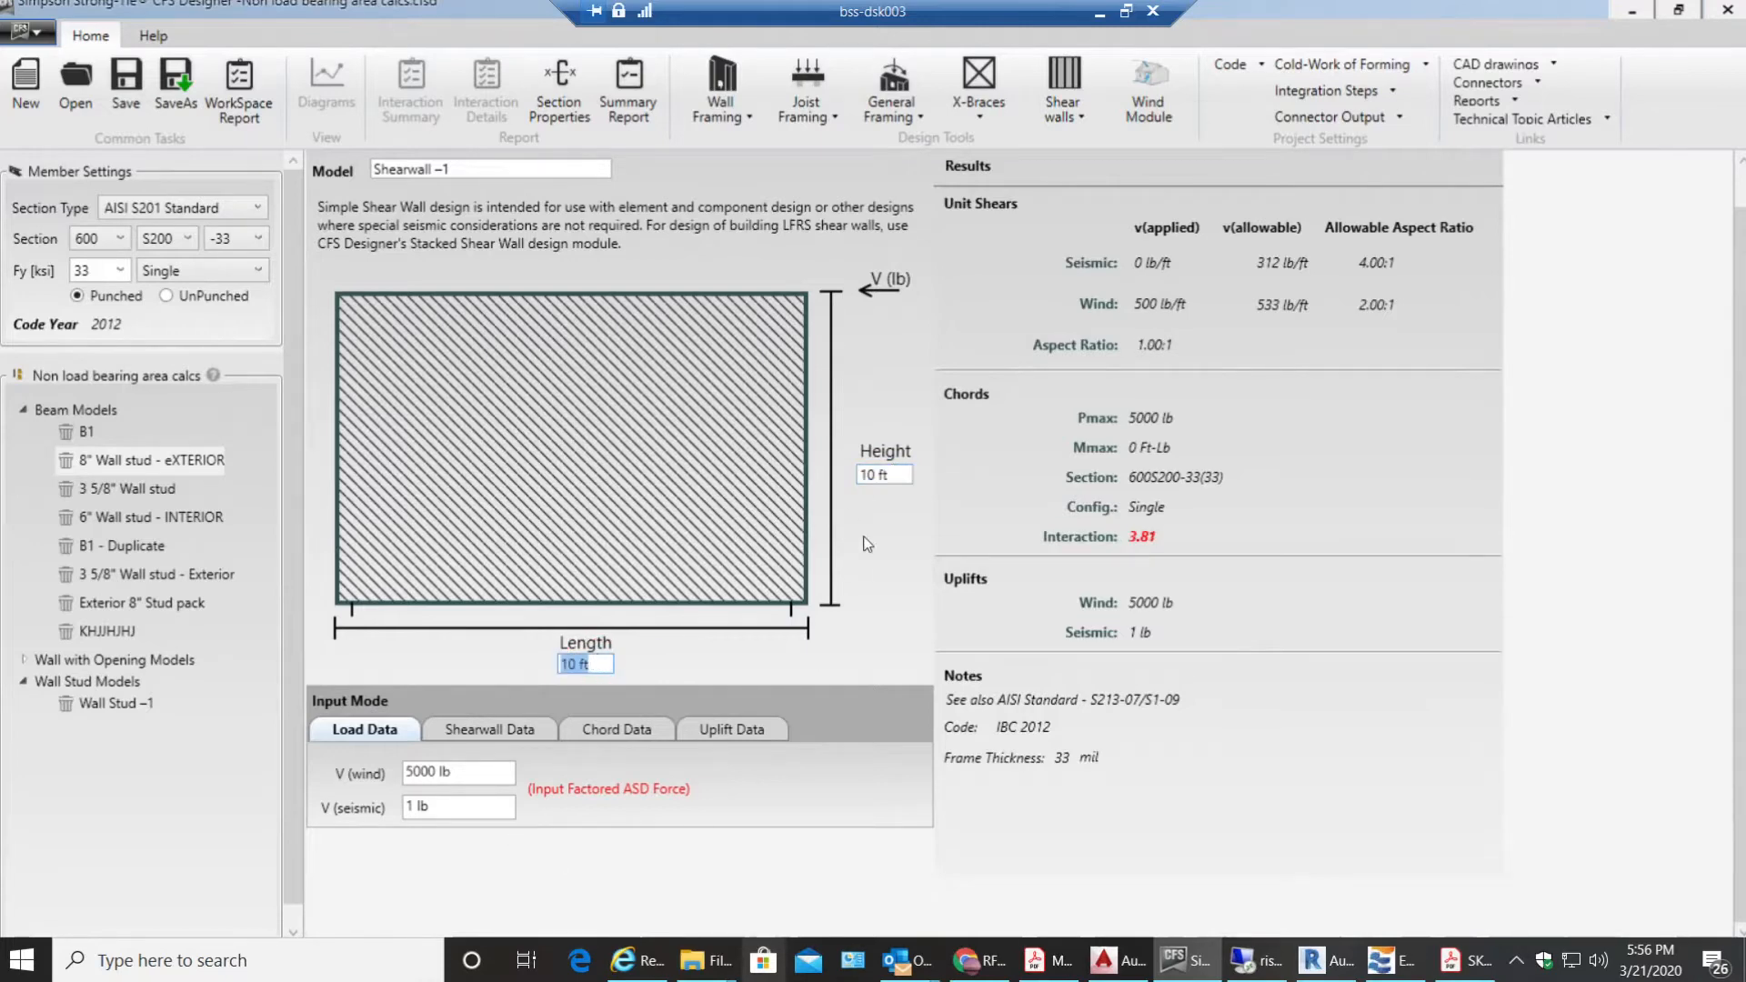
mouse_move(897, 340)
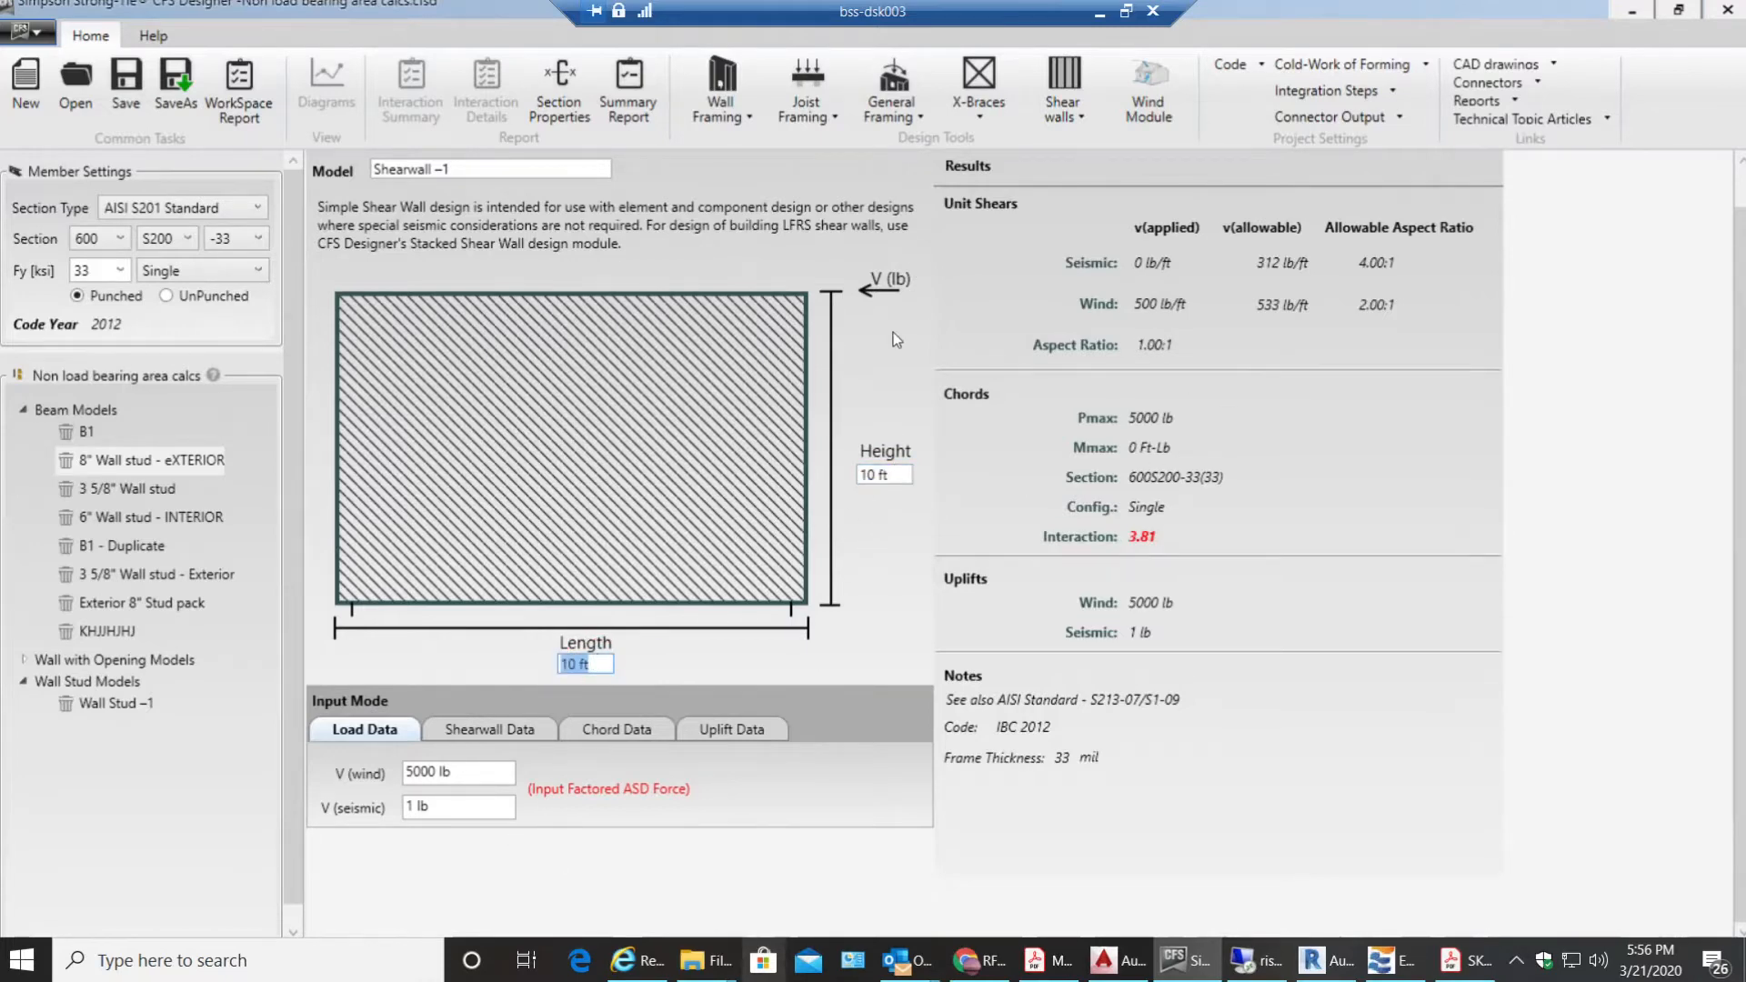
Step: Set the Shearwall Data source to IBC 2015 and list the sheathing material choices
left_click(489, 729)
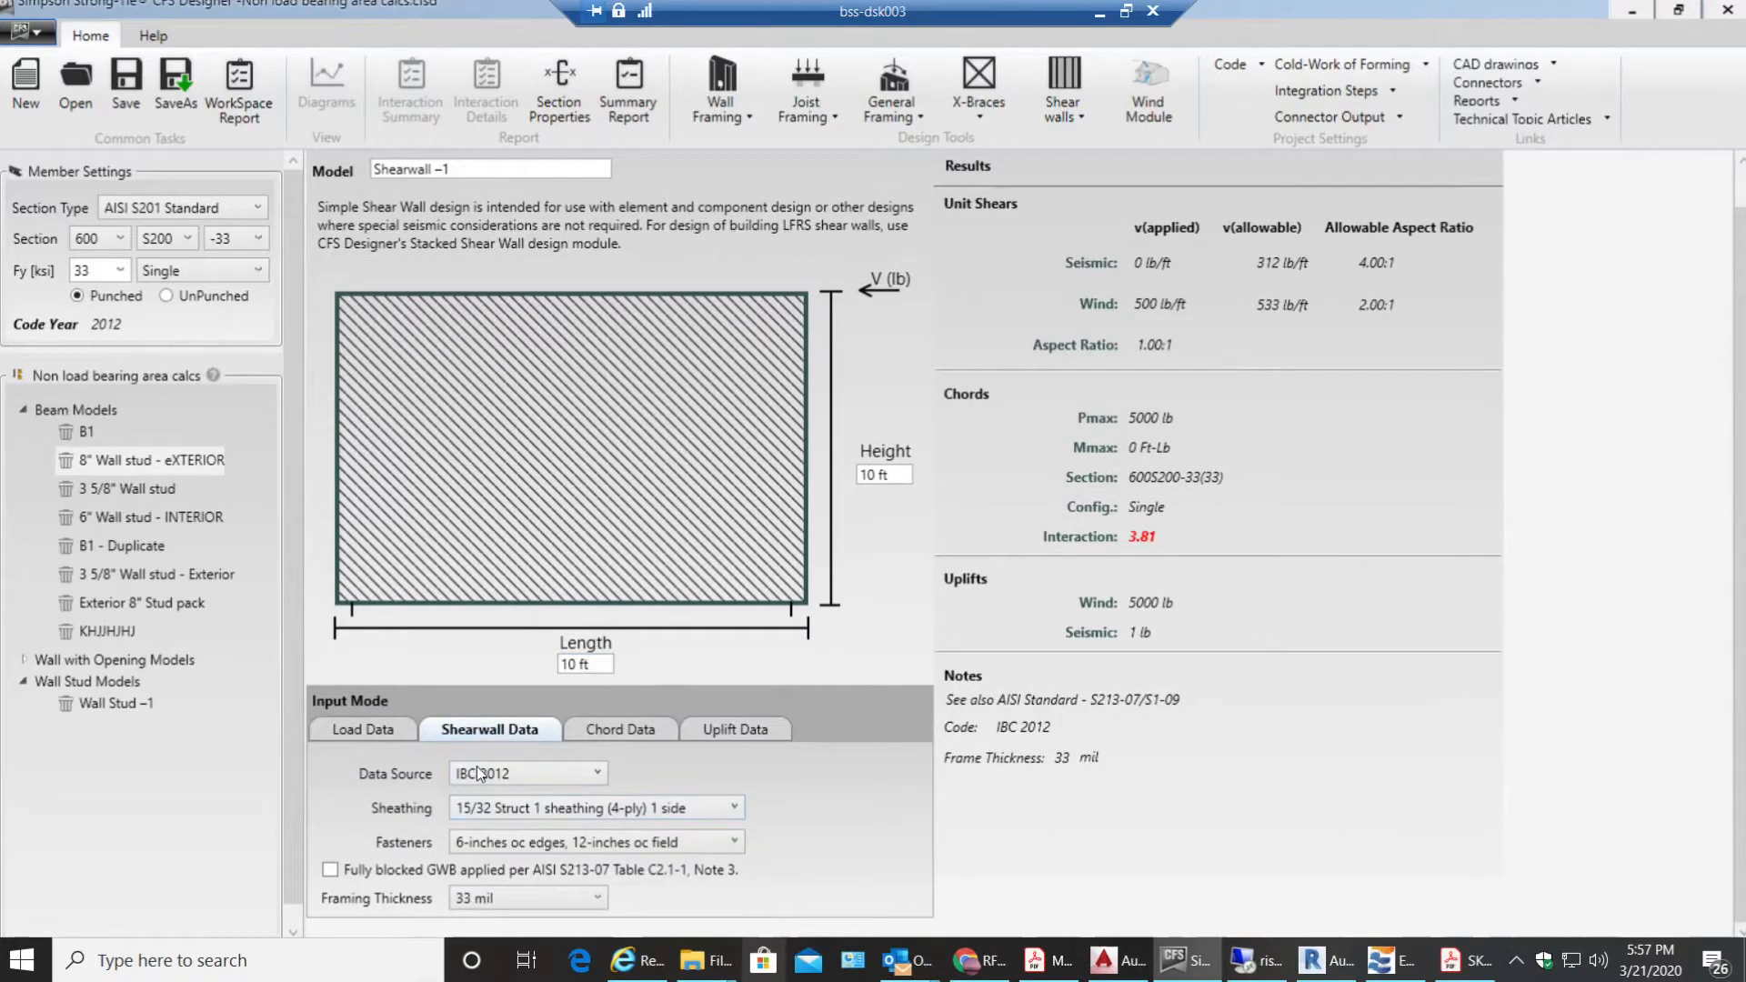
left_click(597, 773)
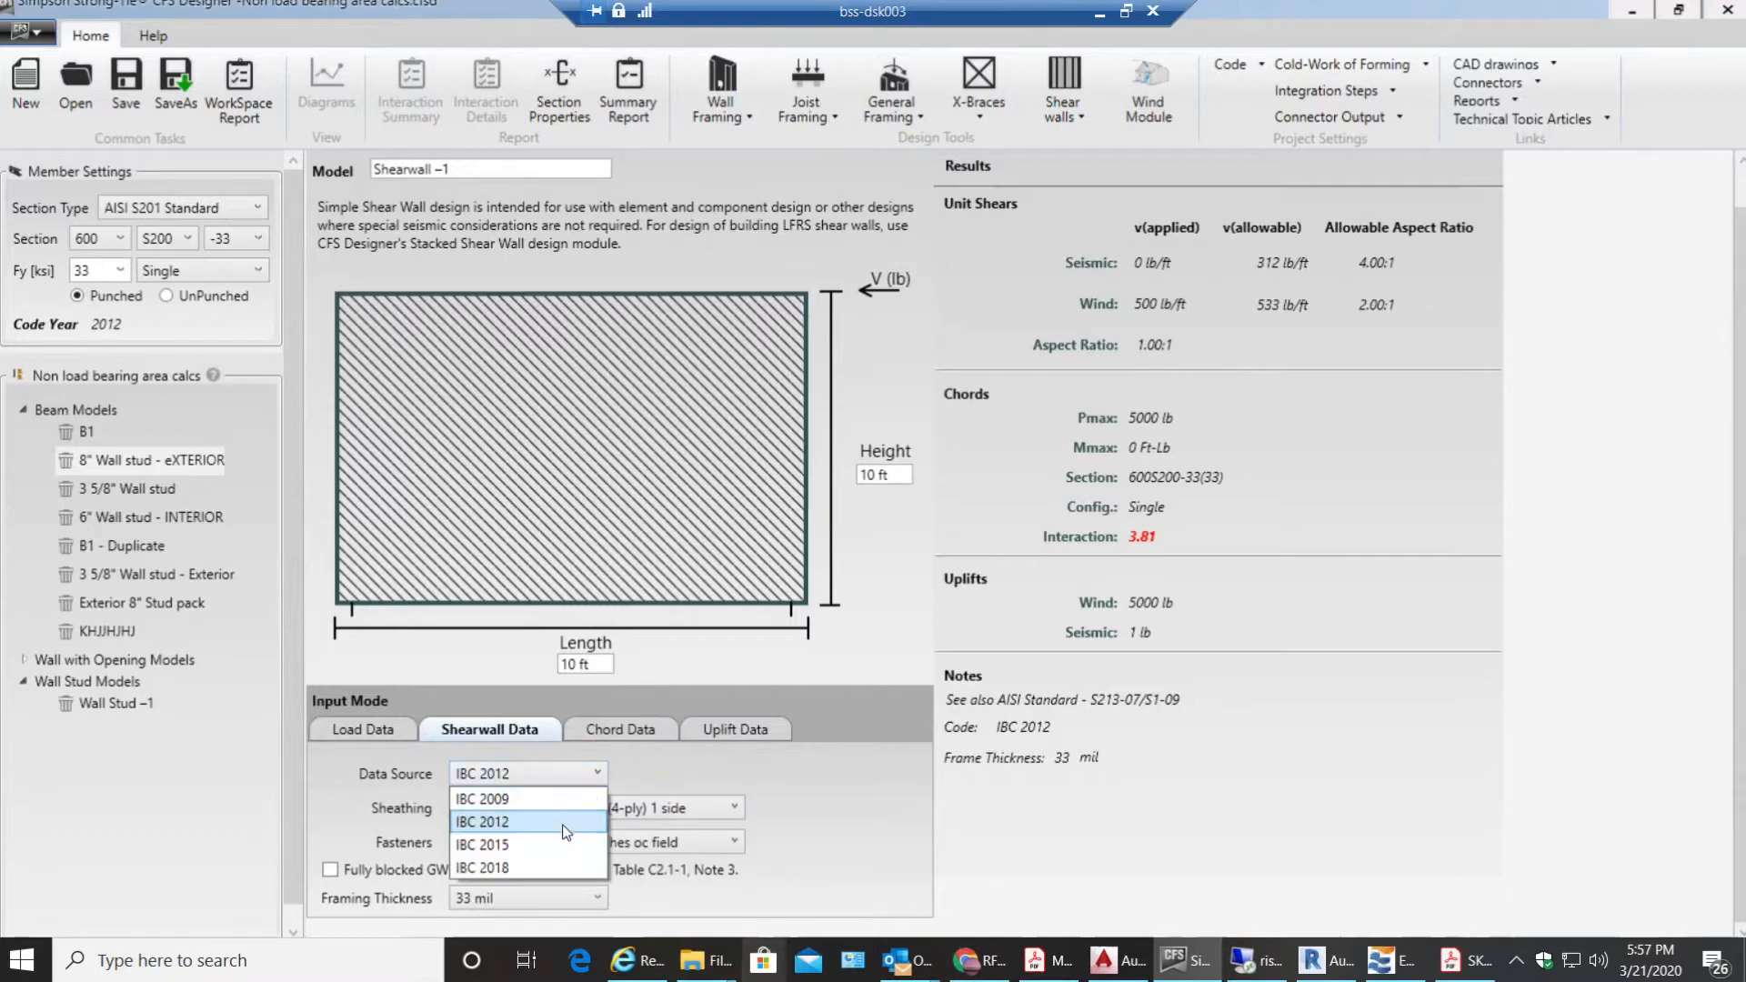
left_click(484, 845)
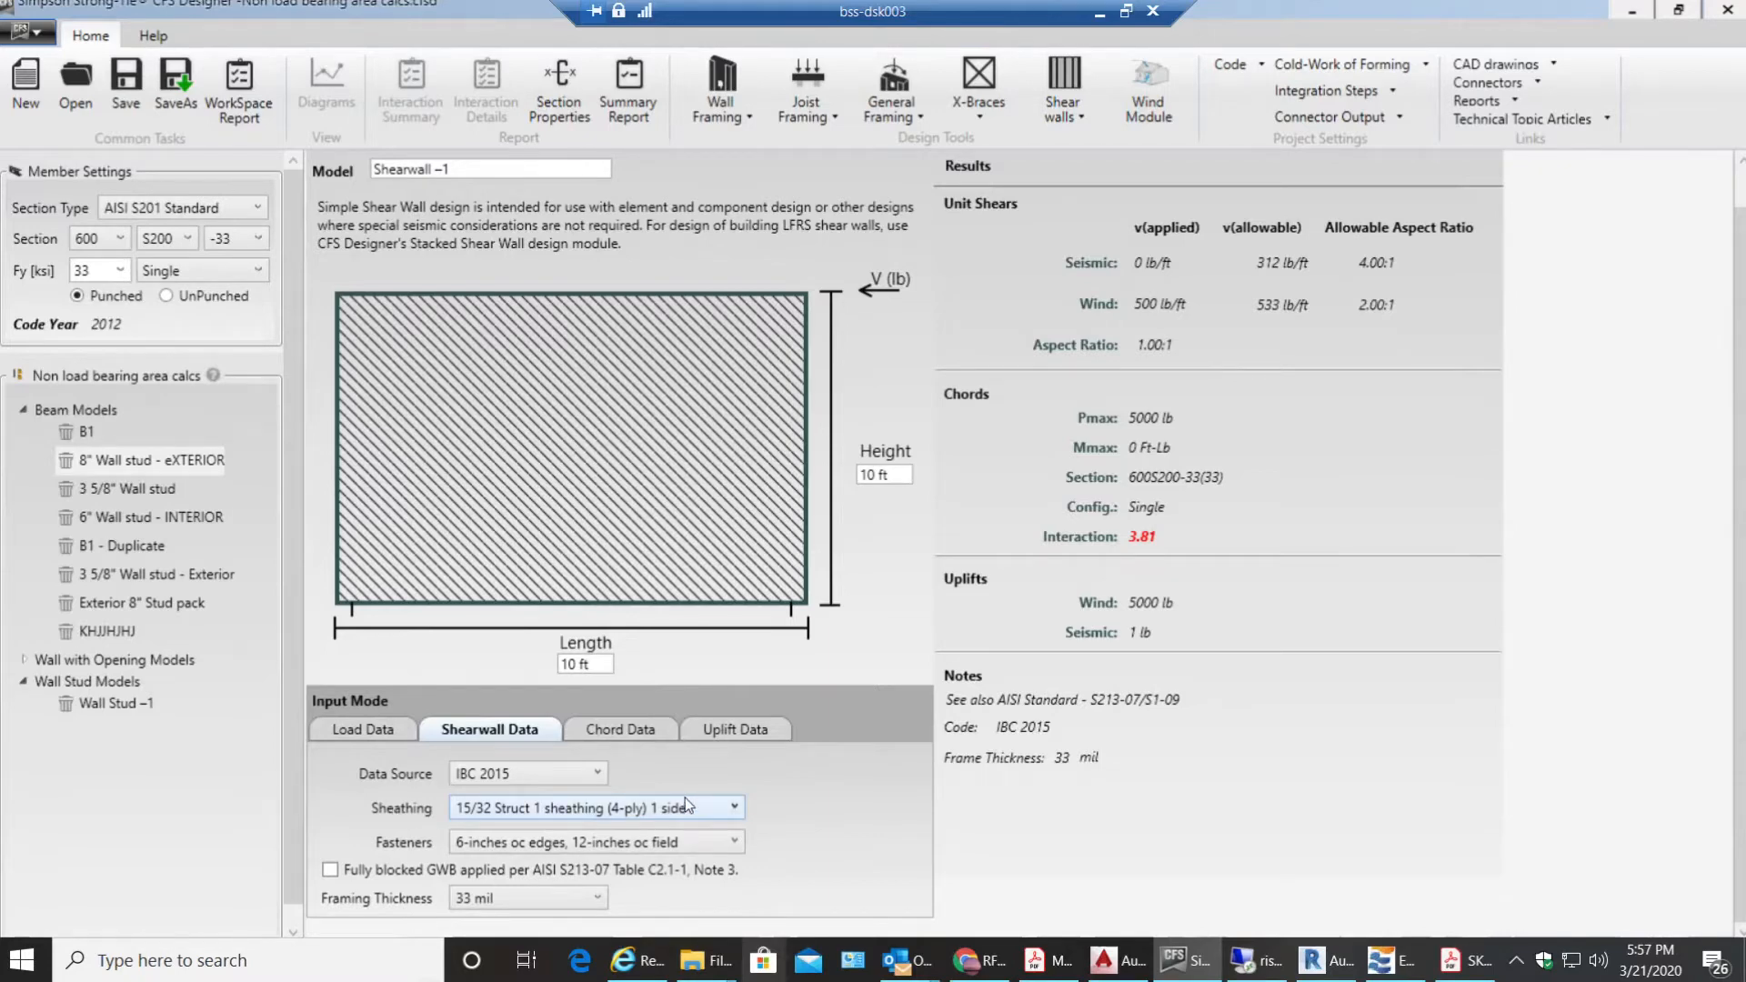
left_click(731, 806)
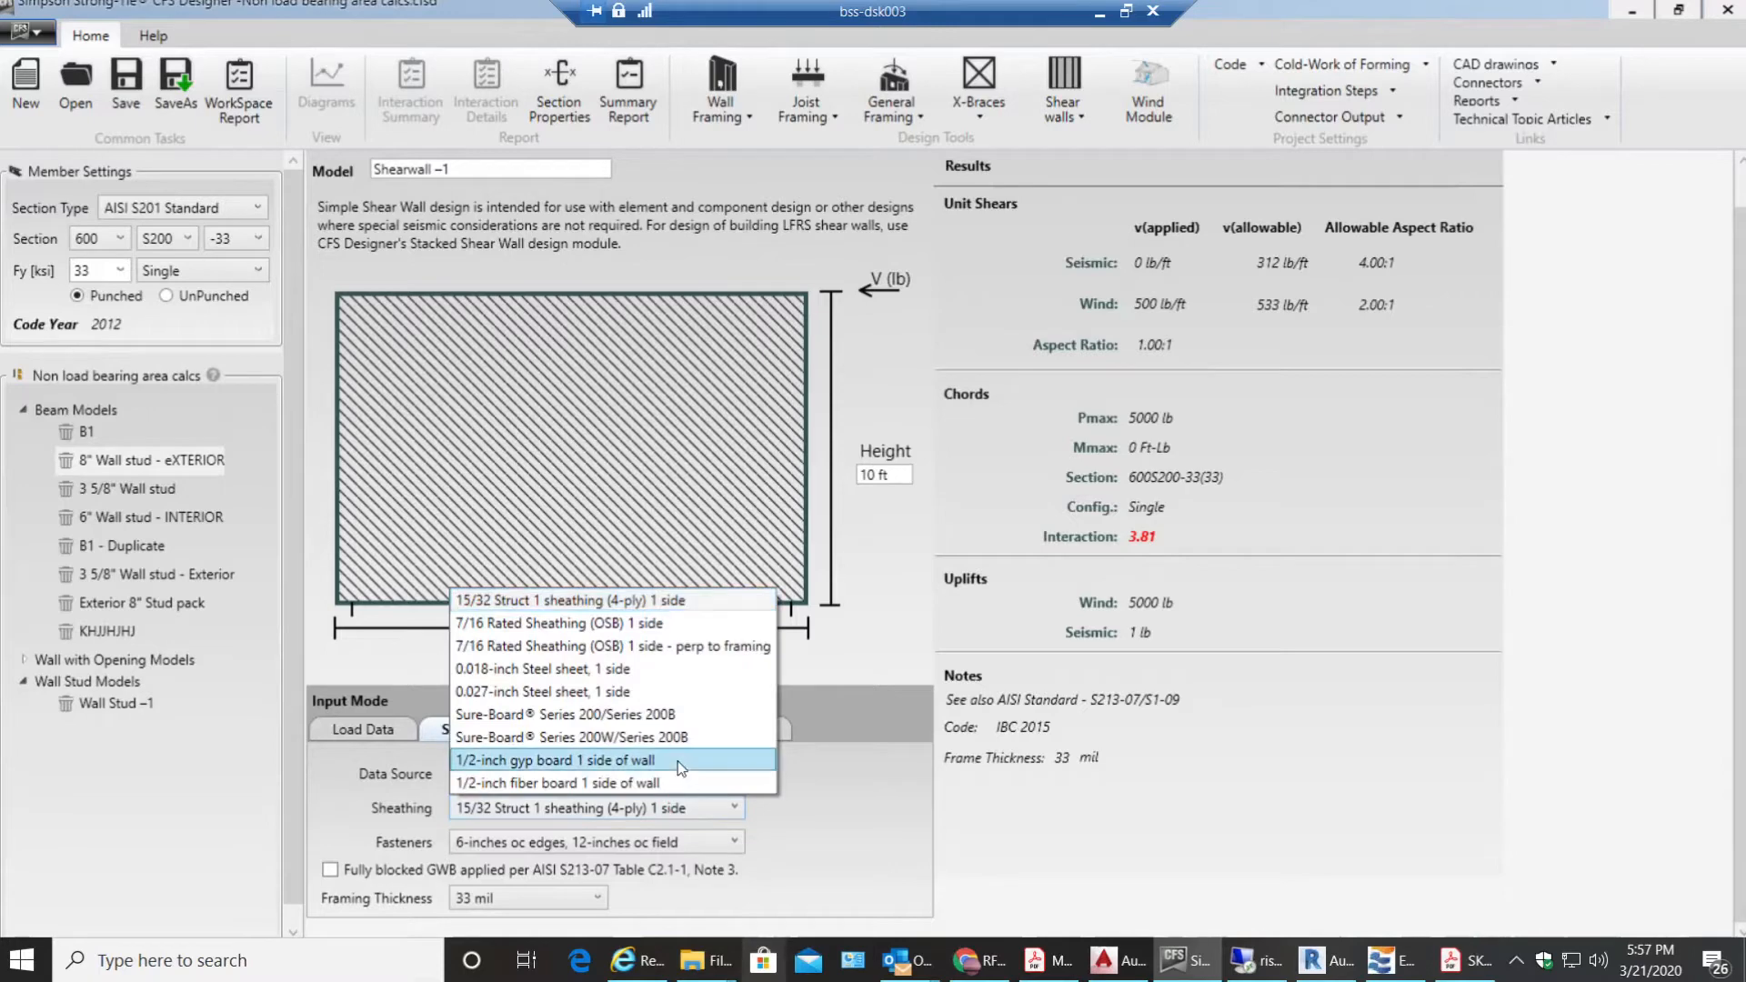
mouse_move(578, 600)
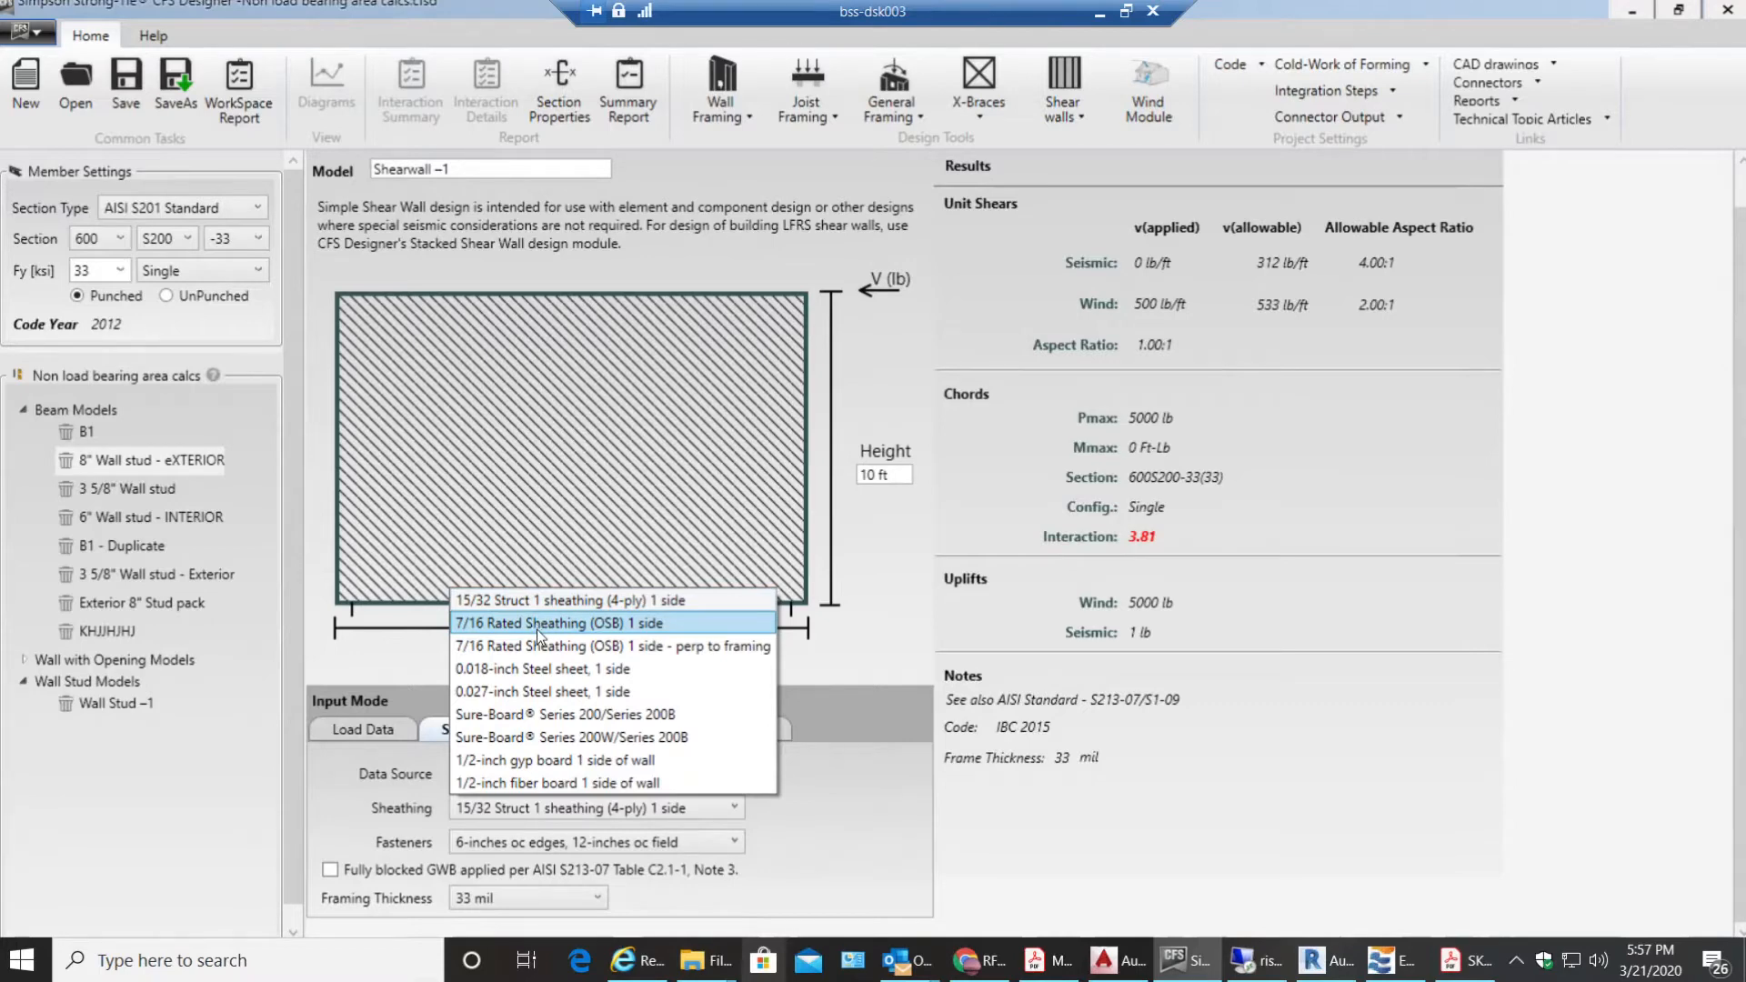
mouse_move(539, 645)
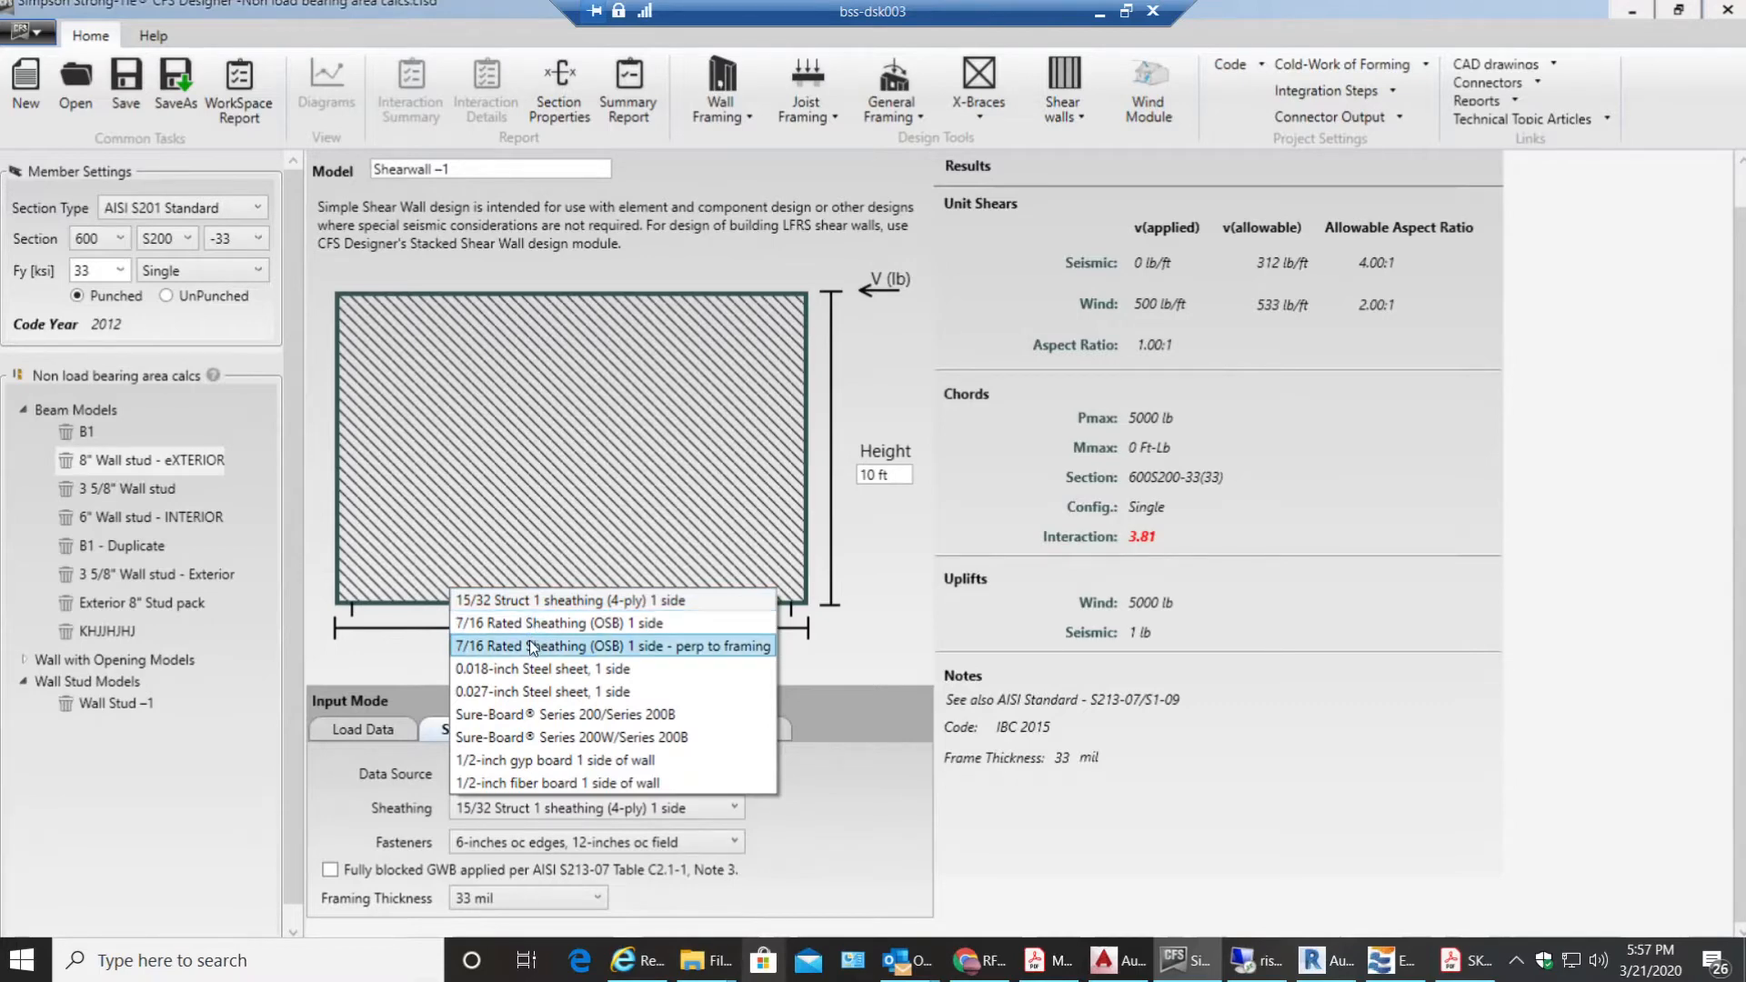
mouse_move(578, 691)
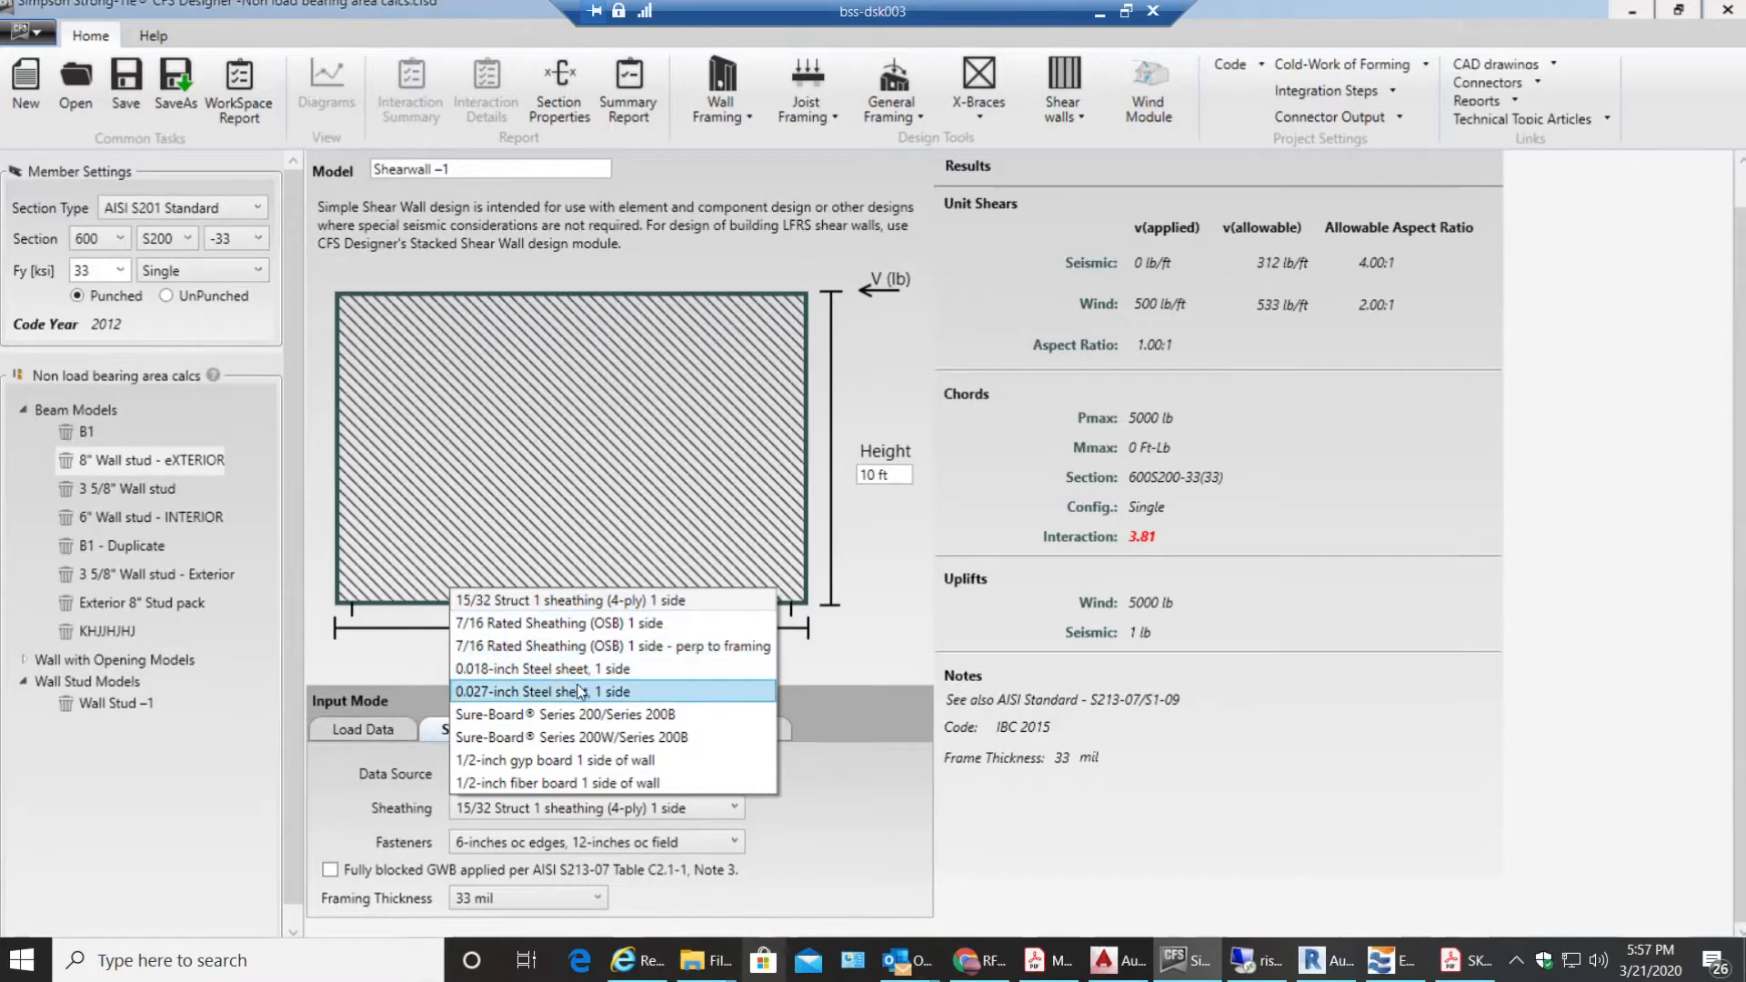
mouse_move(508, 749)
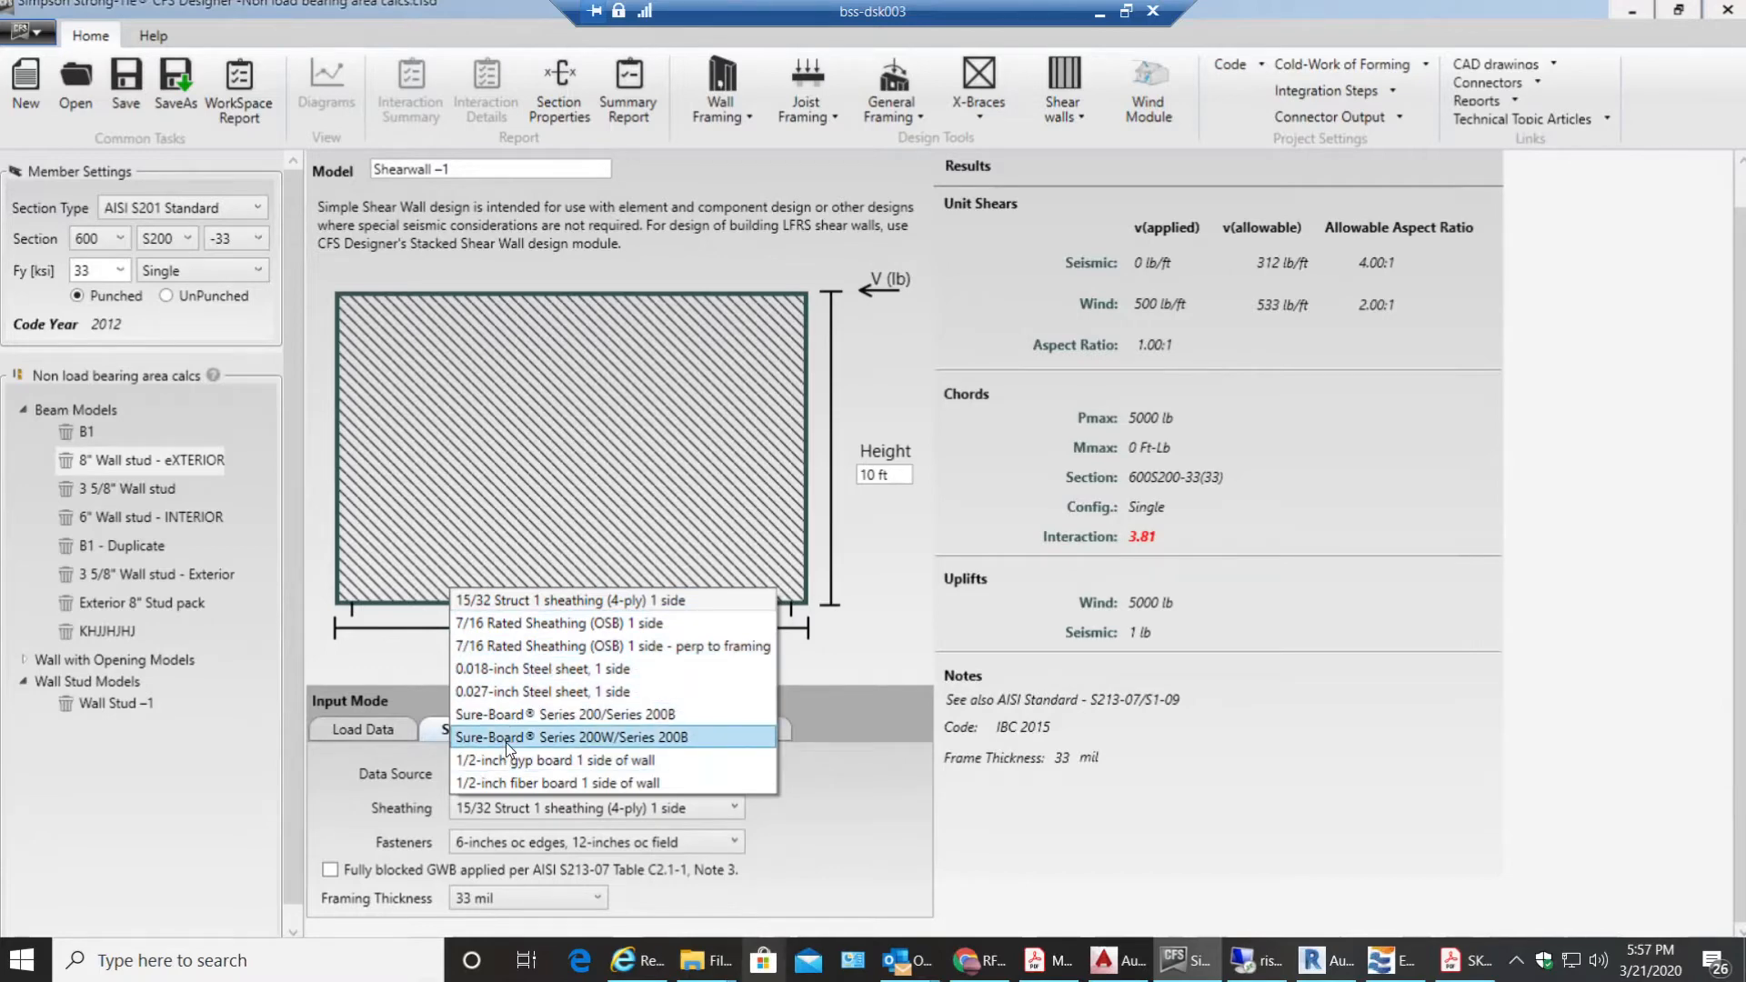
mouse_move(562, 782)
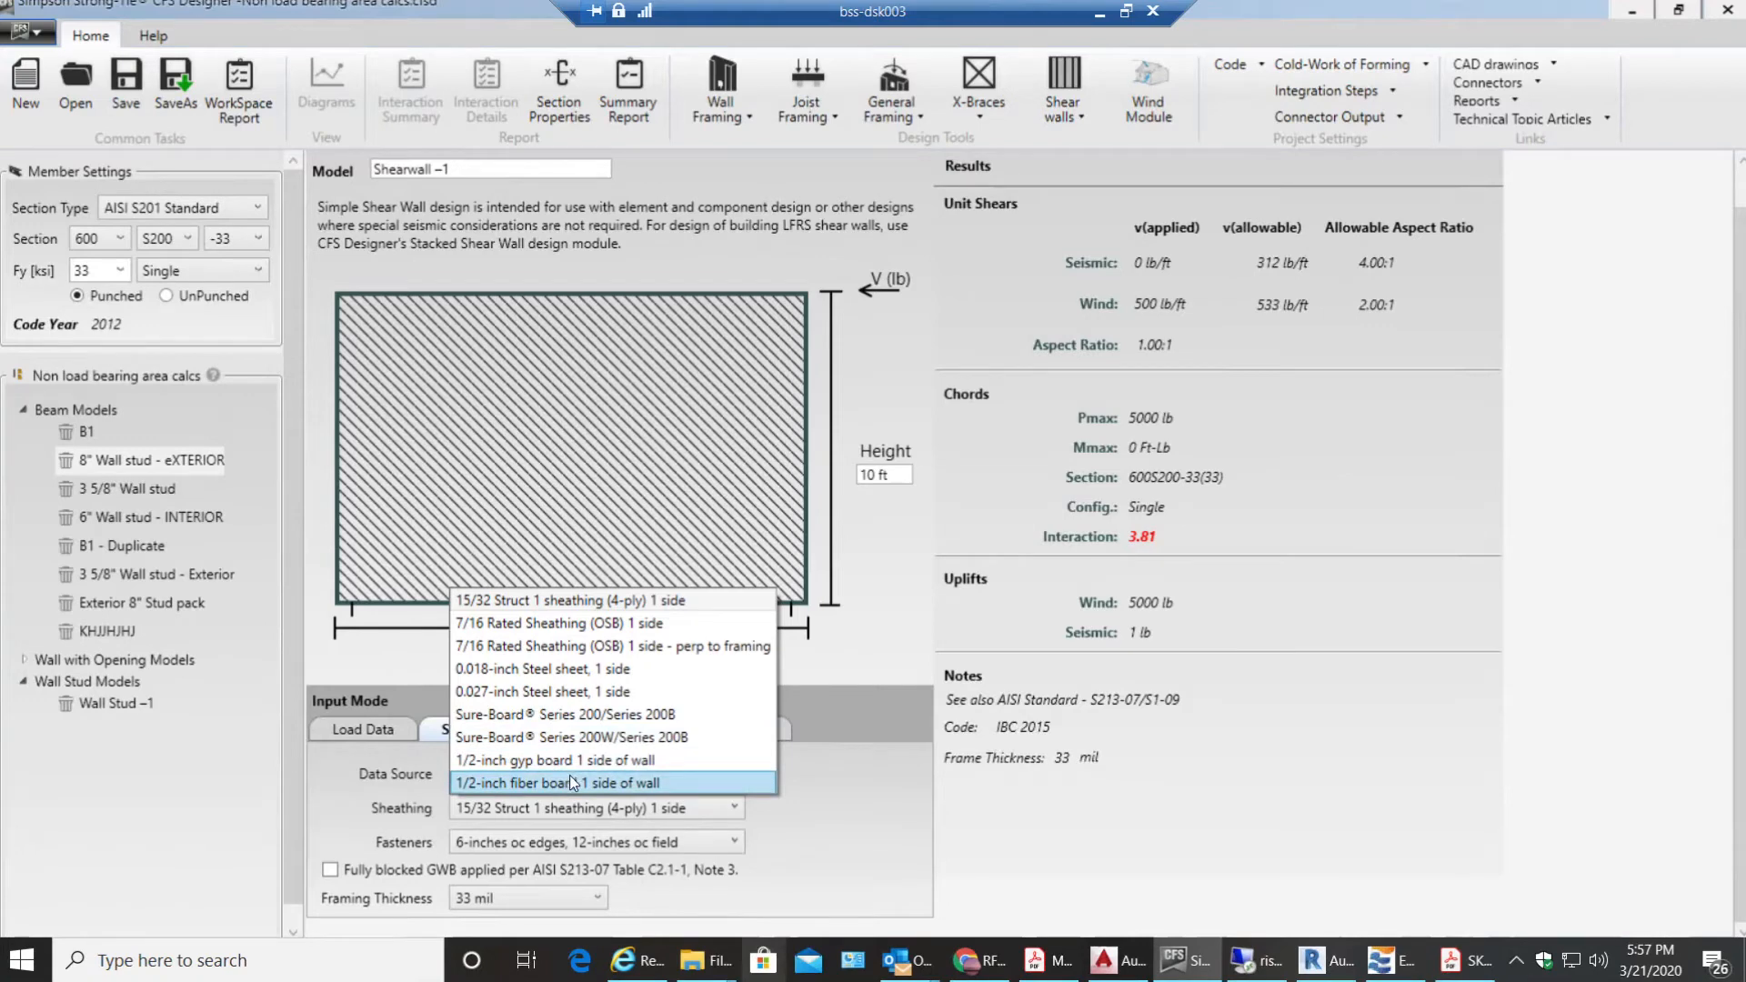
mouse_move(571, 691)
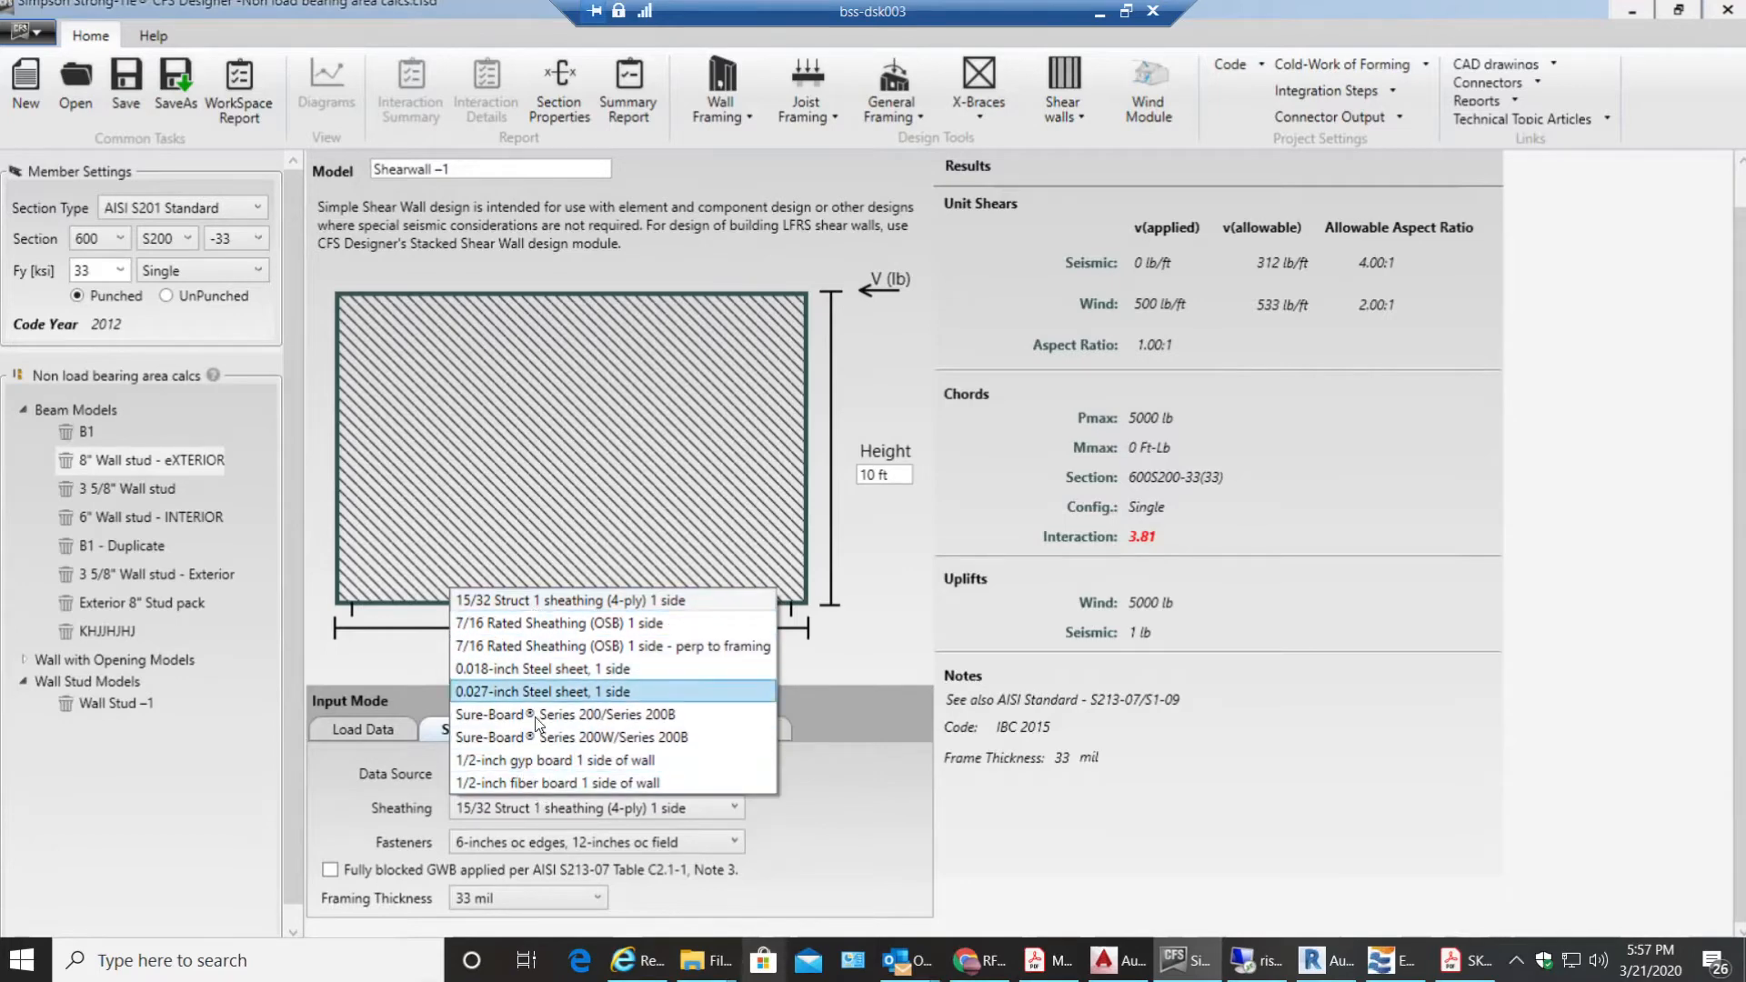
mouse_move(551, 699)
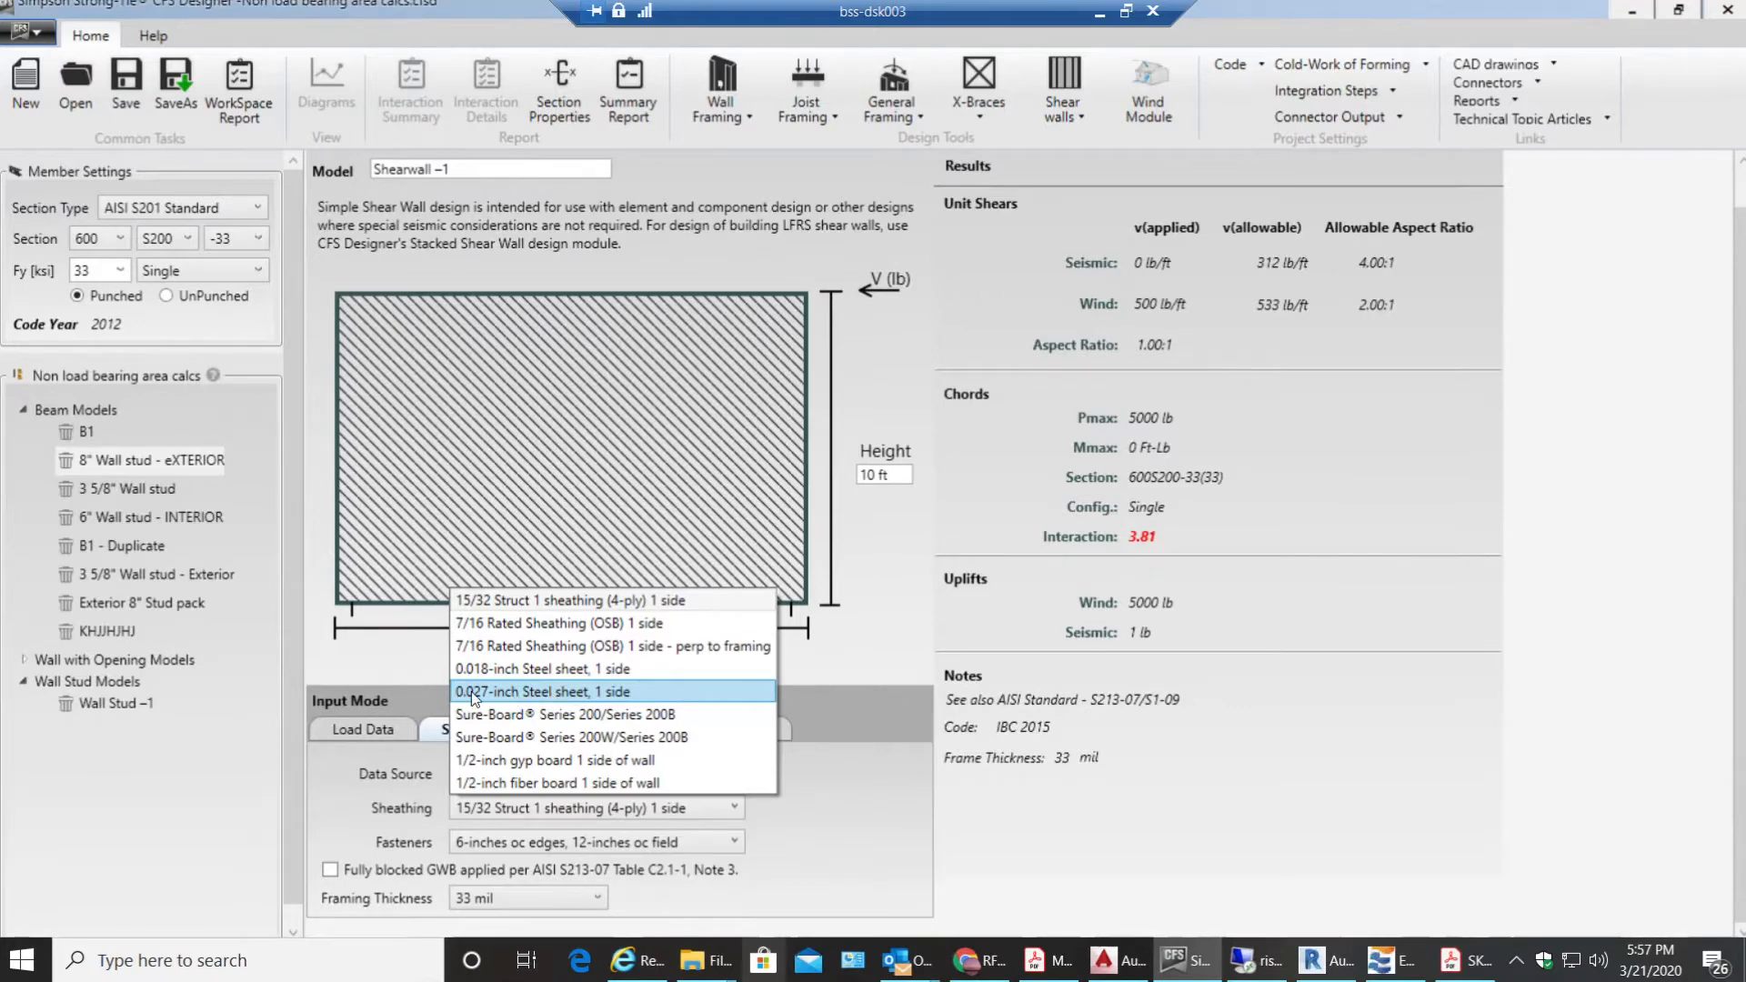
mouse_move(557, 699)
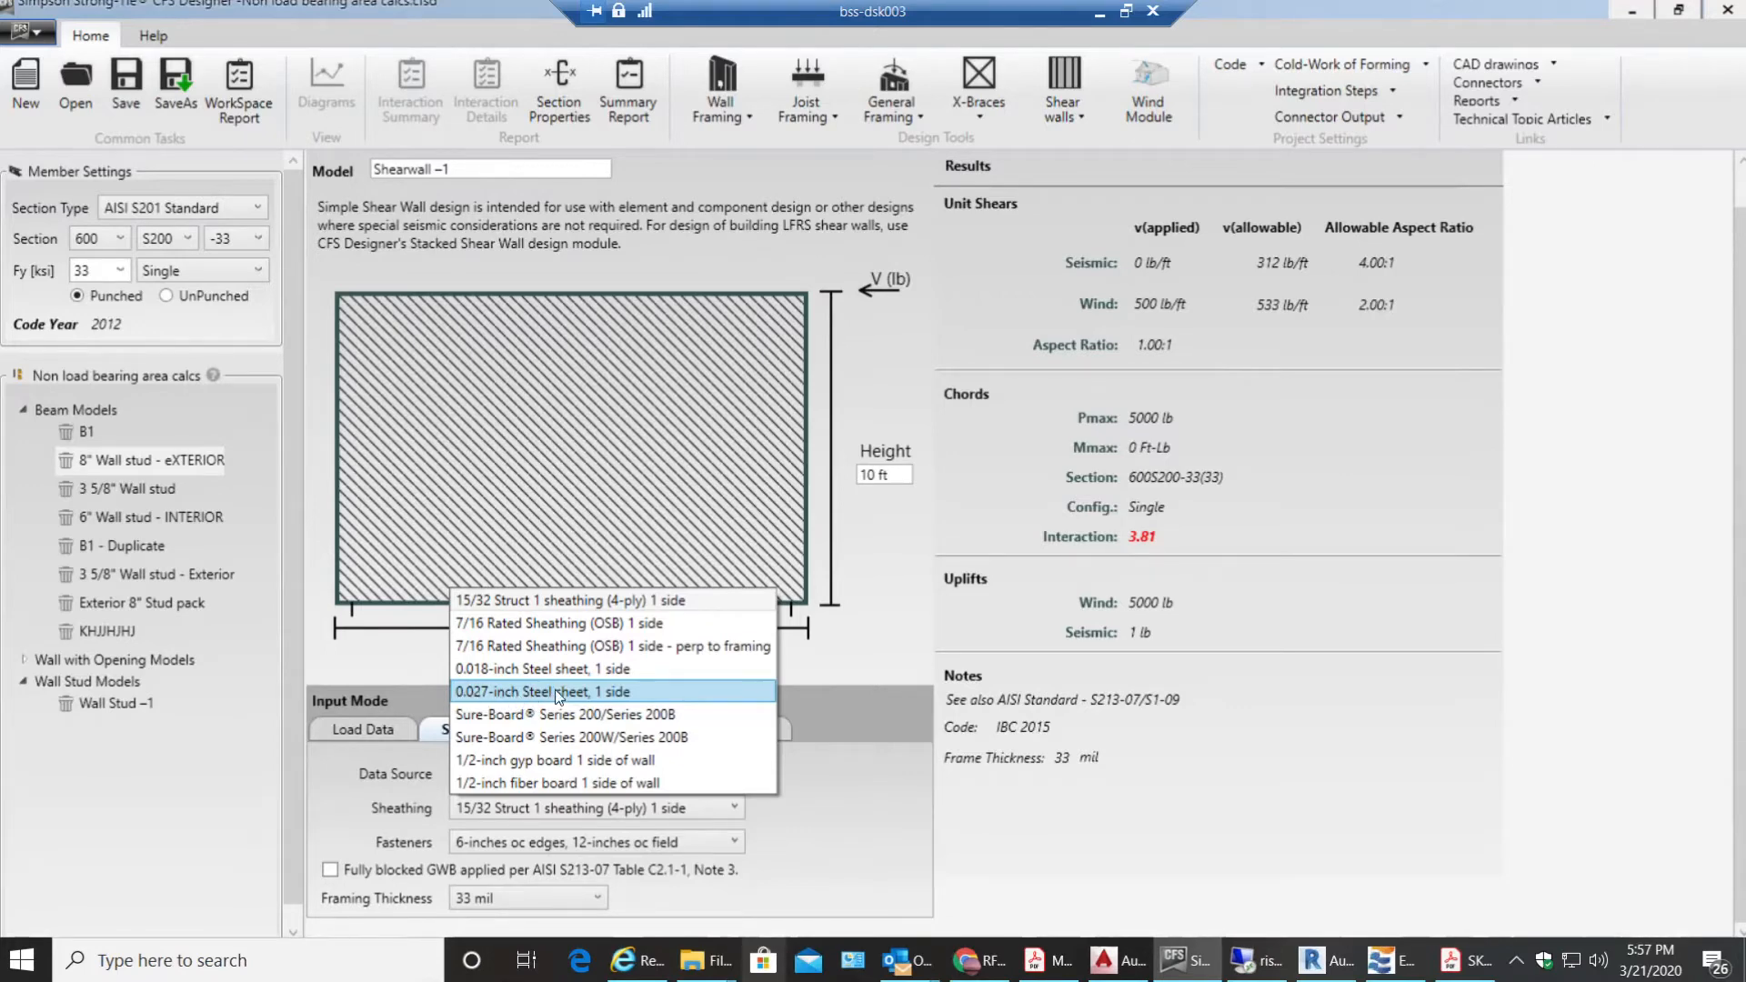
Step: Use 0.027-inch steel sheet sheathing on one side with 54 mil framing thickness
left_click(544, 691)
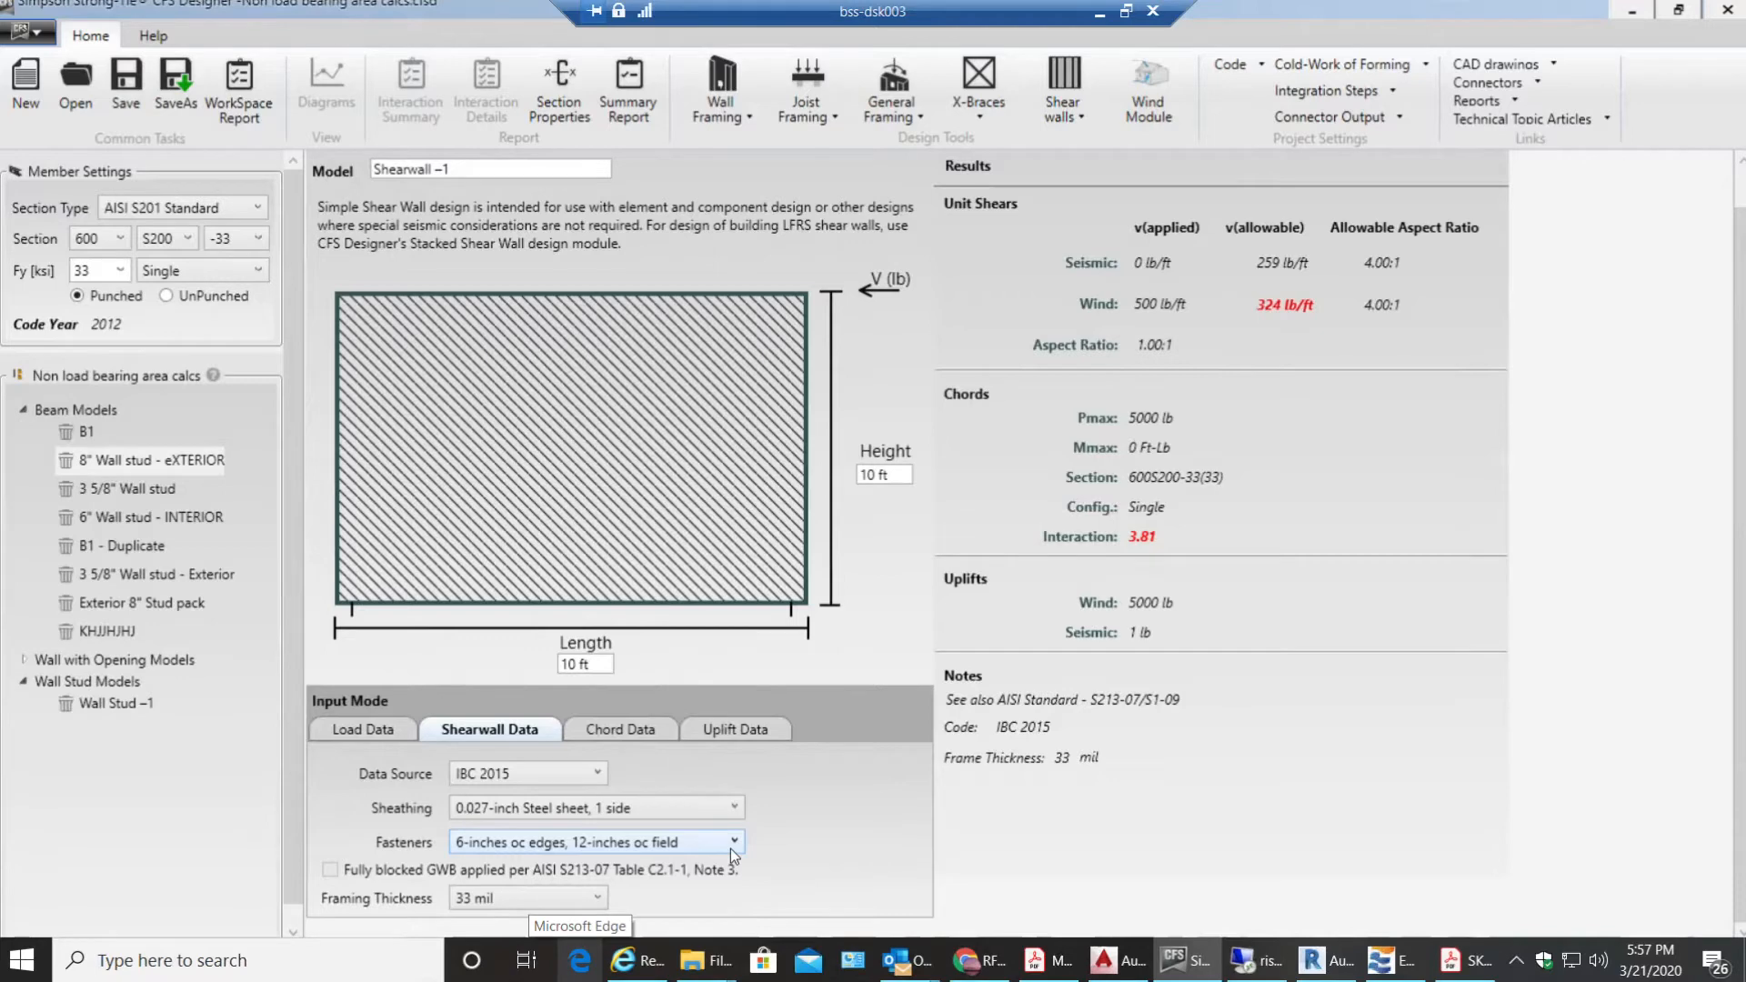
mouse_move(902, 800)
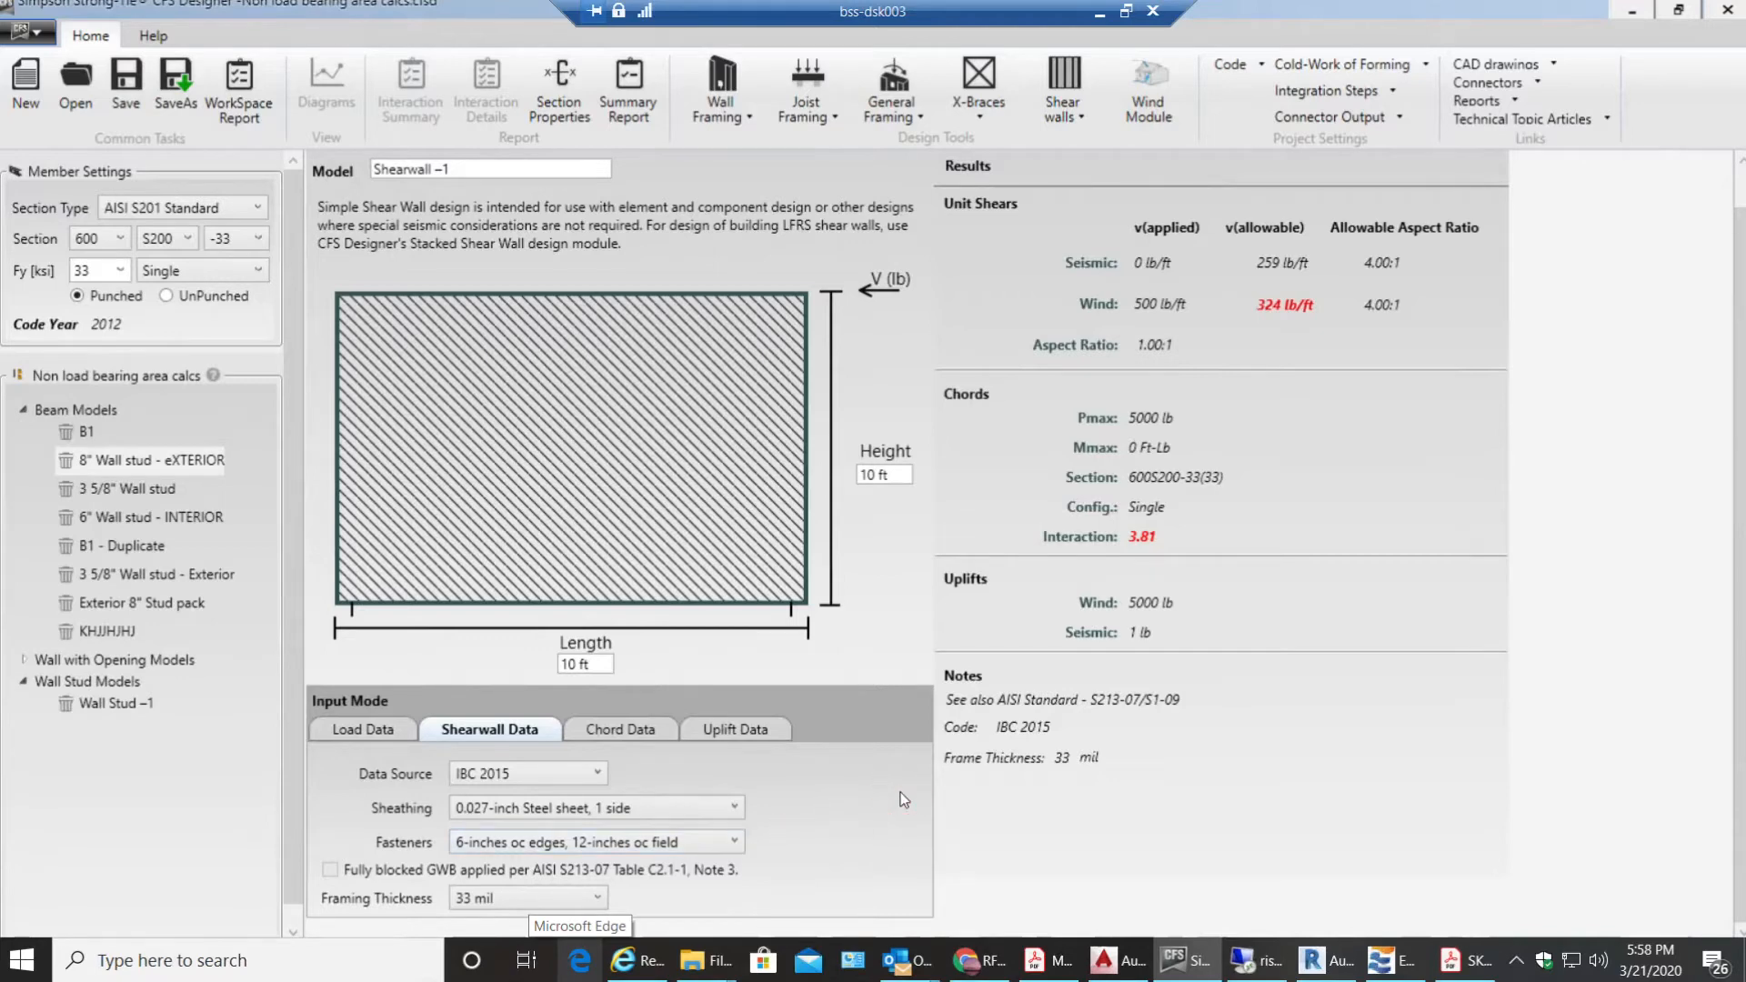
mouse_move(1732, 788)
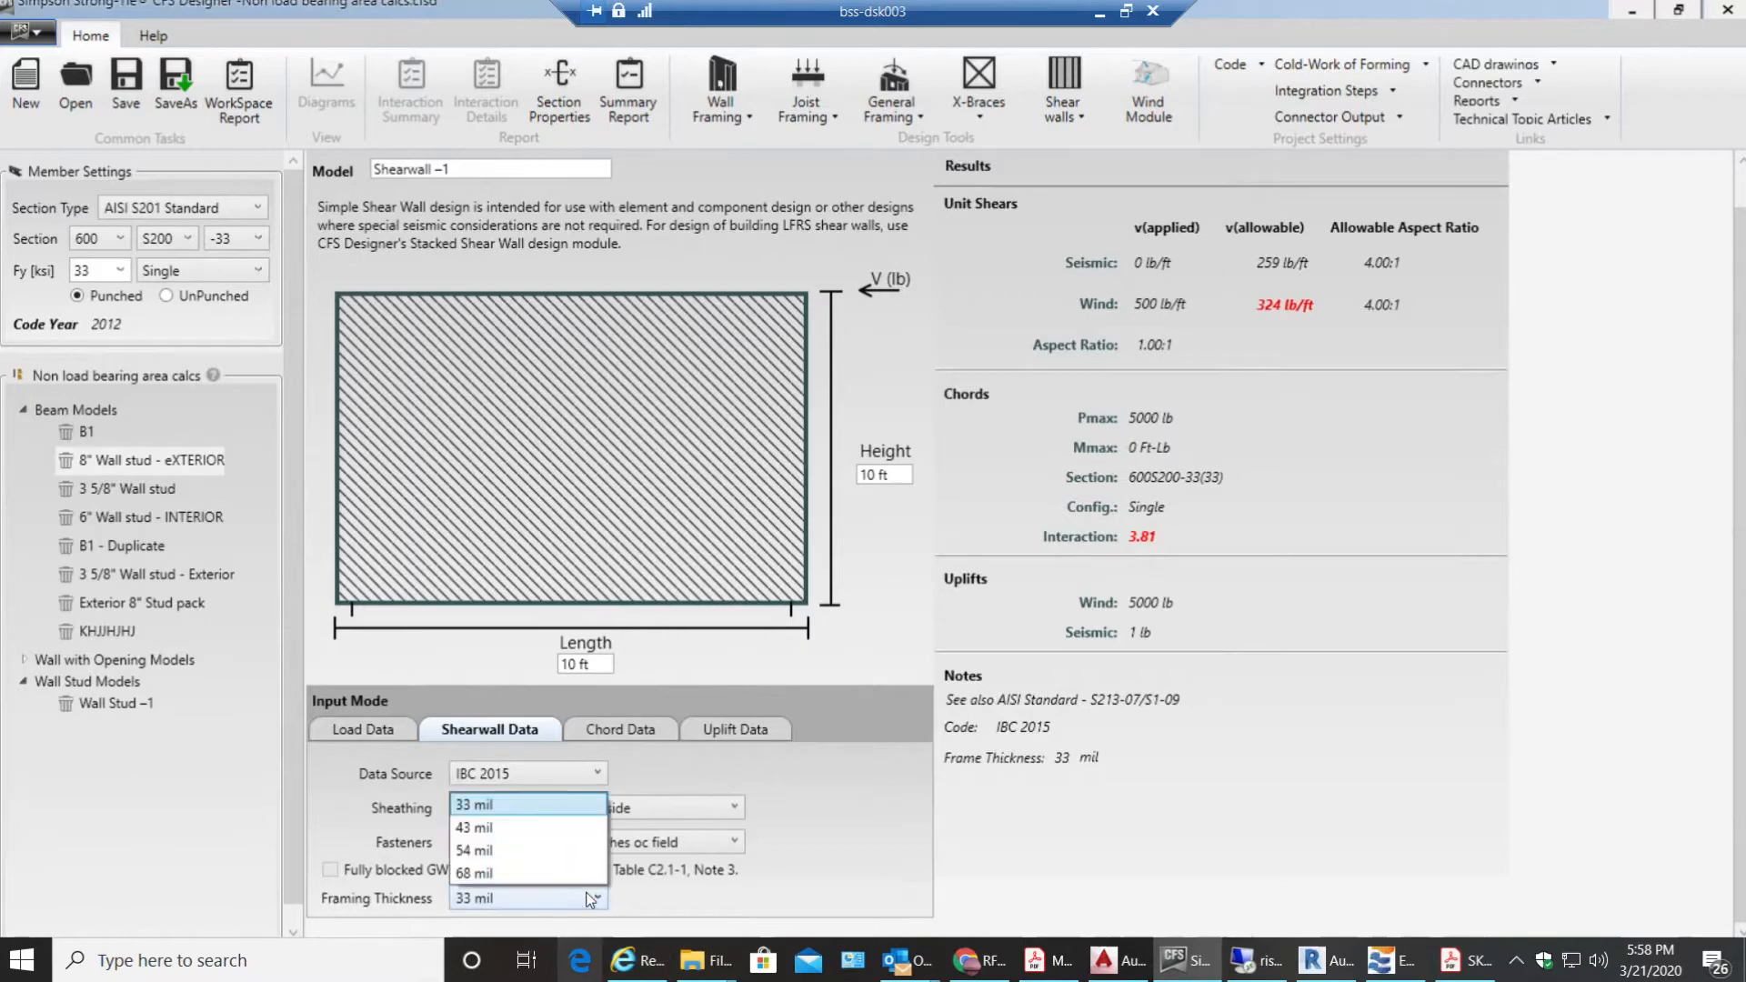
mouse_move(515, 852)
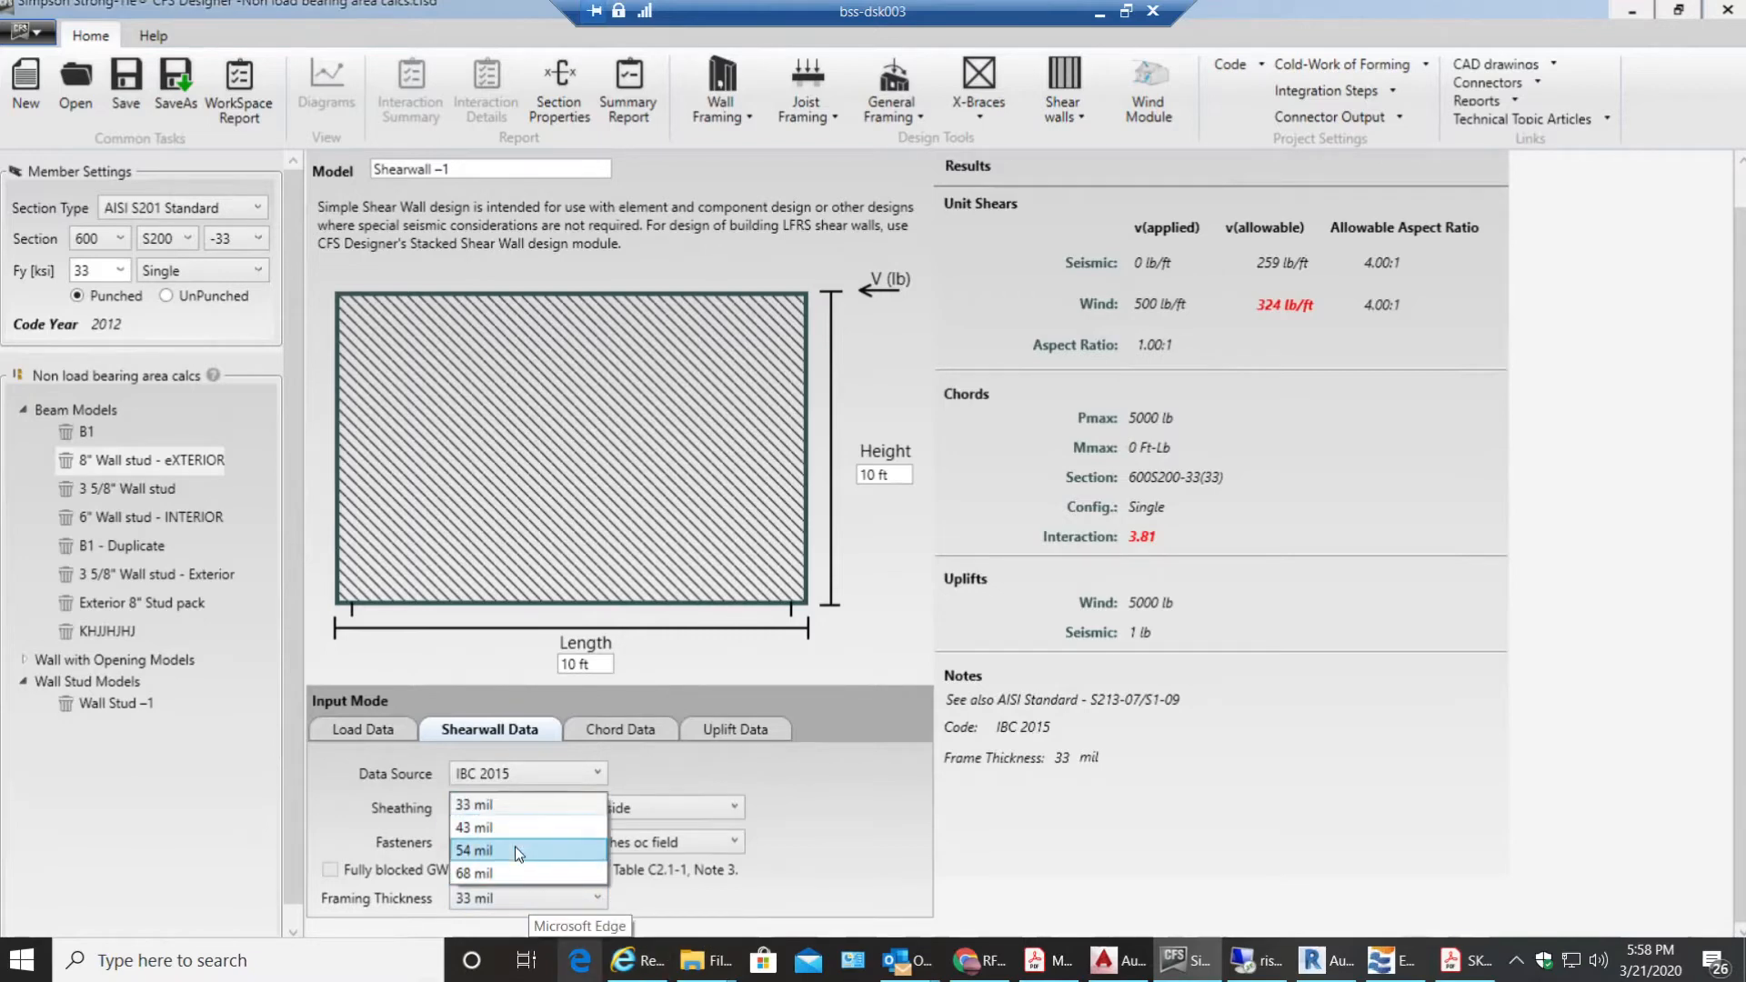
left_click(475, 851)
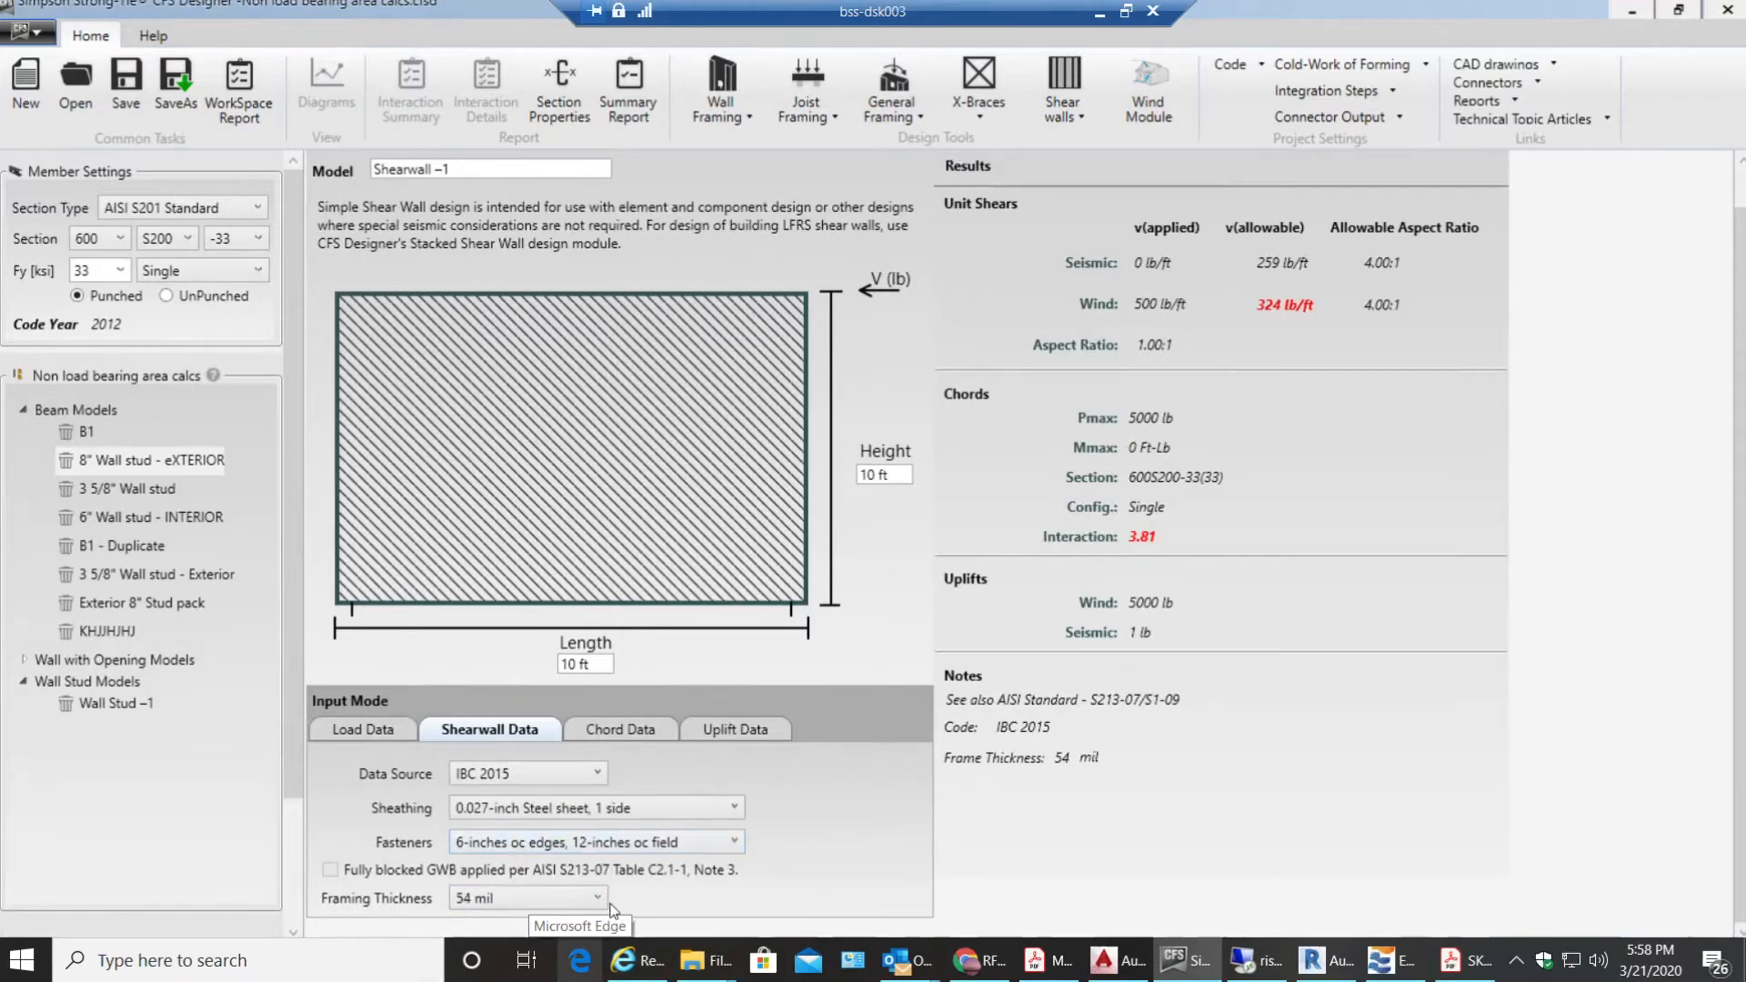
Step: Settle the fasteners on 4-inch edge, 12-inch field spacing for 500 lb/ft allowable wind shear
left_click(719, 843)
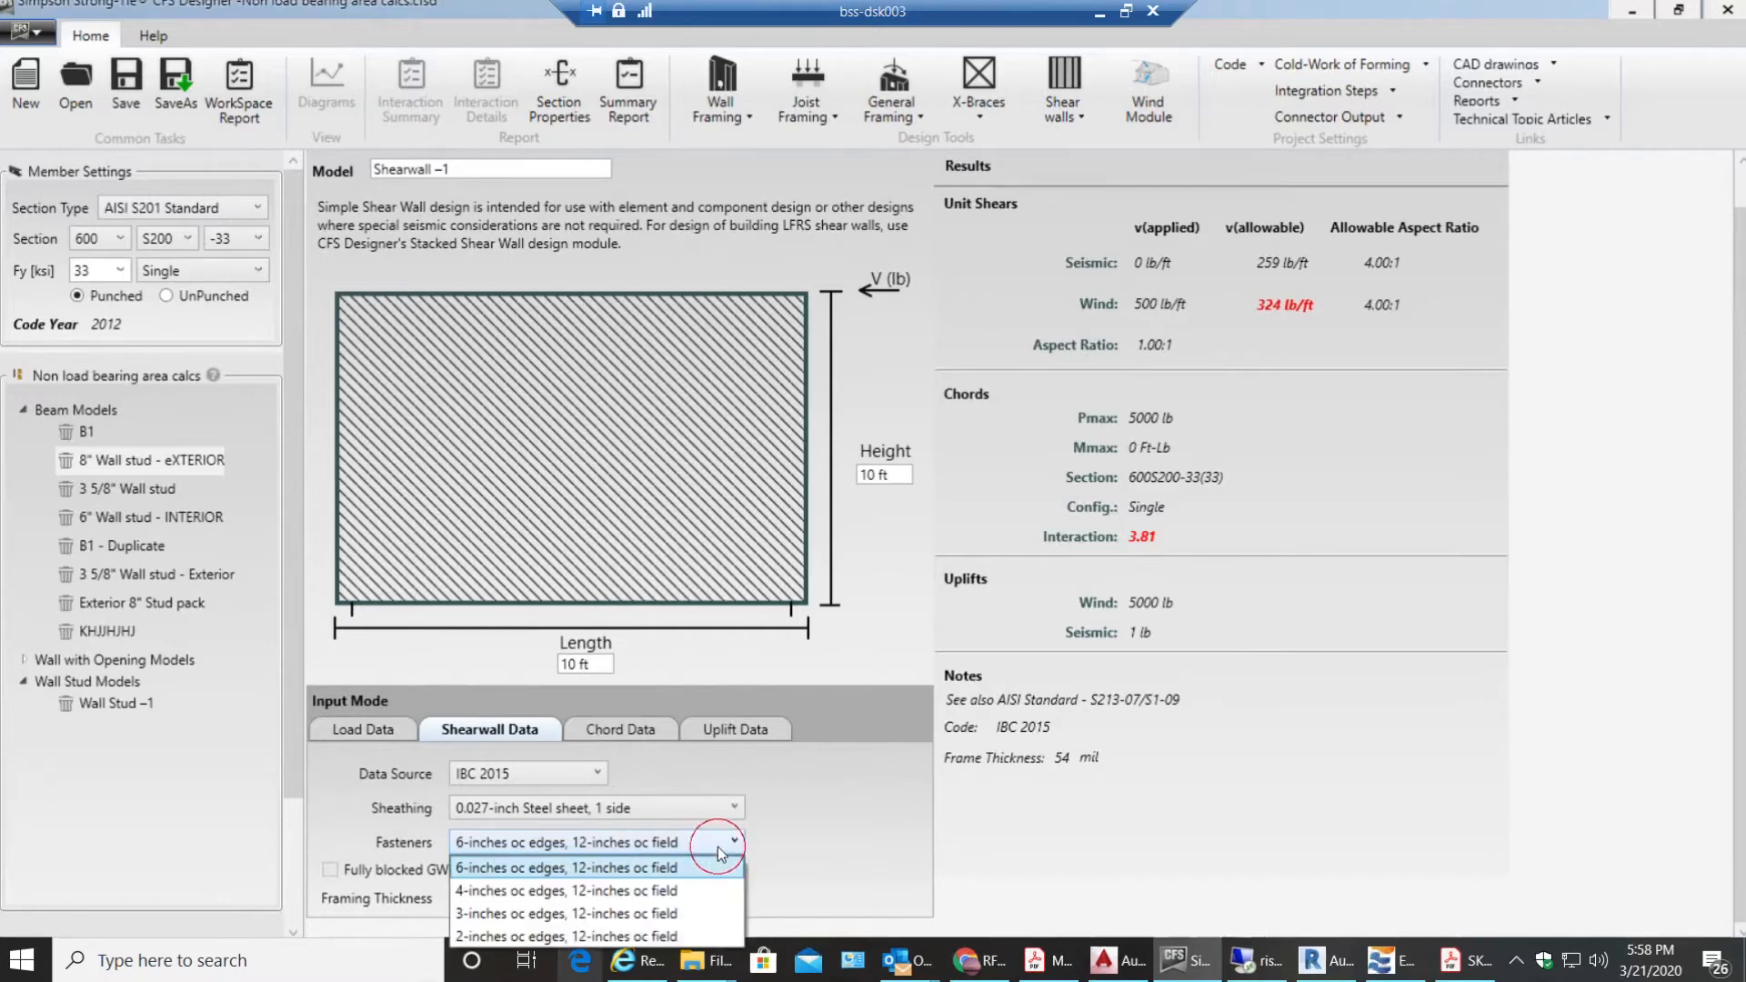
mouse_move(504, 900)
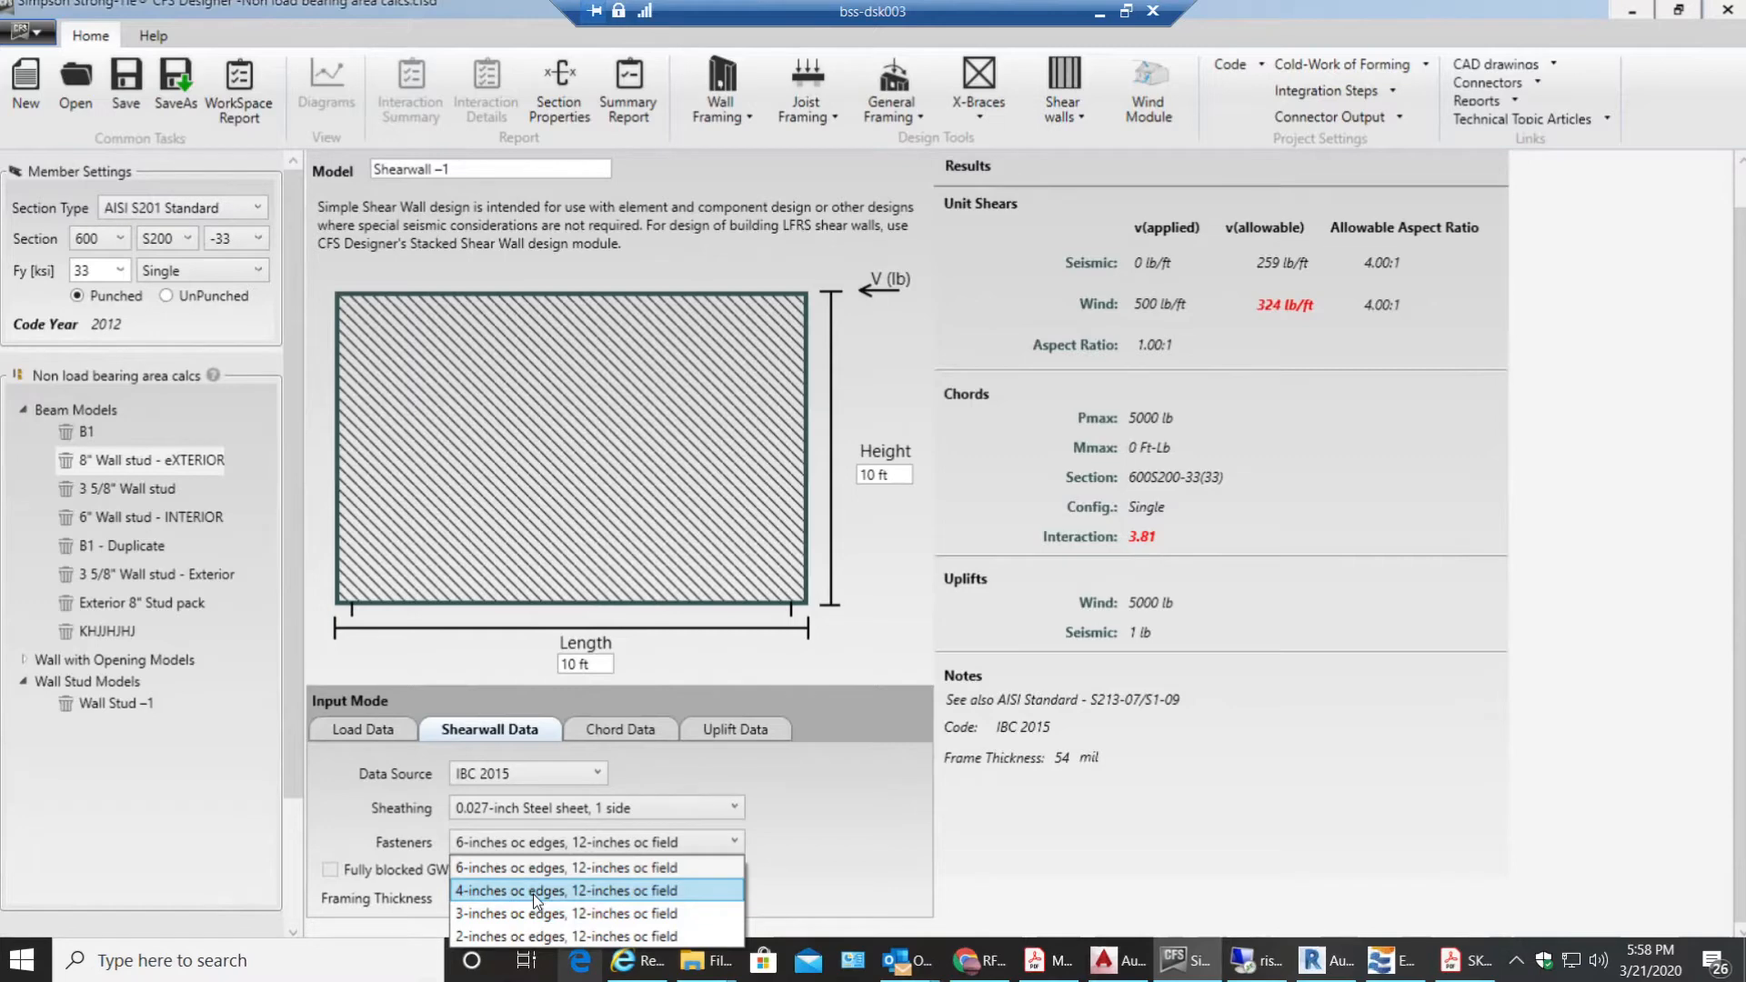
mouse_move(624, 895)
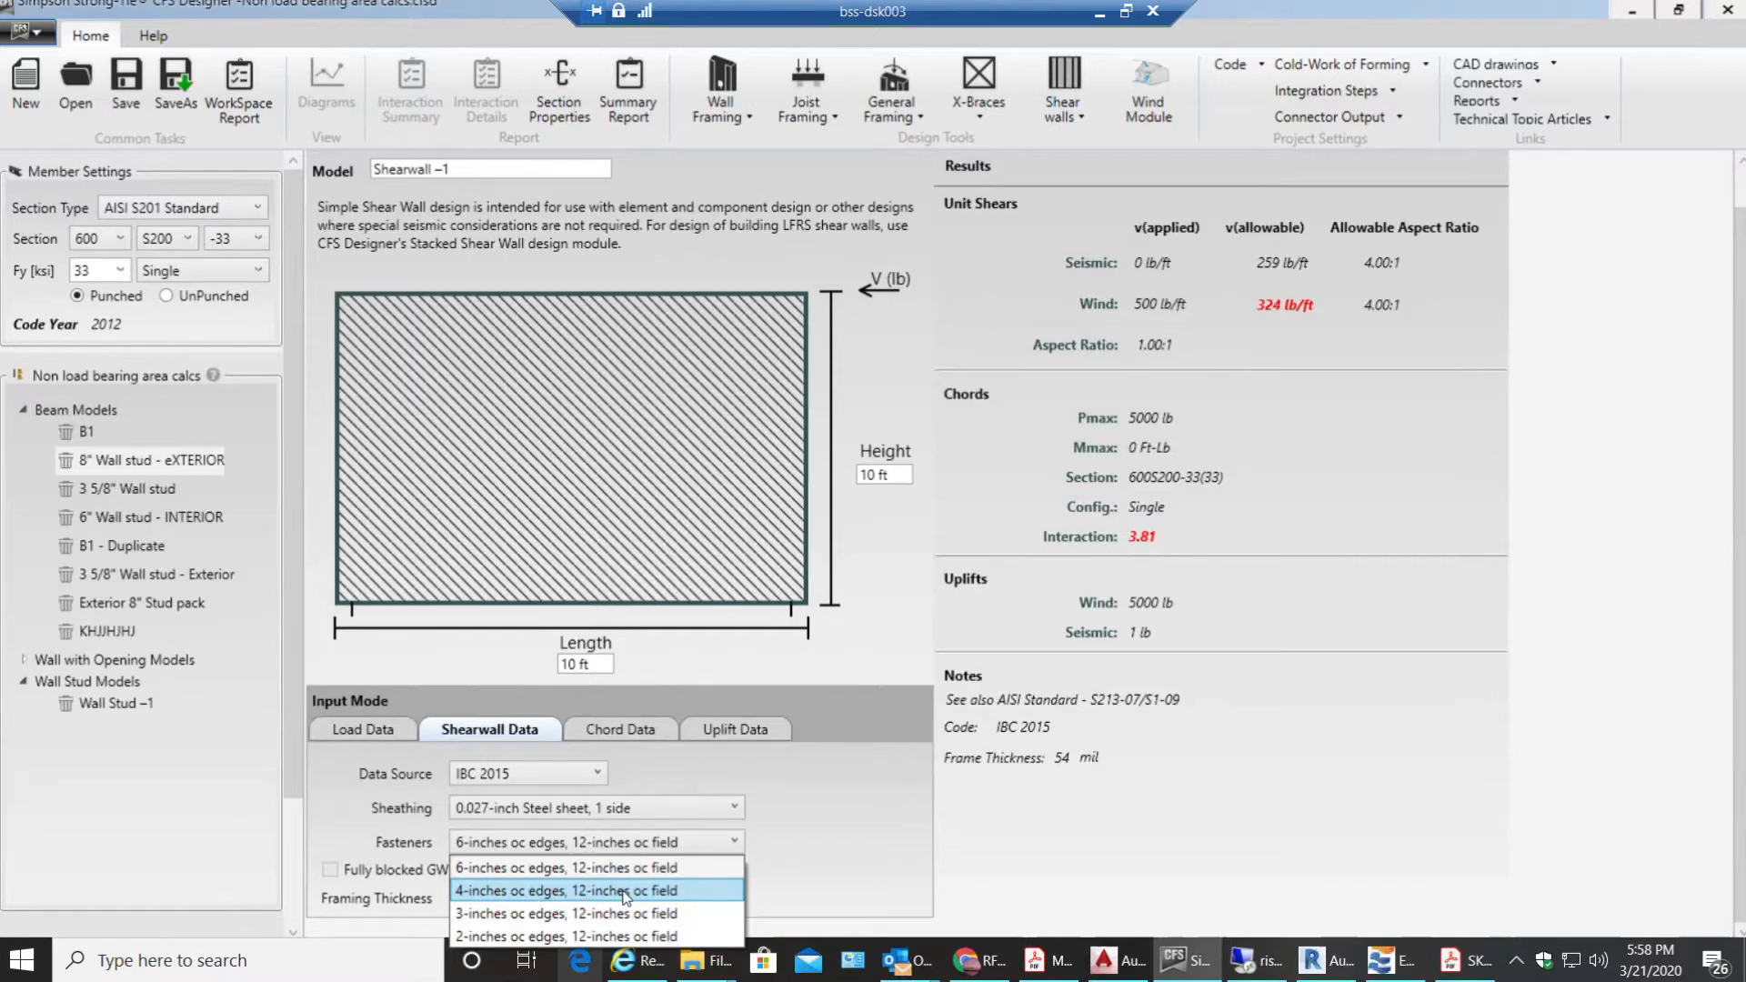
left_click(565, 890)
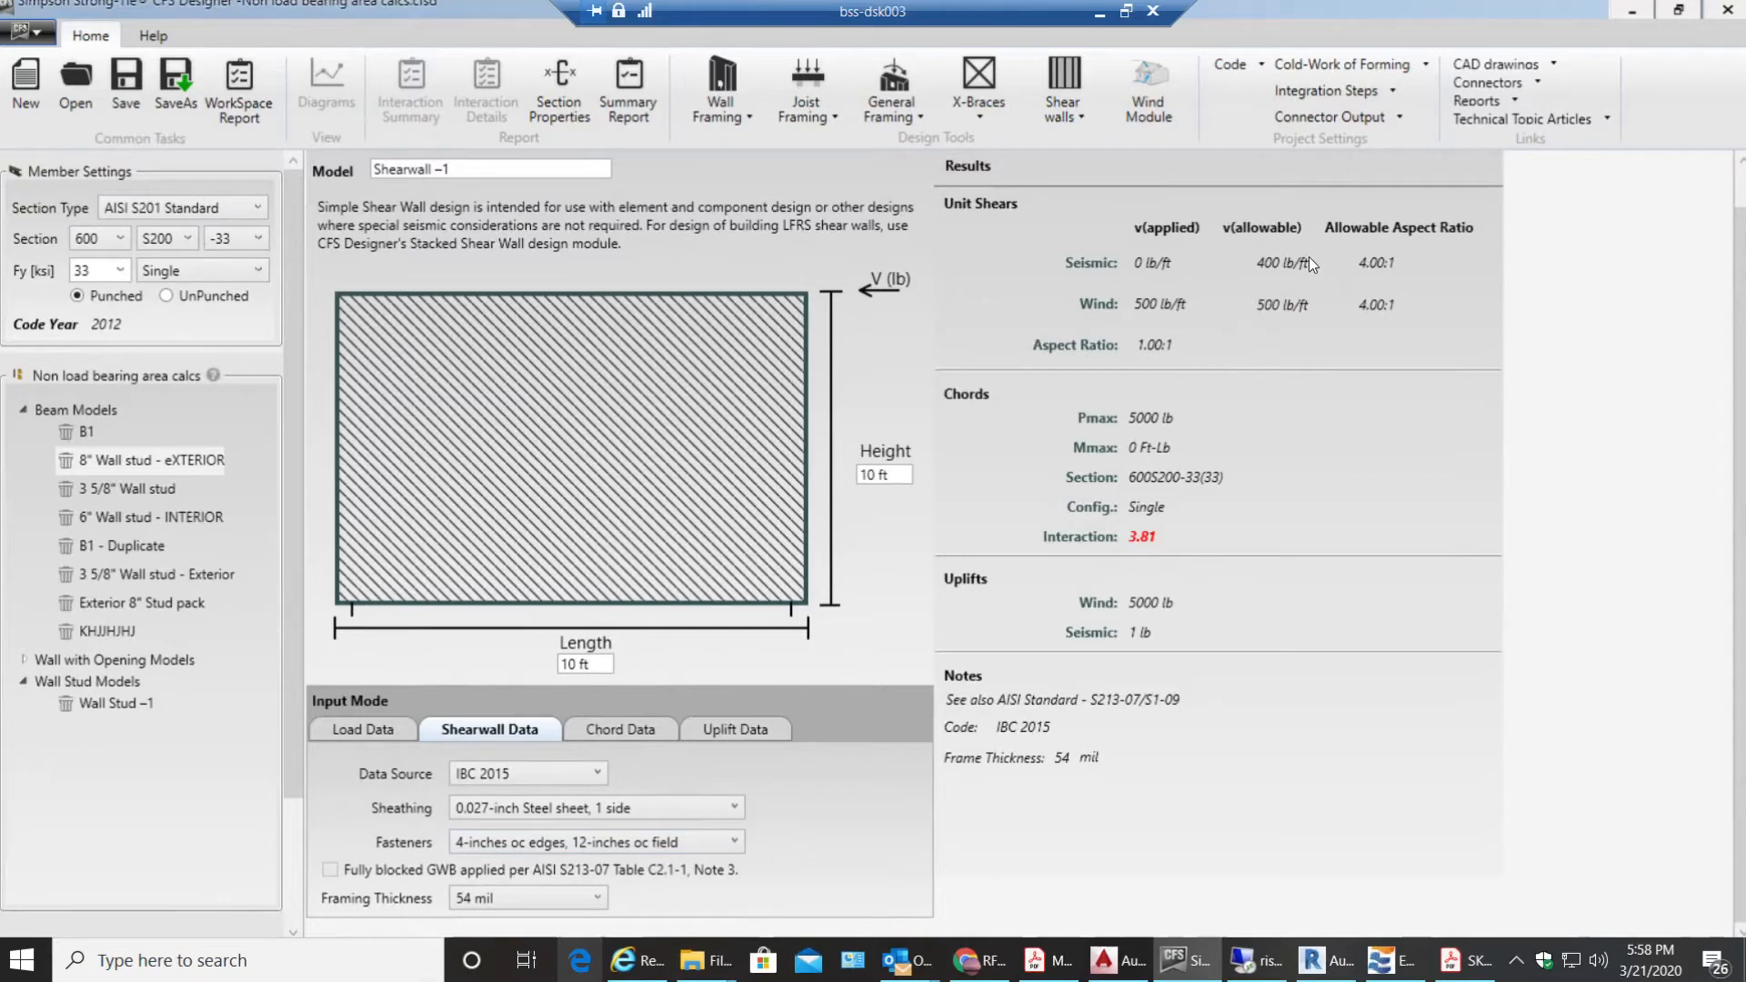
mouse_move(1277, 340)
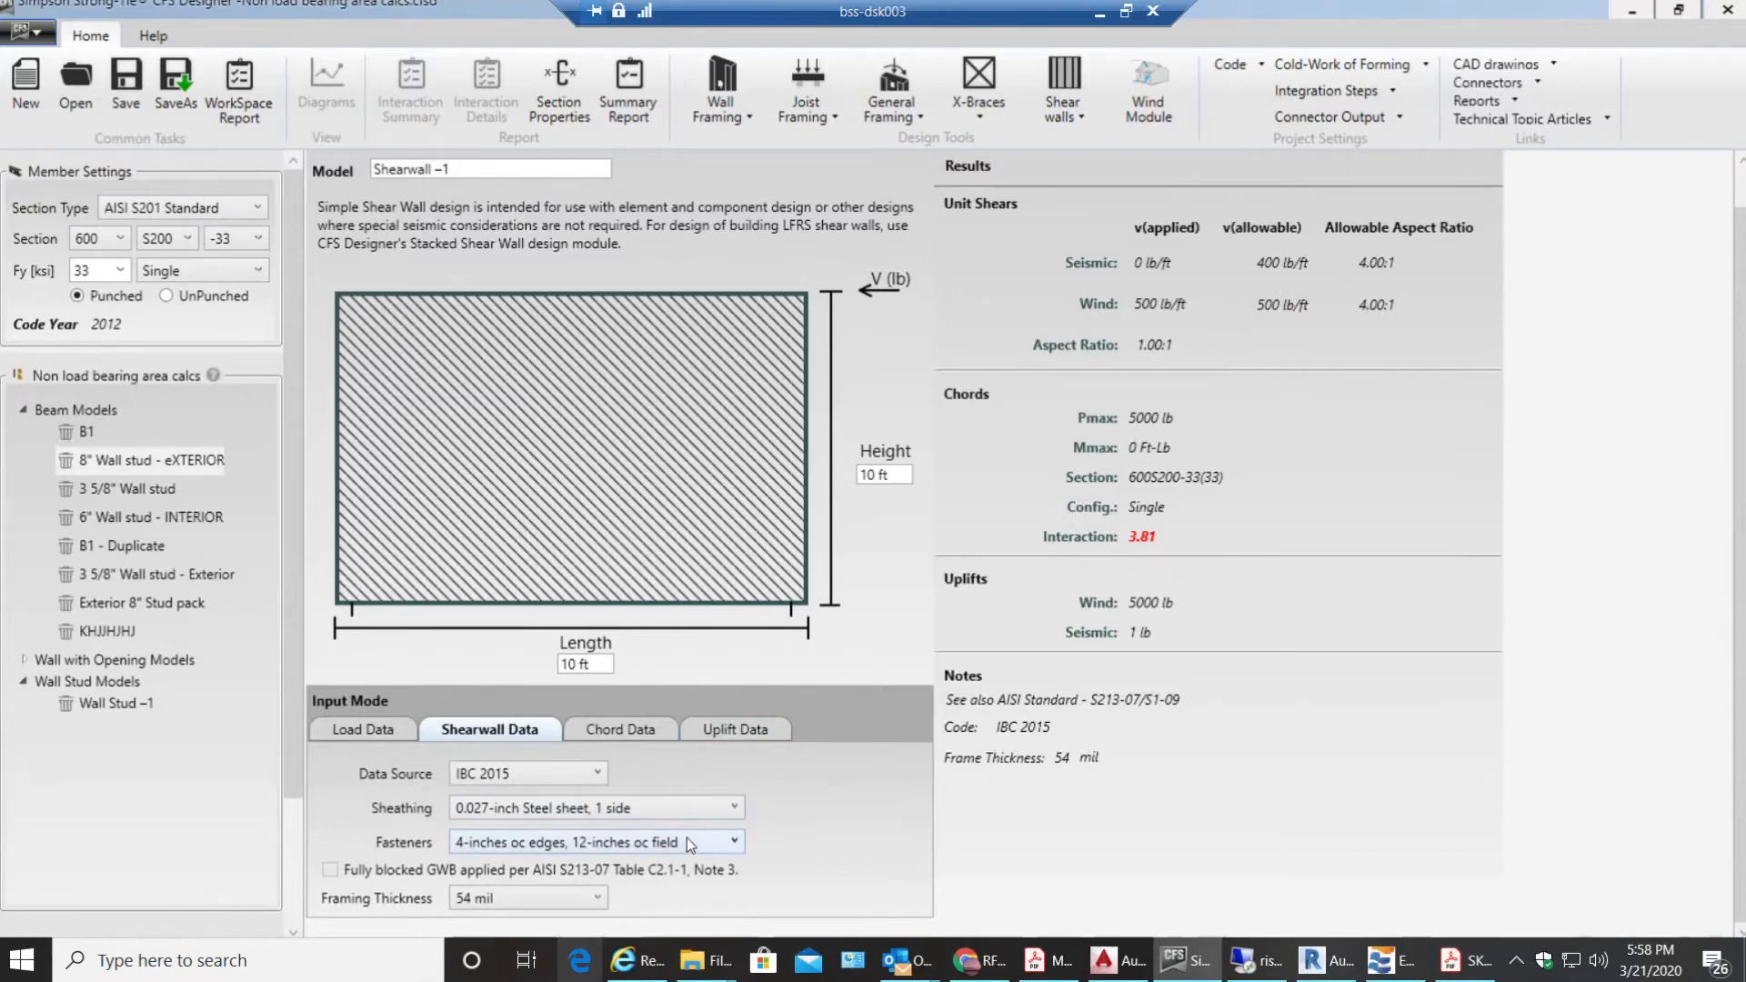
left_click(731, 842)
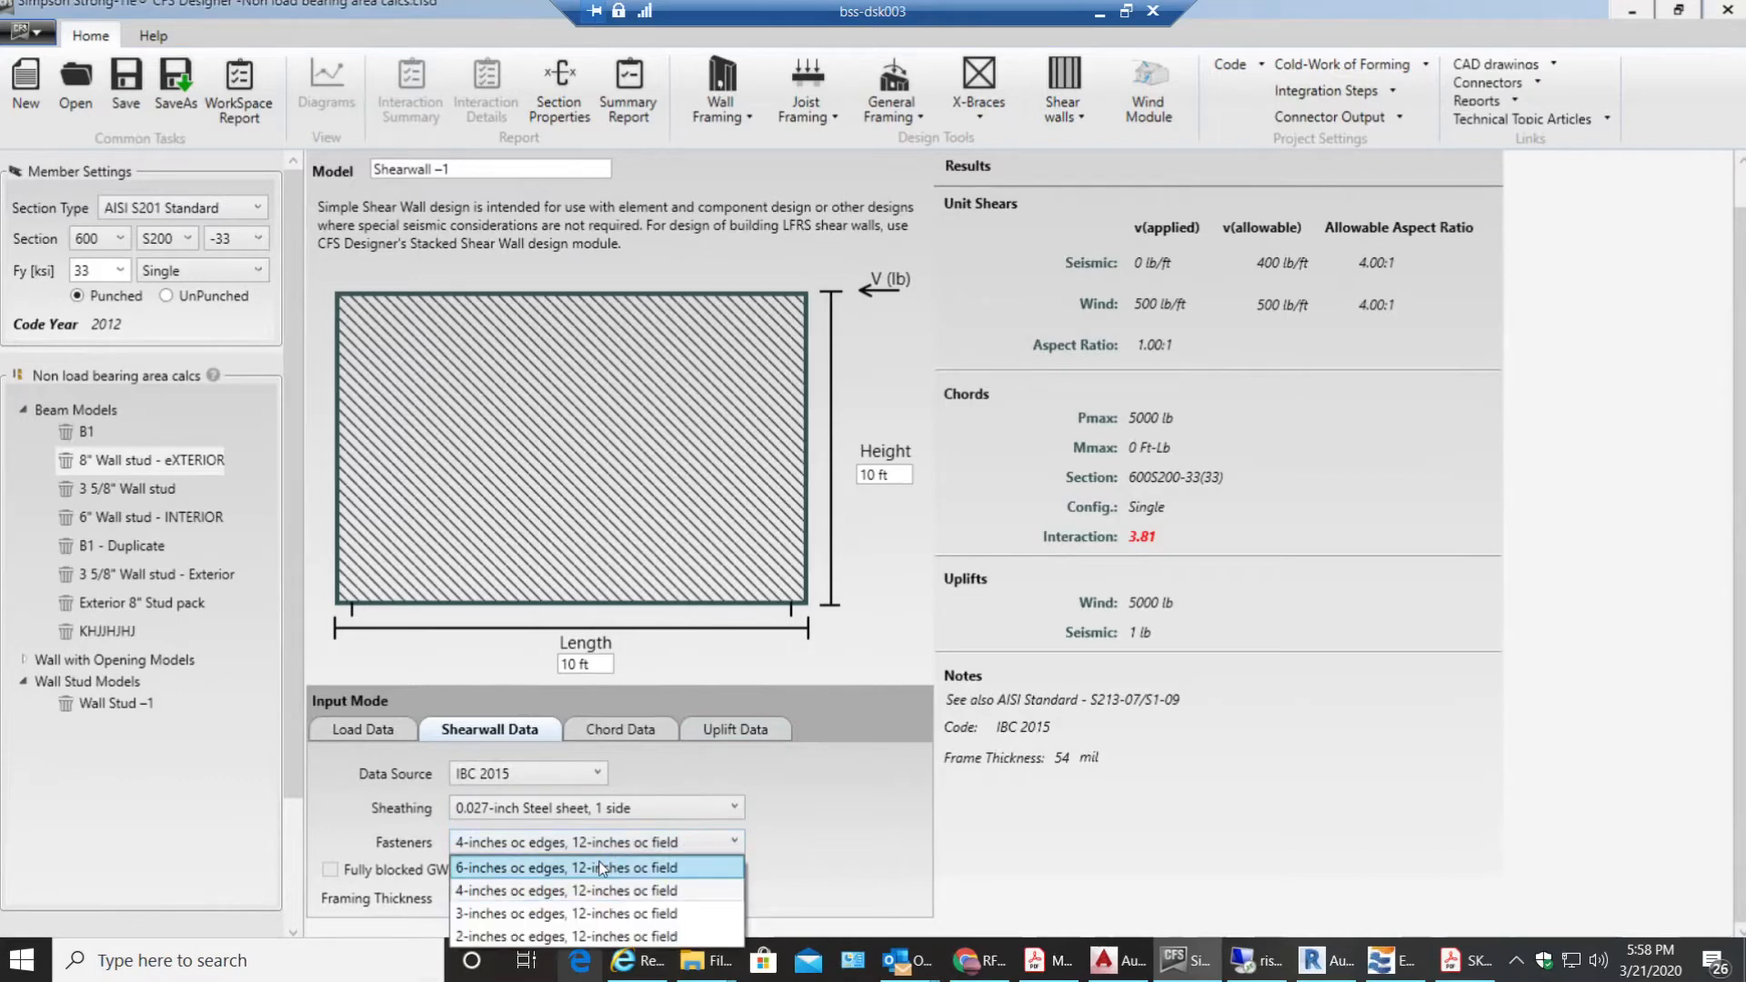
left_click(566, 868)
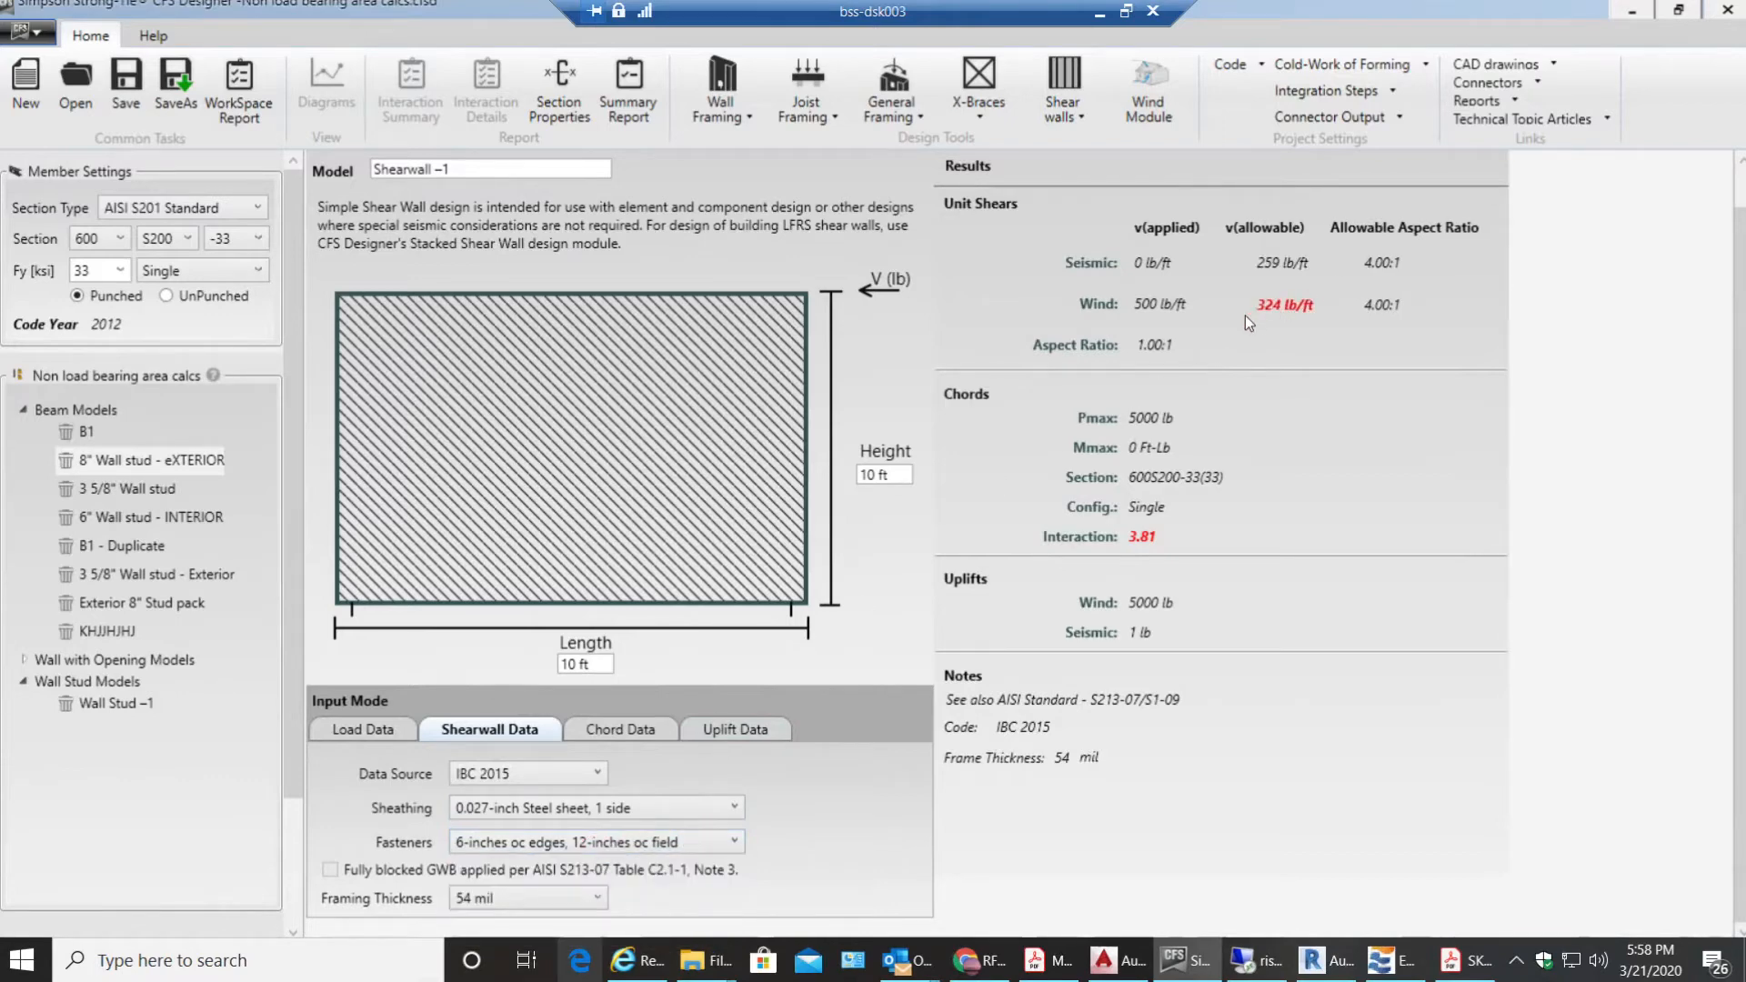
mouse_move(1194, 311)
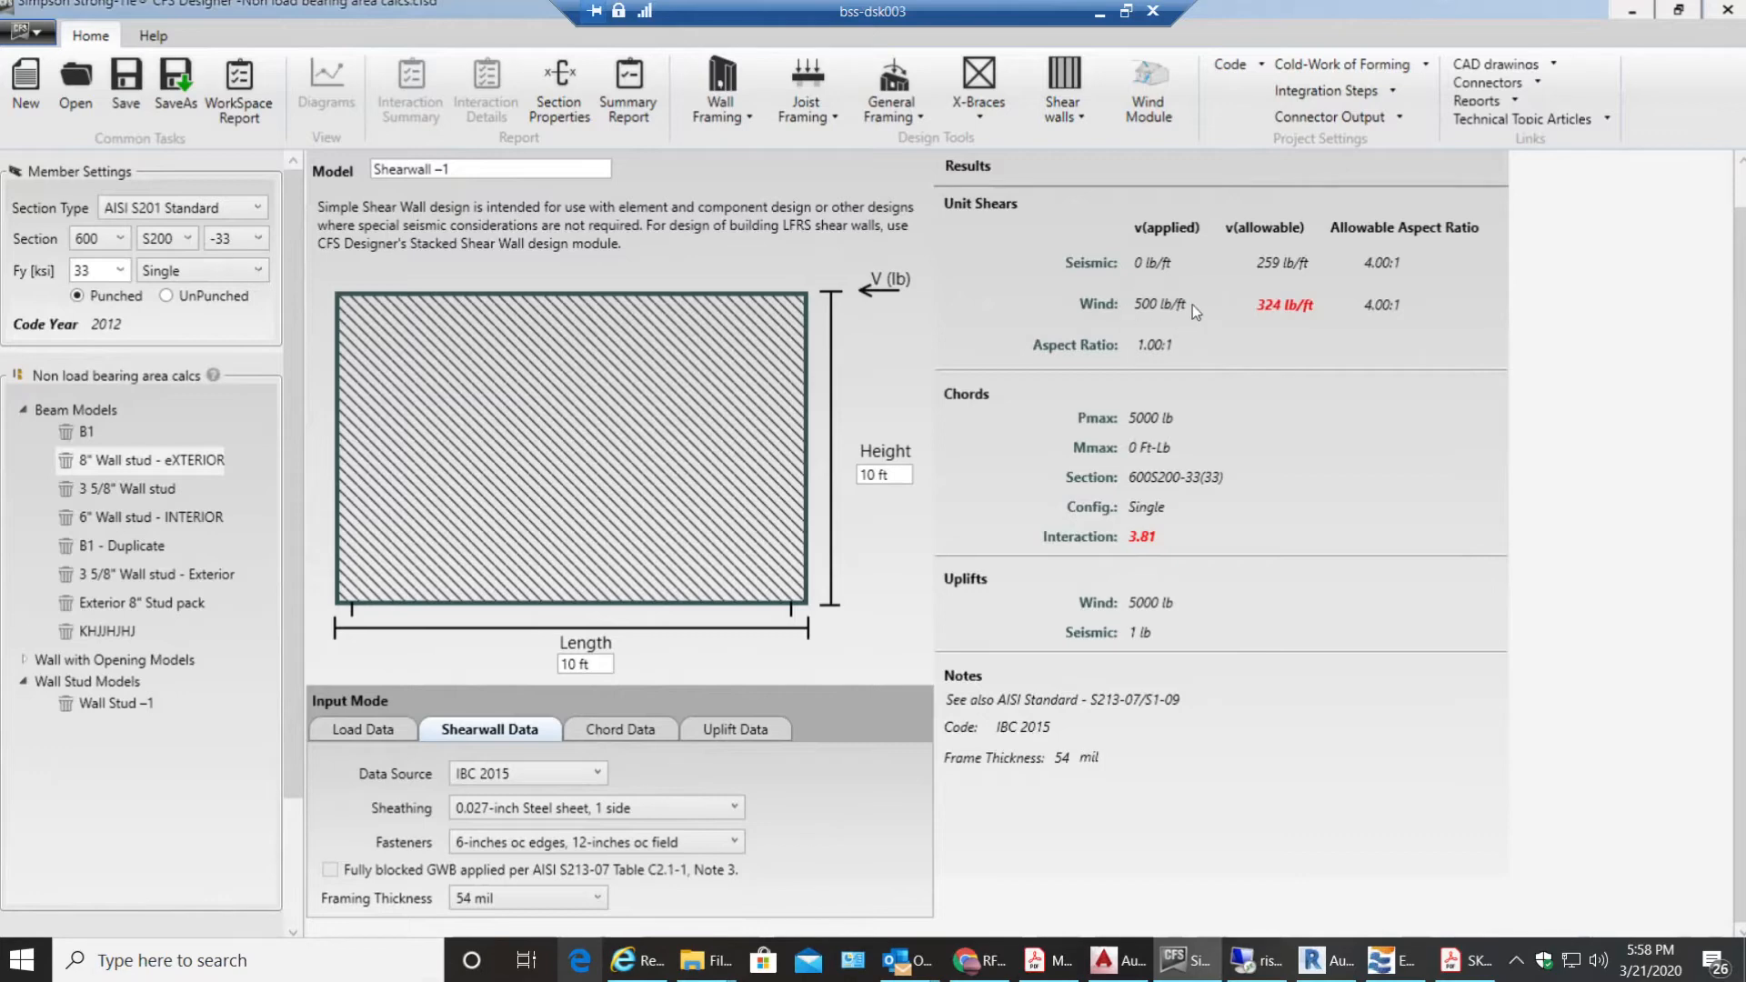
mouse_move(639, 839)
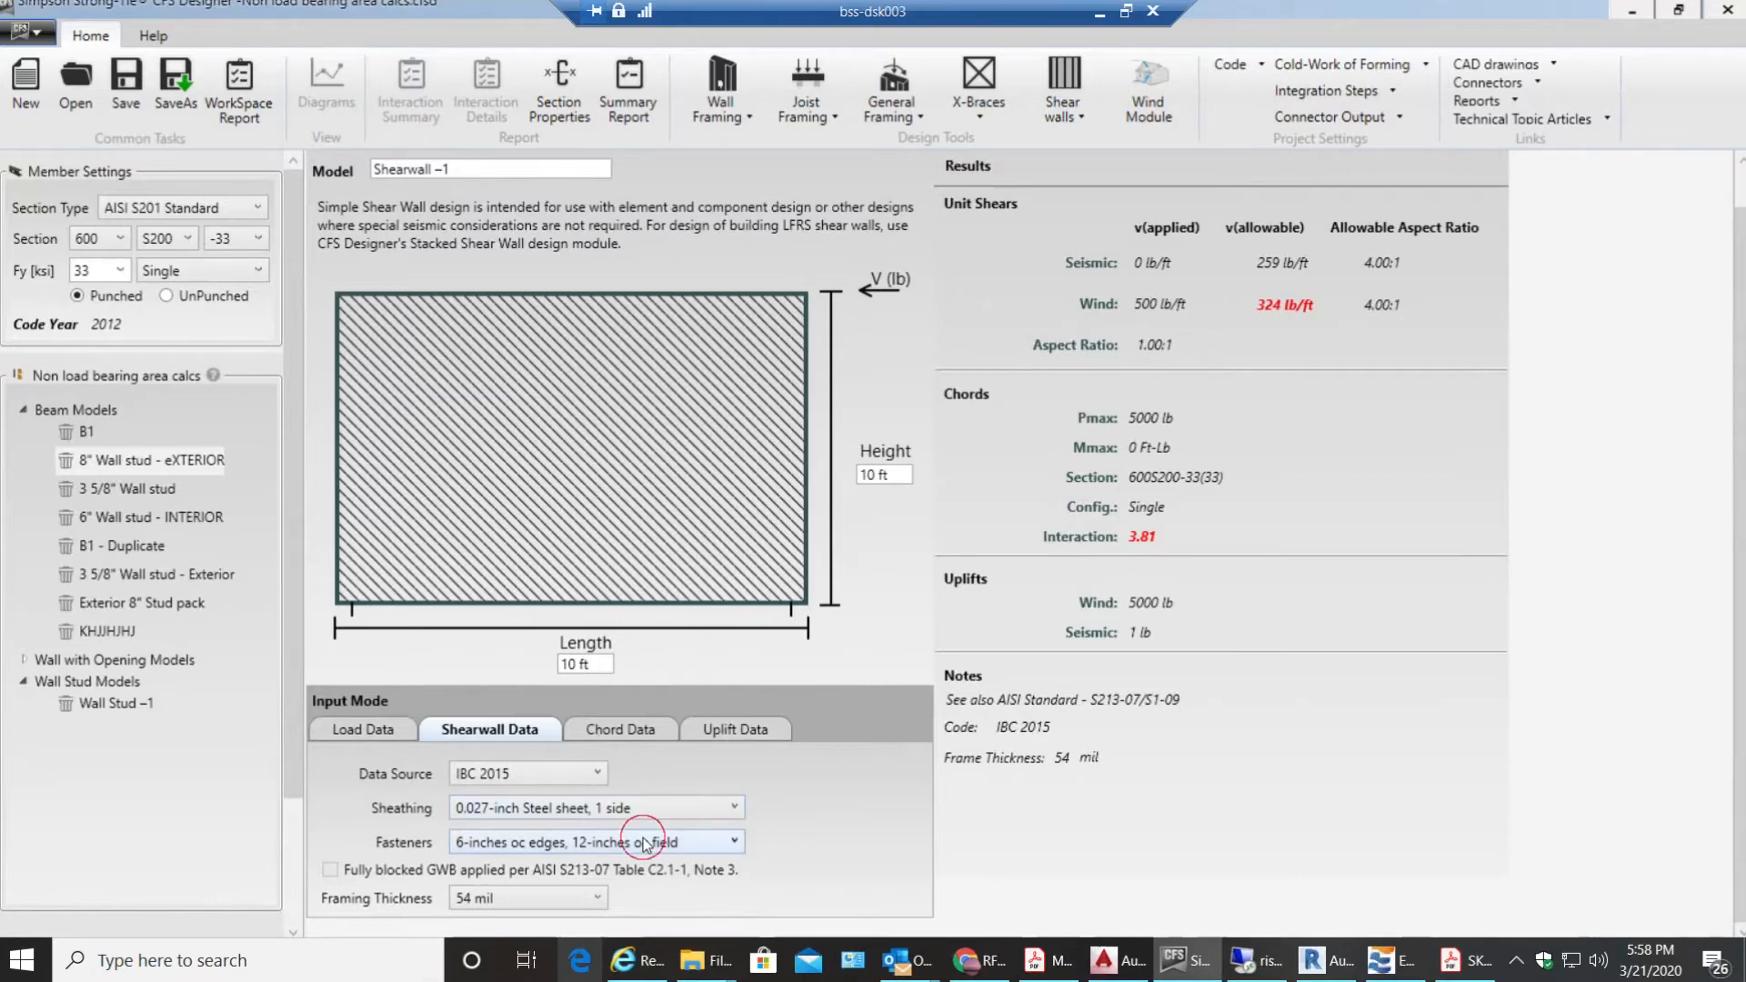
left_click(733, 841)
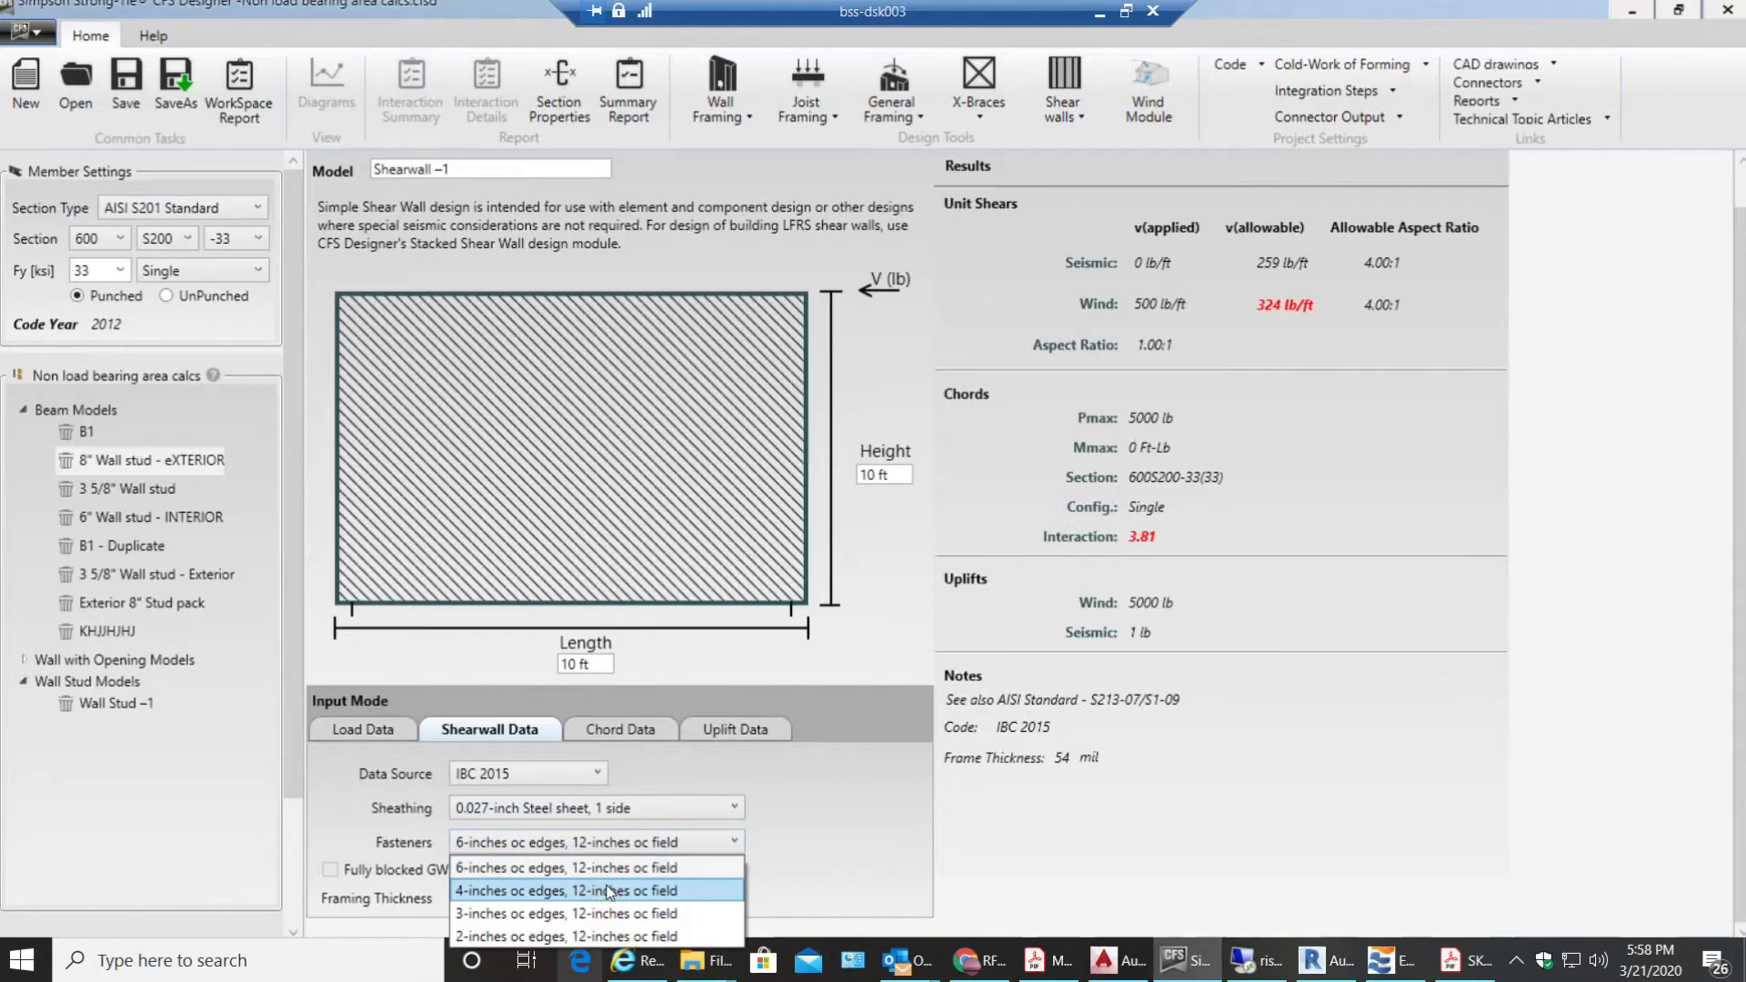
left_click(566, 892)
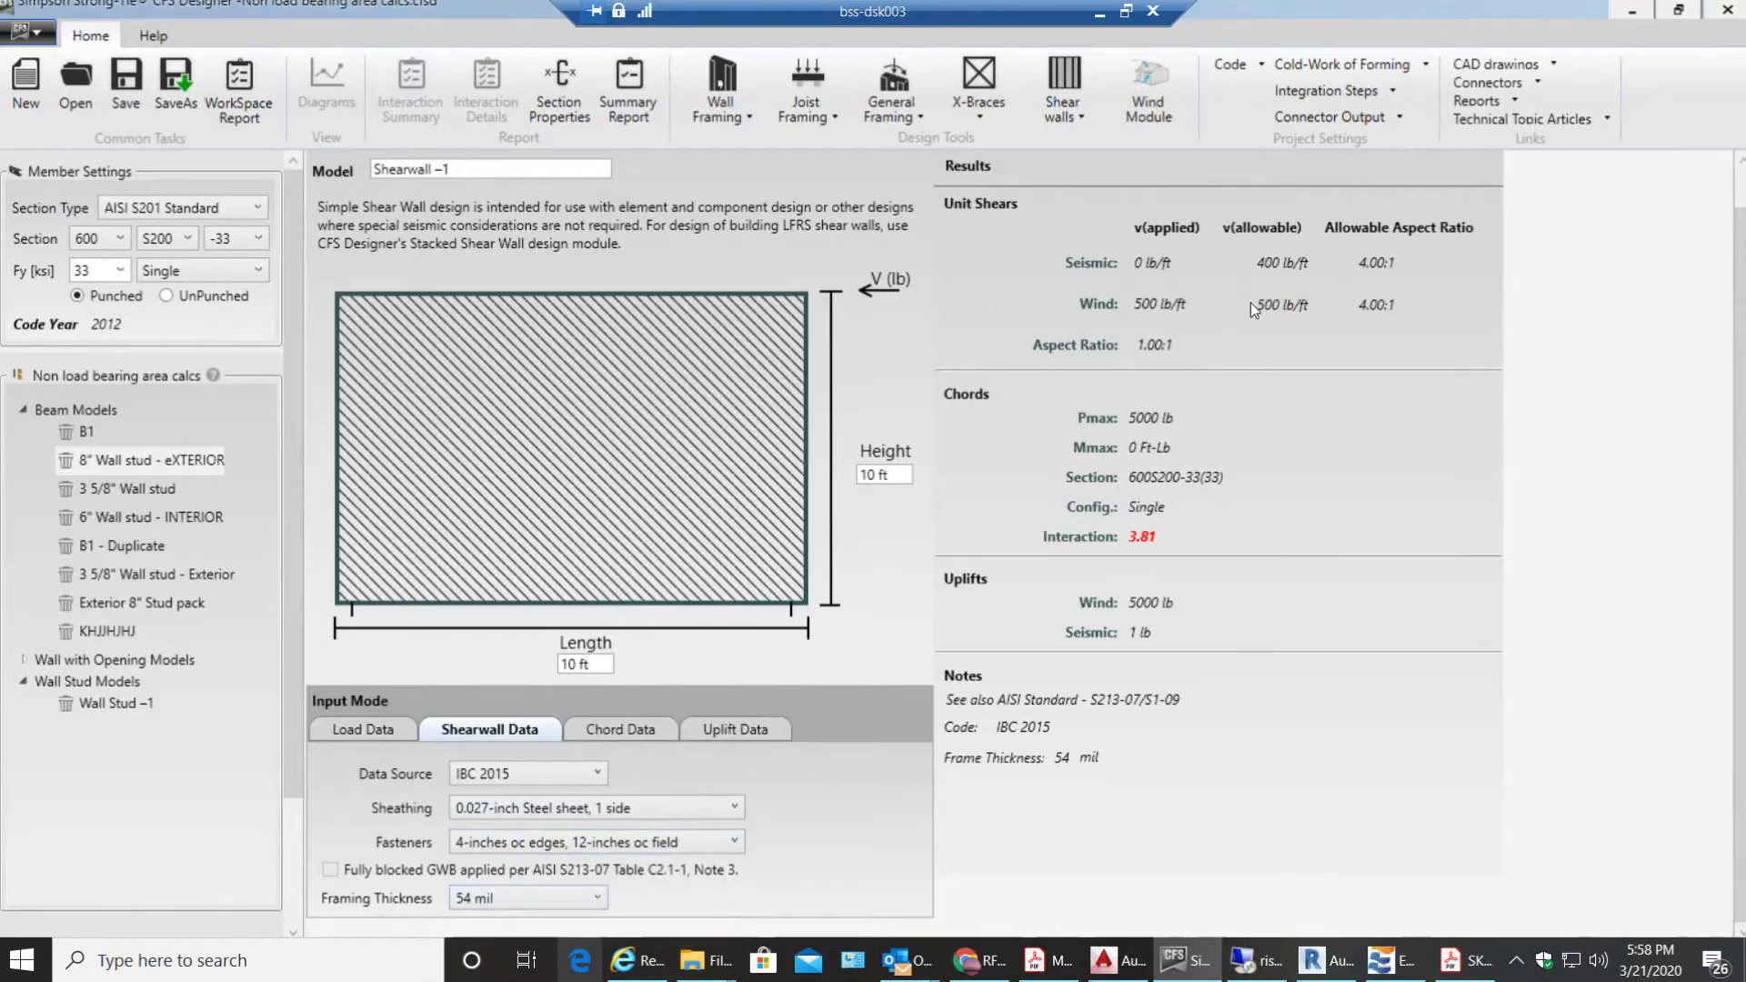
mouse_move(1237, 339)
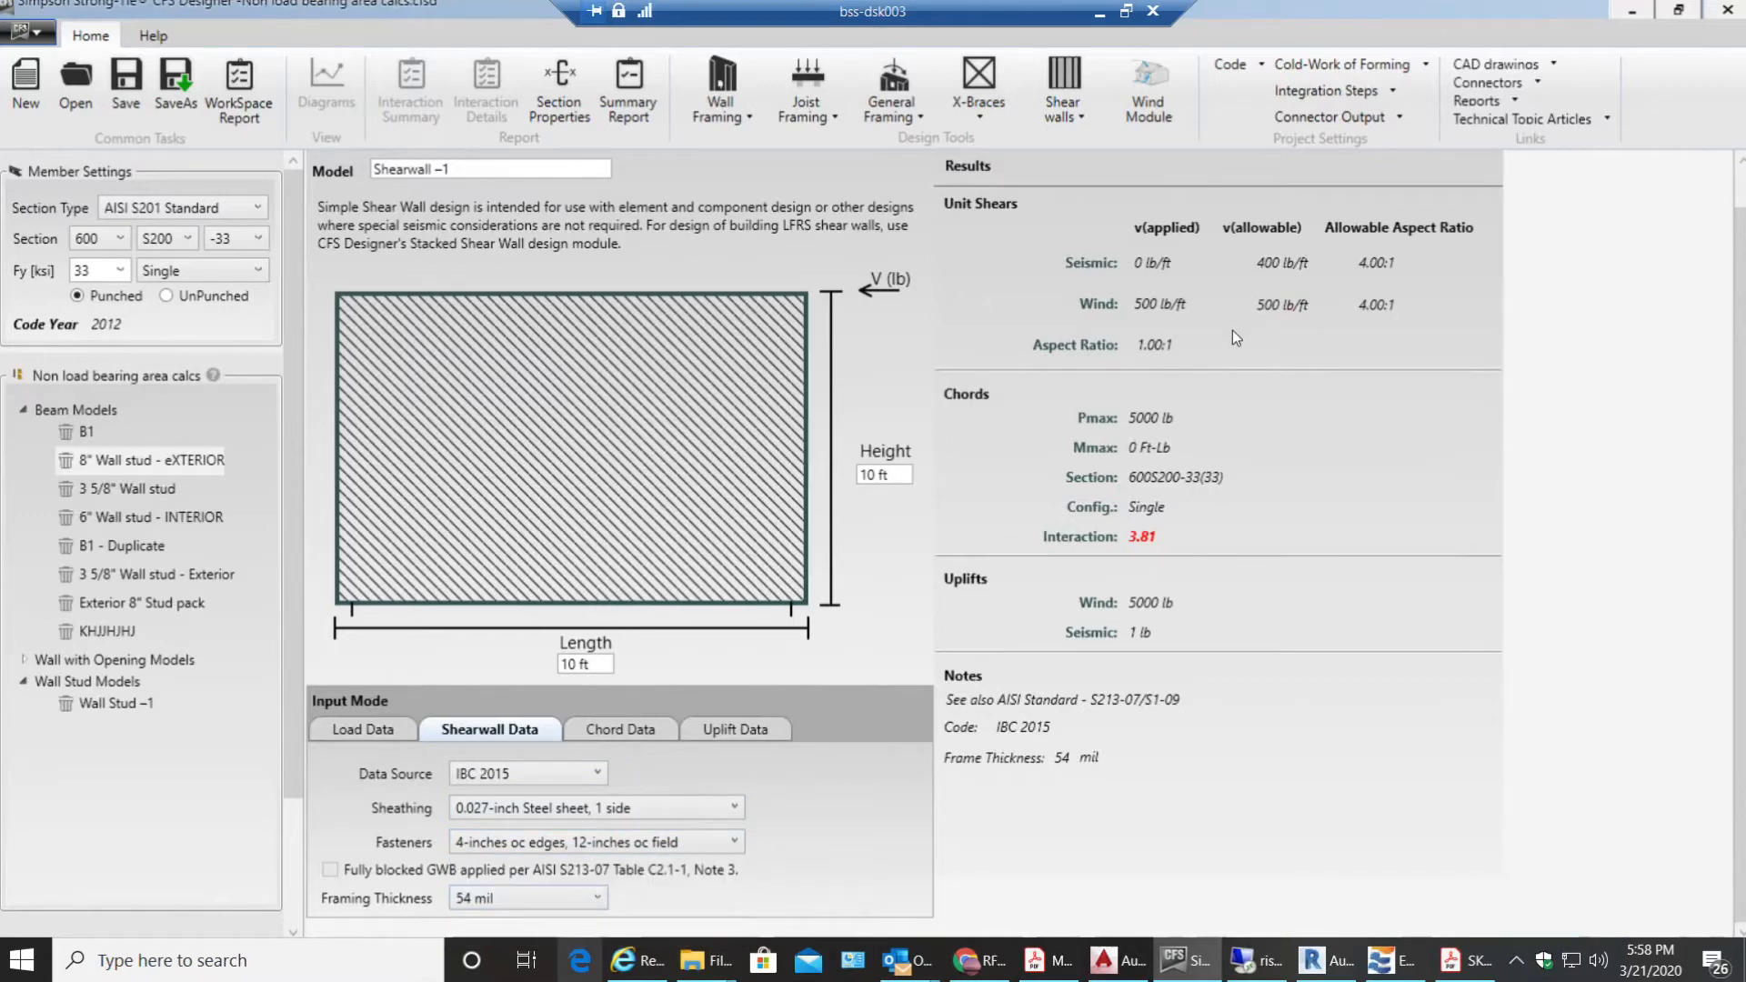
mouse_move(1175, 484)
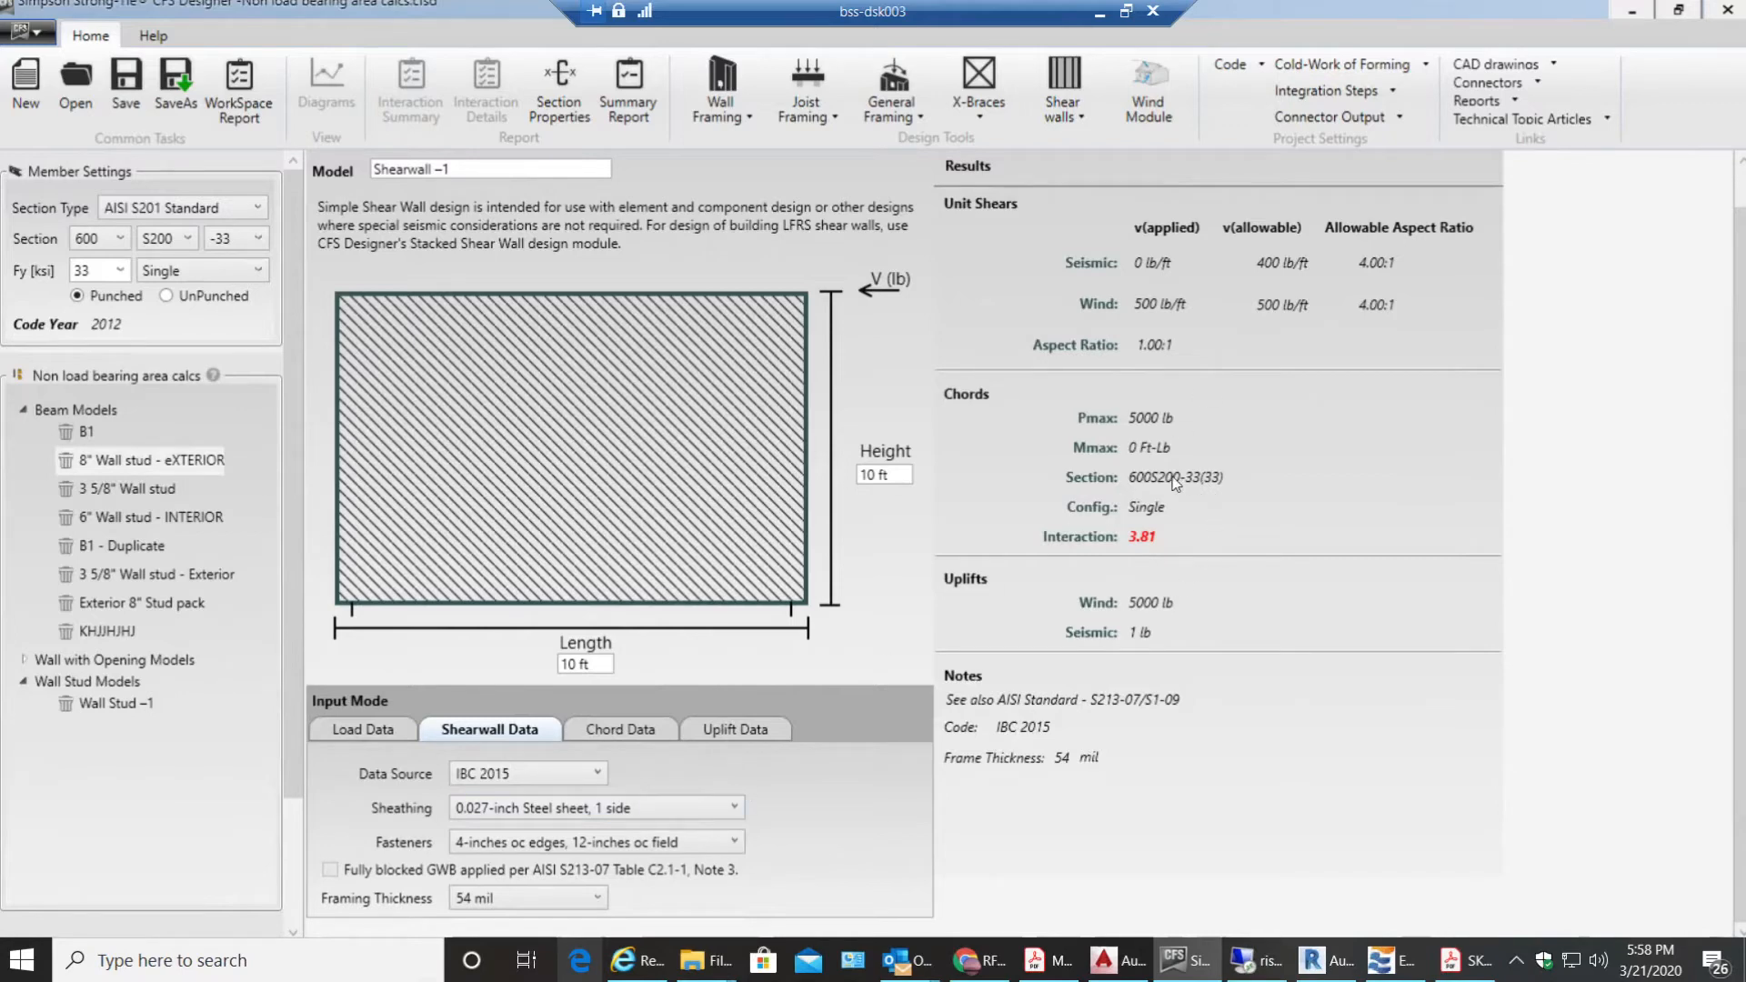
mouse_move(1168, 535)
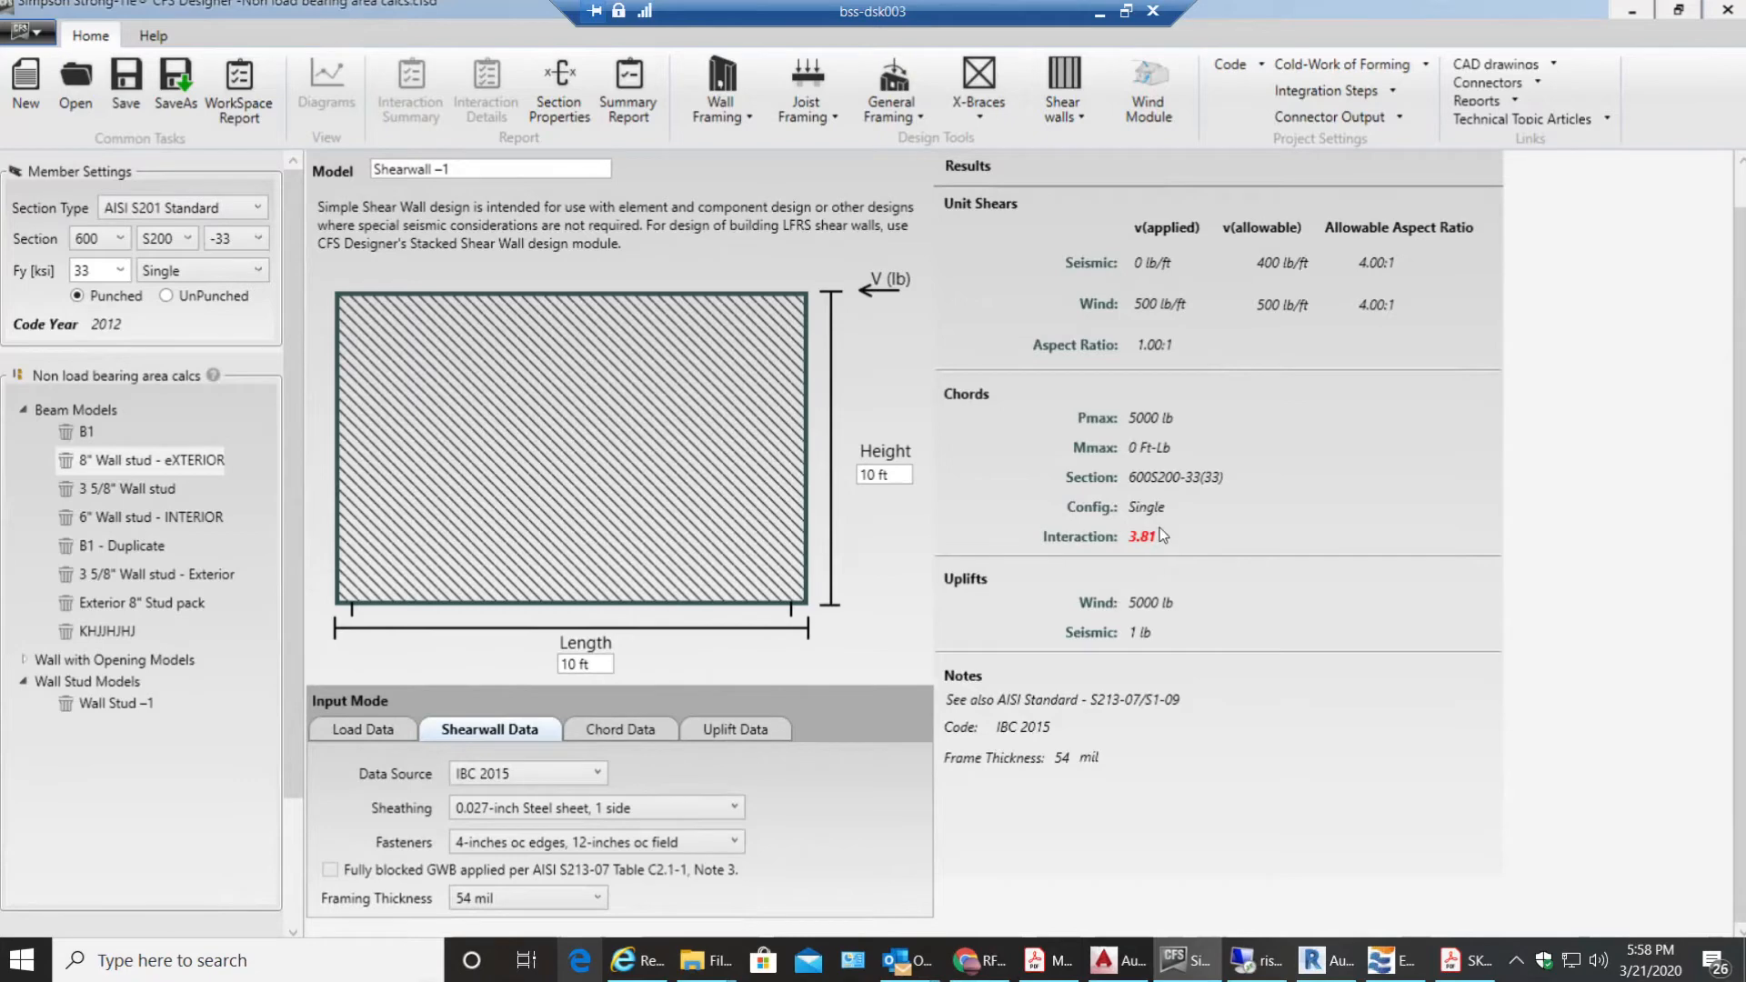
mouse_move(1178, 543)
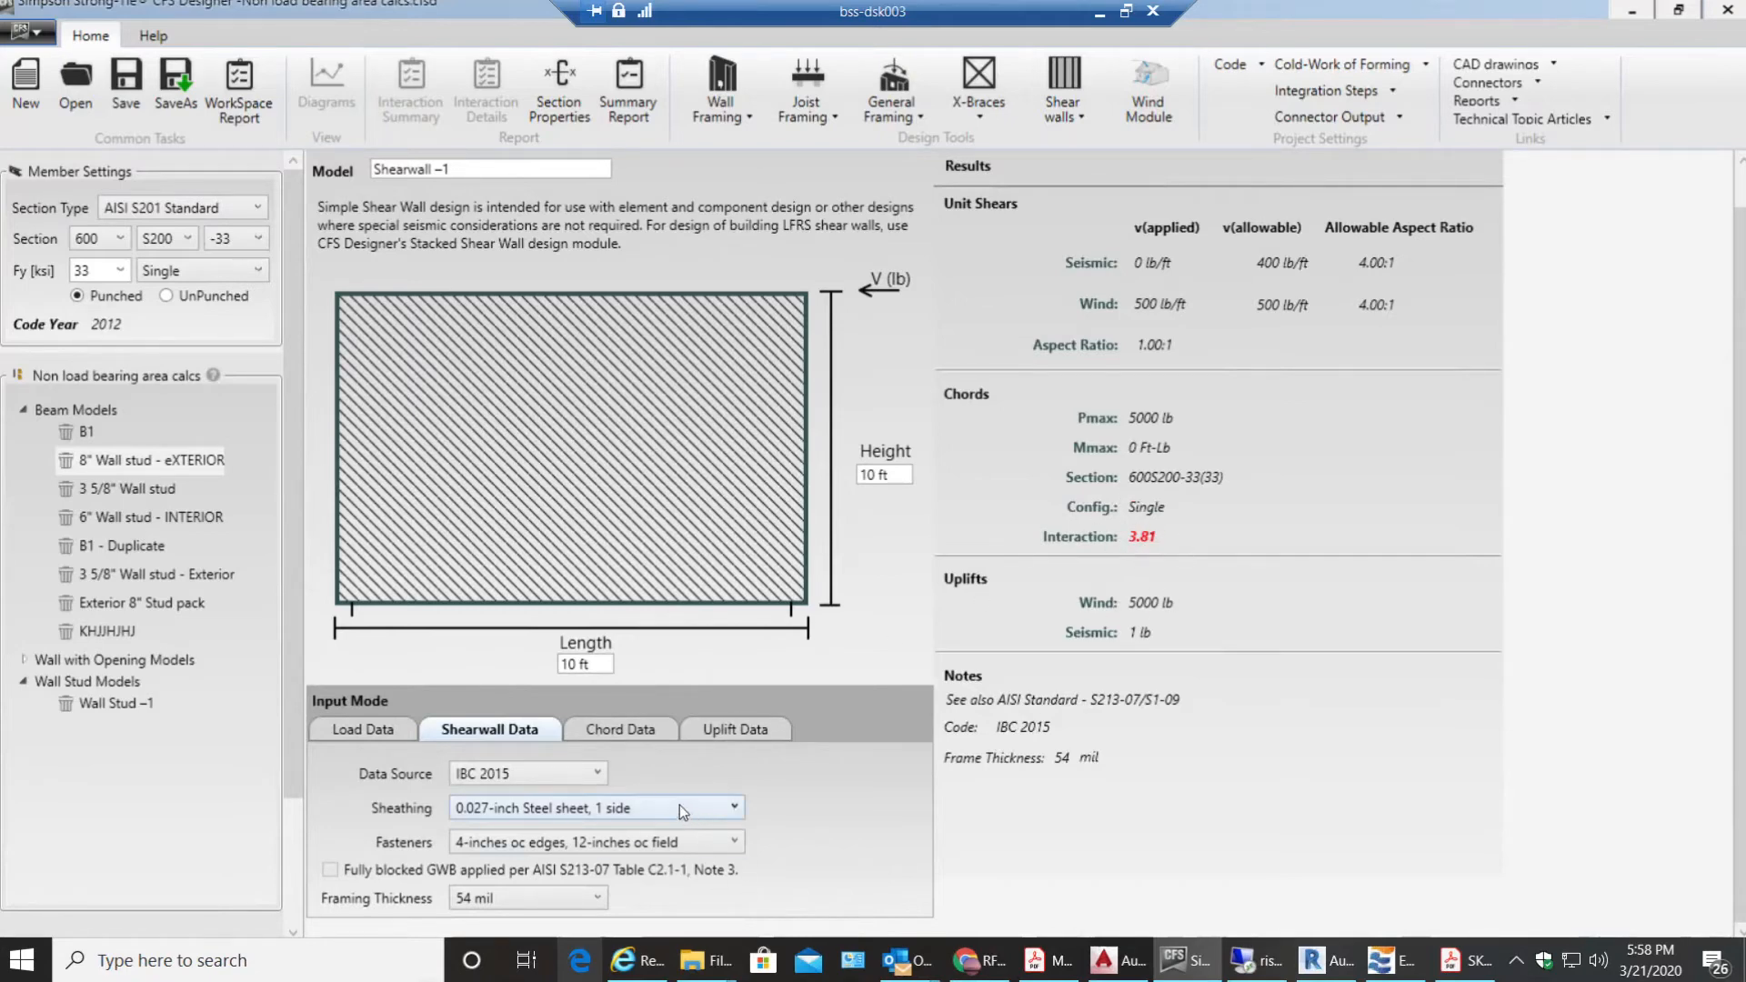
Step: Review the Chord Data, then show Uplift Data with its 1.5-inch hold-down offset per end
left_click(619, 729)
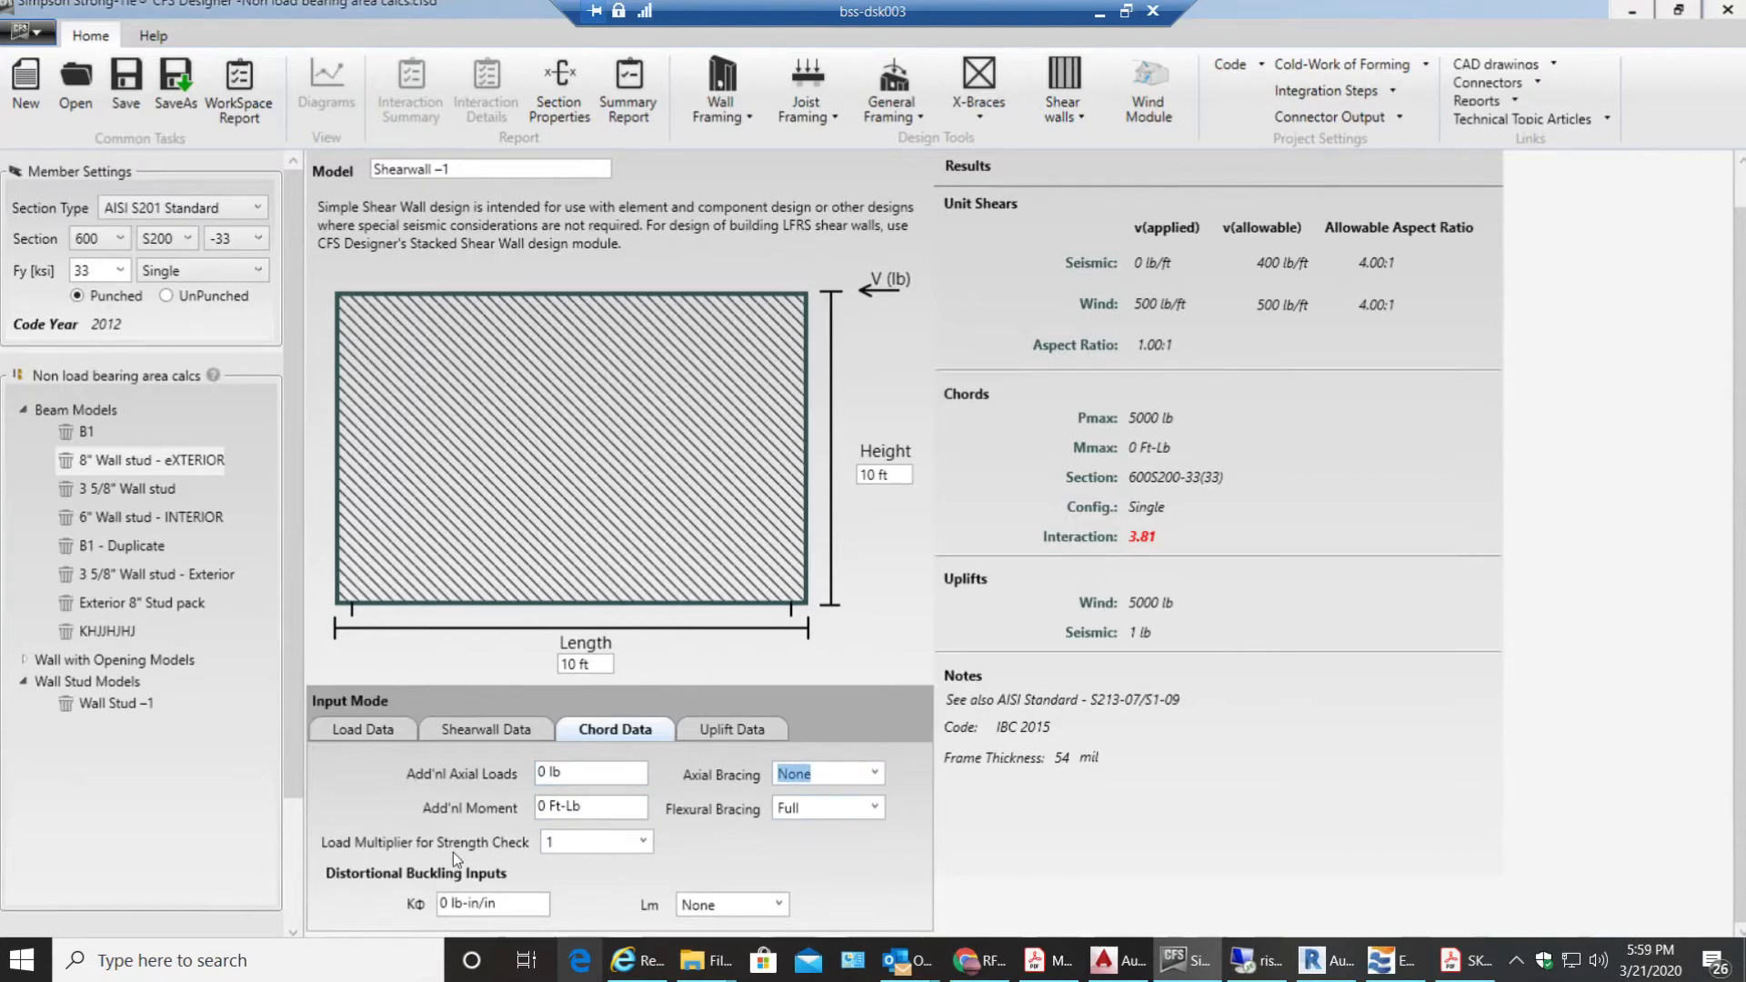
mouse_move(453, 897)
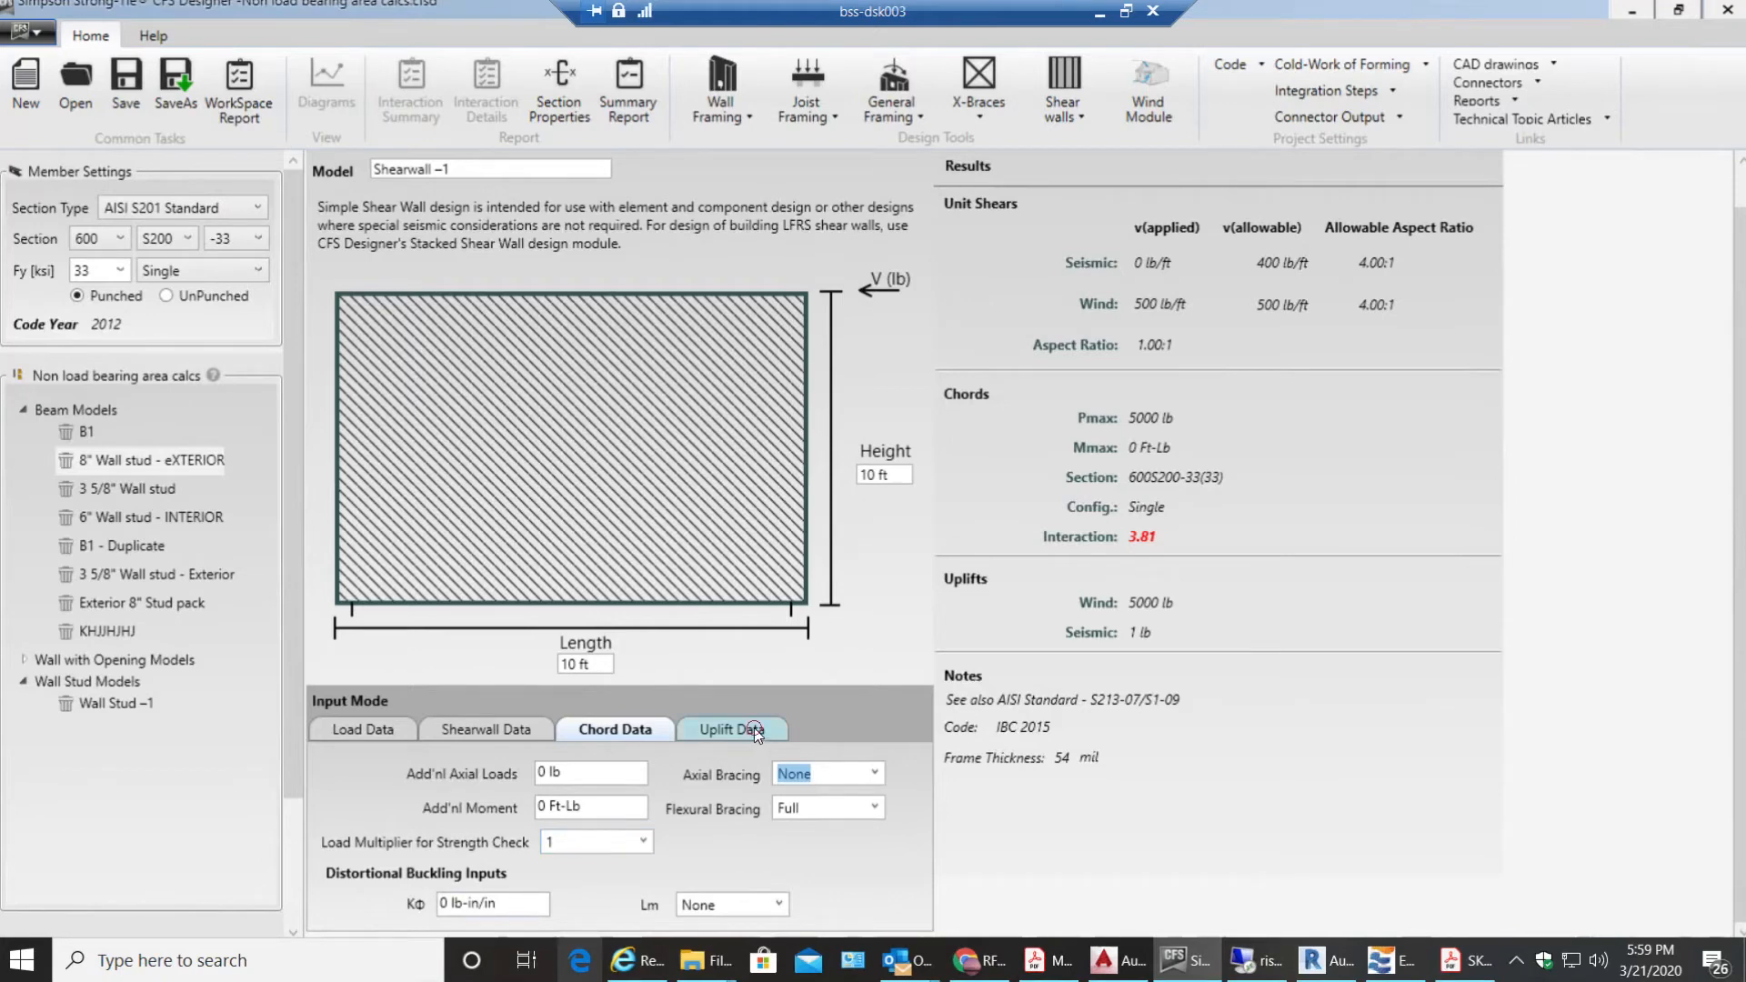
left_click(732, 730)
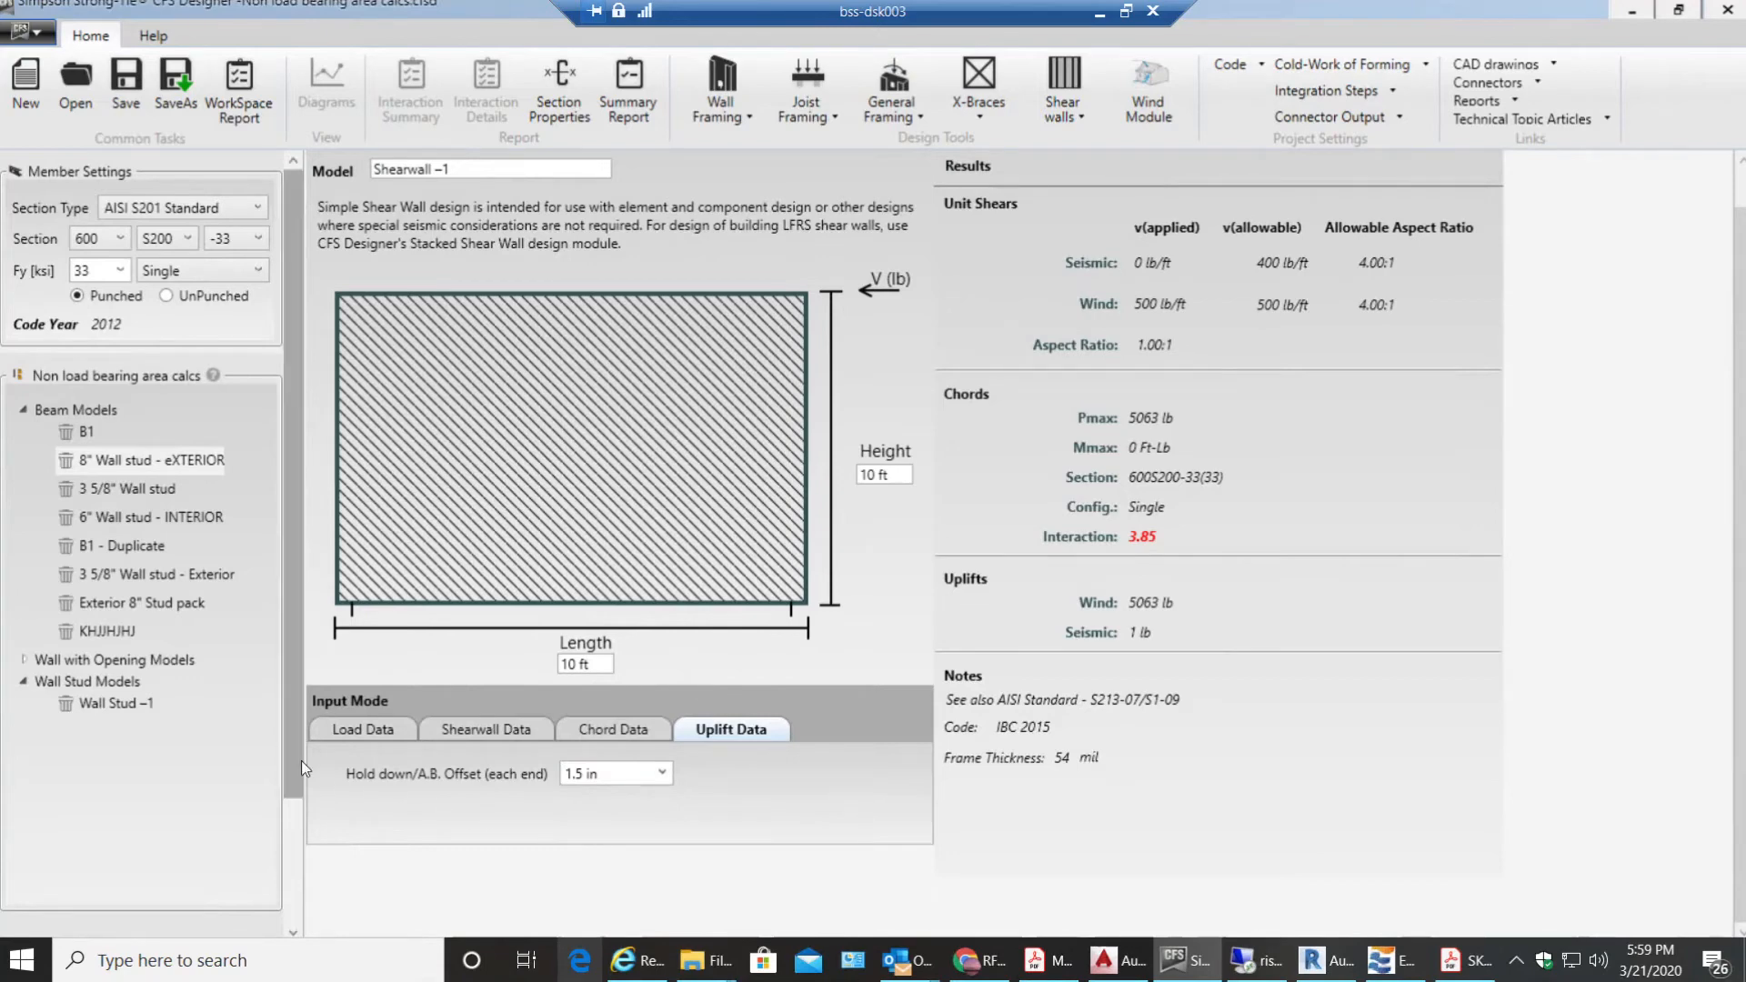
Step: Return to the Load Data inputs showing 5000 lb wind and 1 lb seismic shear
left_click(362, 729)
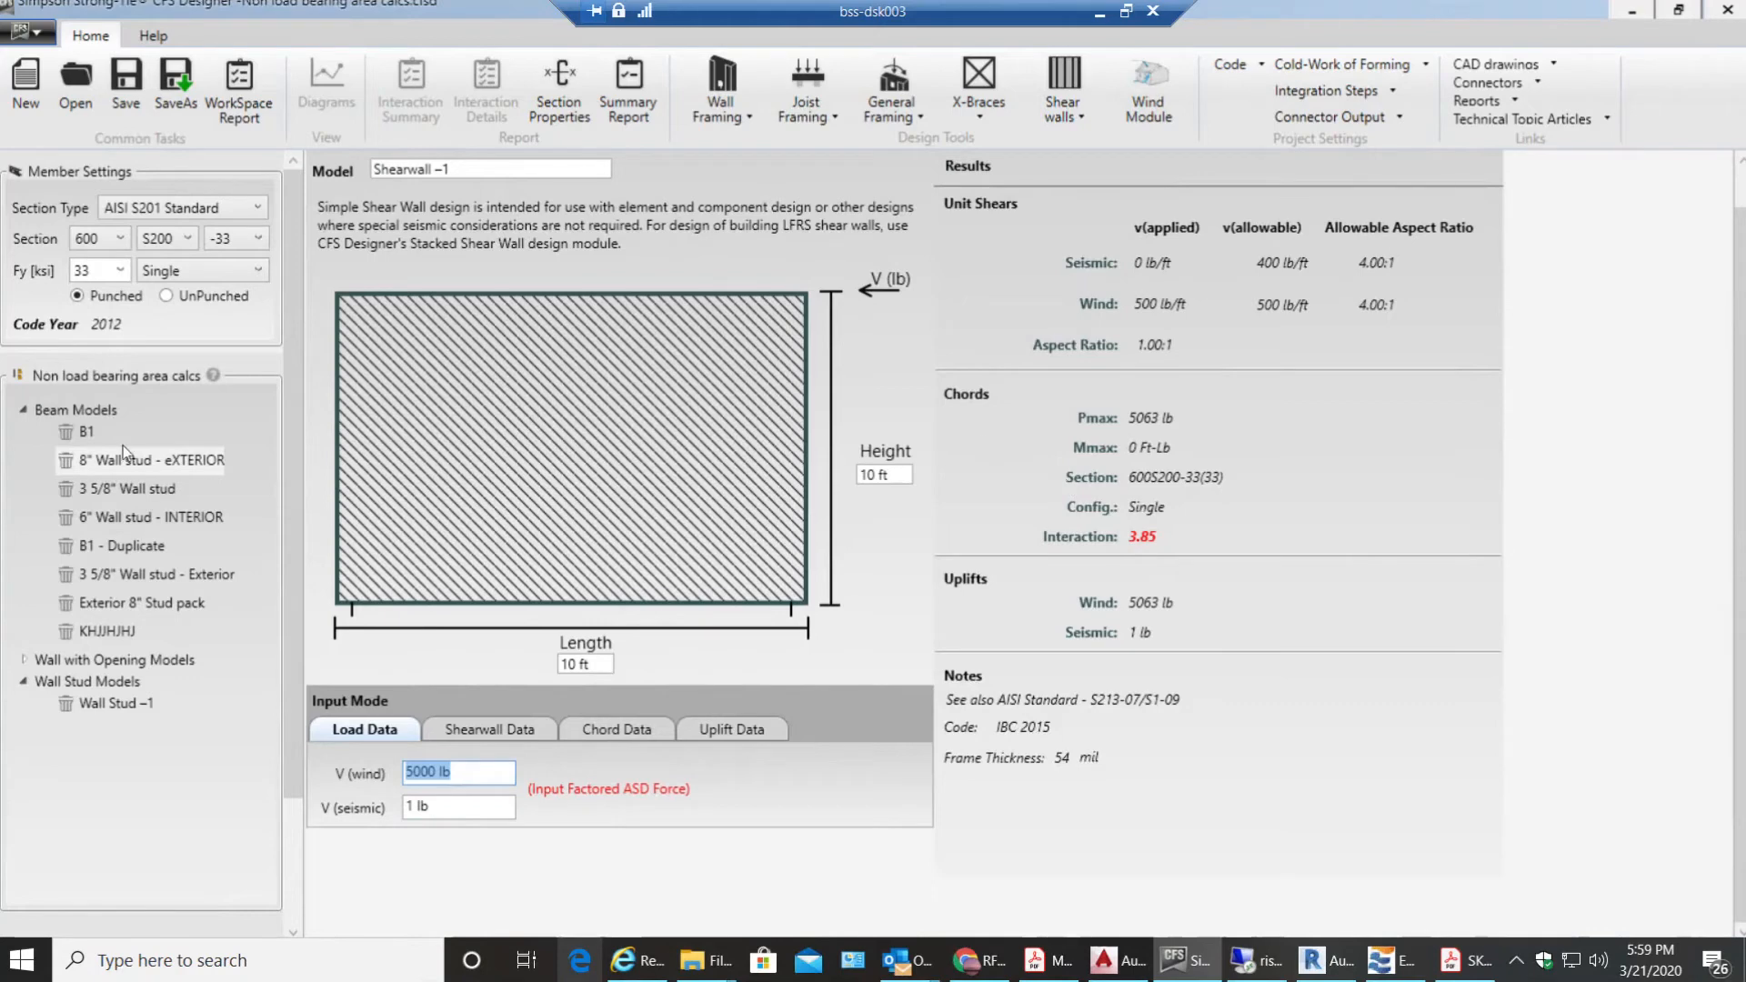
mouse_move(147, 411)
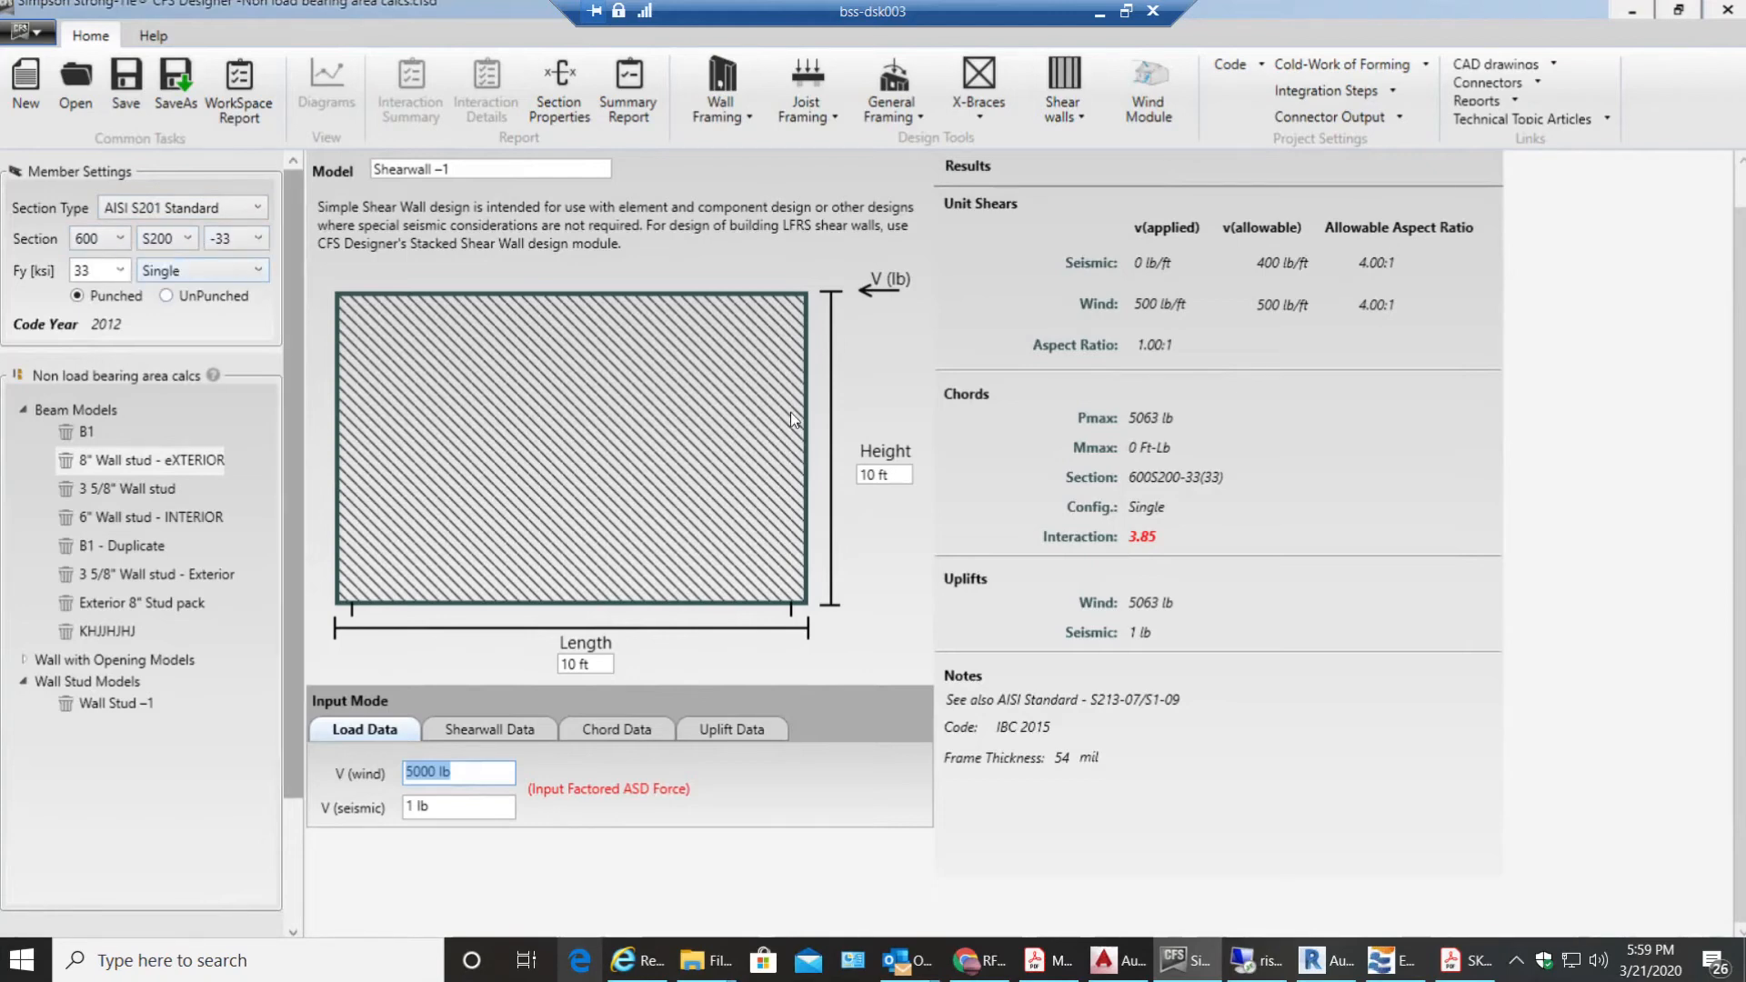
mouse_move(1136, 499)
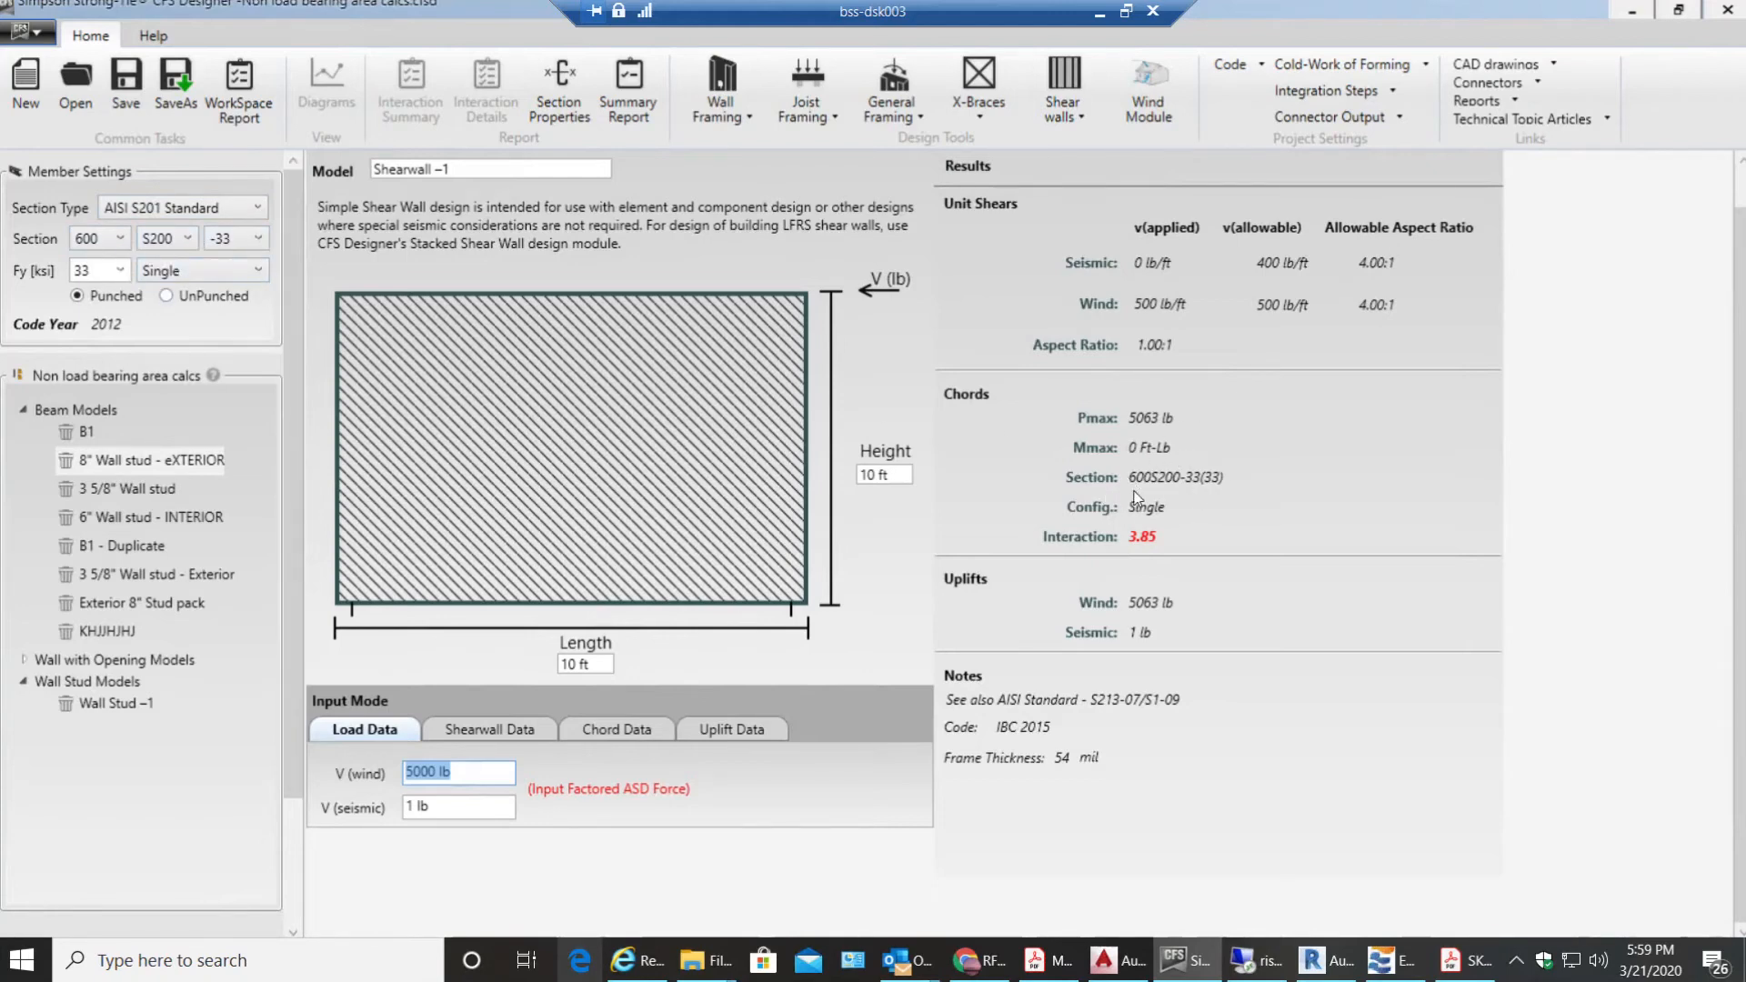
mouse_move(1076, 454)
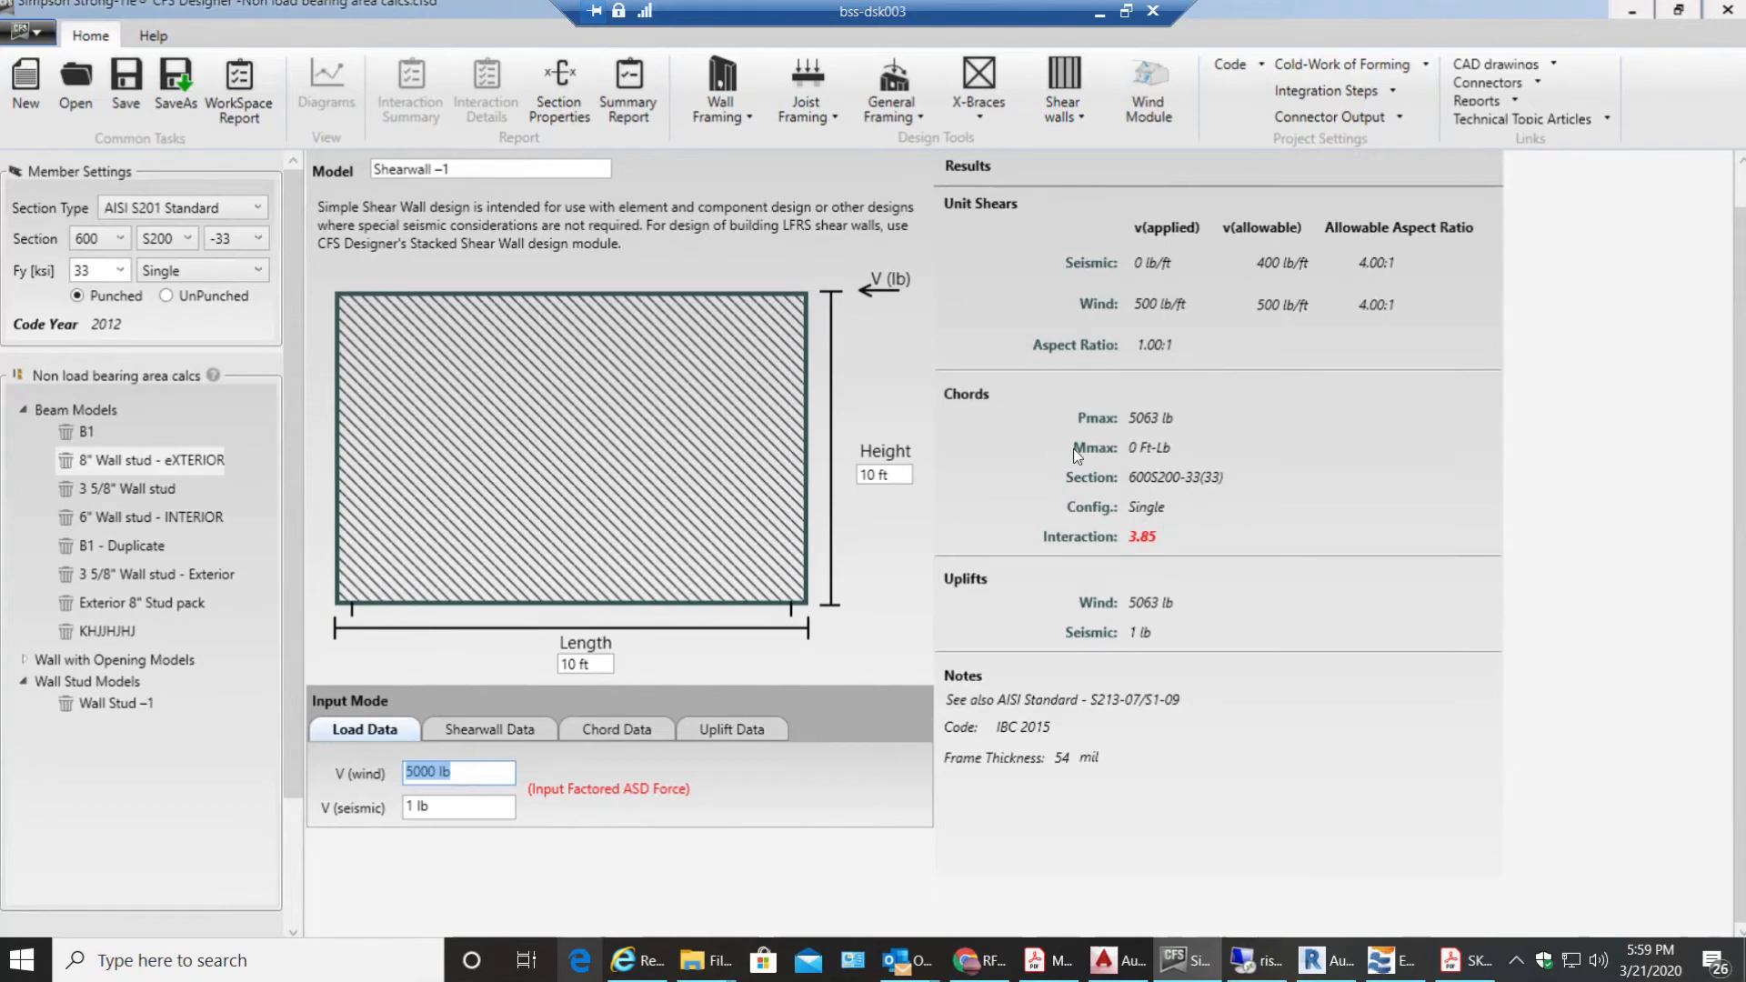
Step: Make the chords back-to-back 600S200-54 studs, dropping the interaction to 0.69
left_click(191, 236)
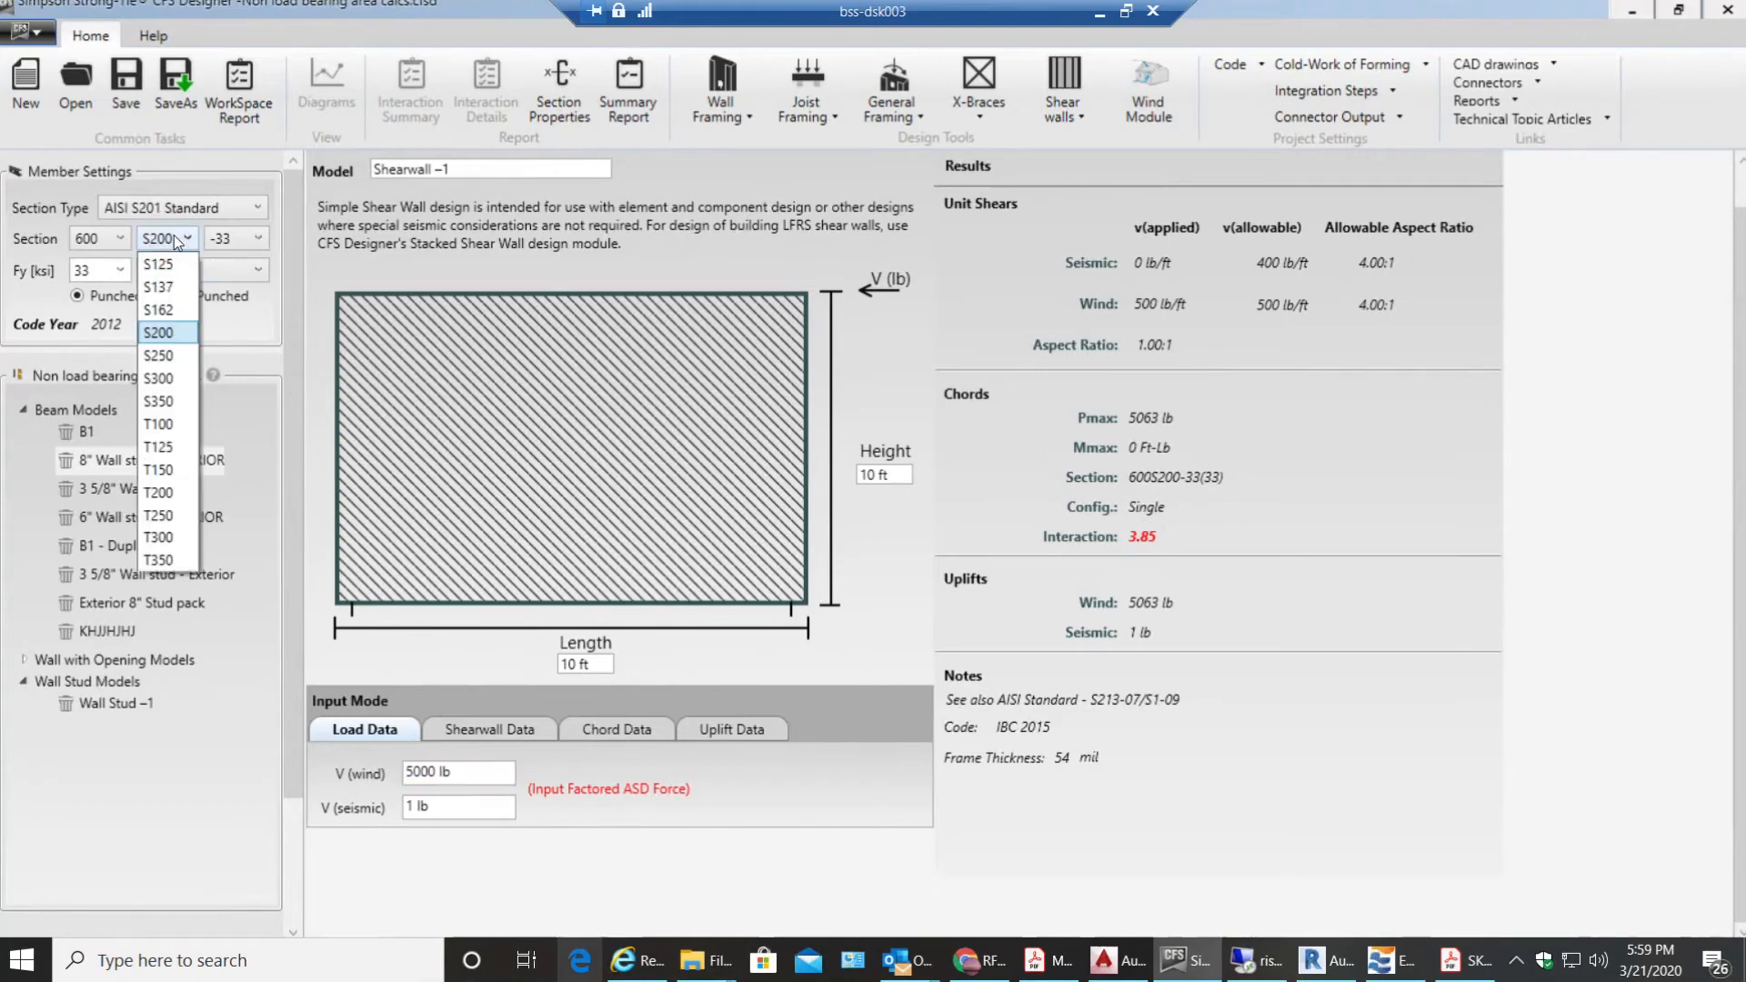
left_click(157, 309)
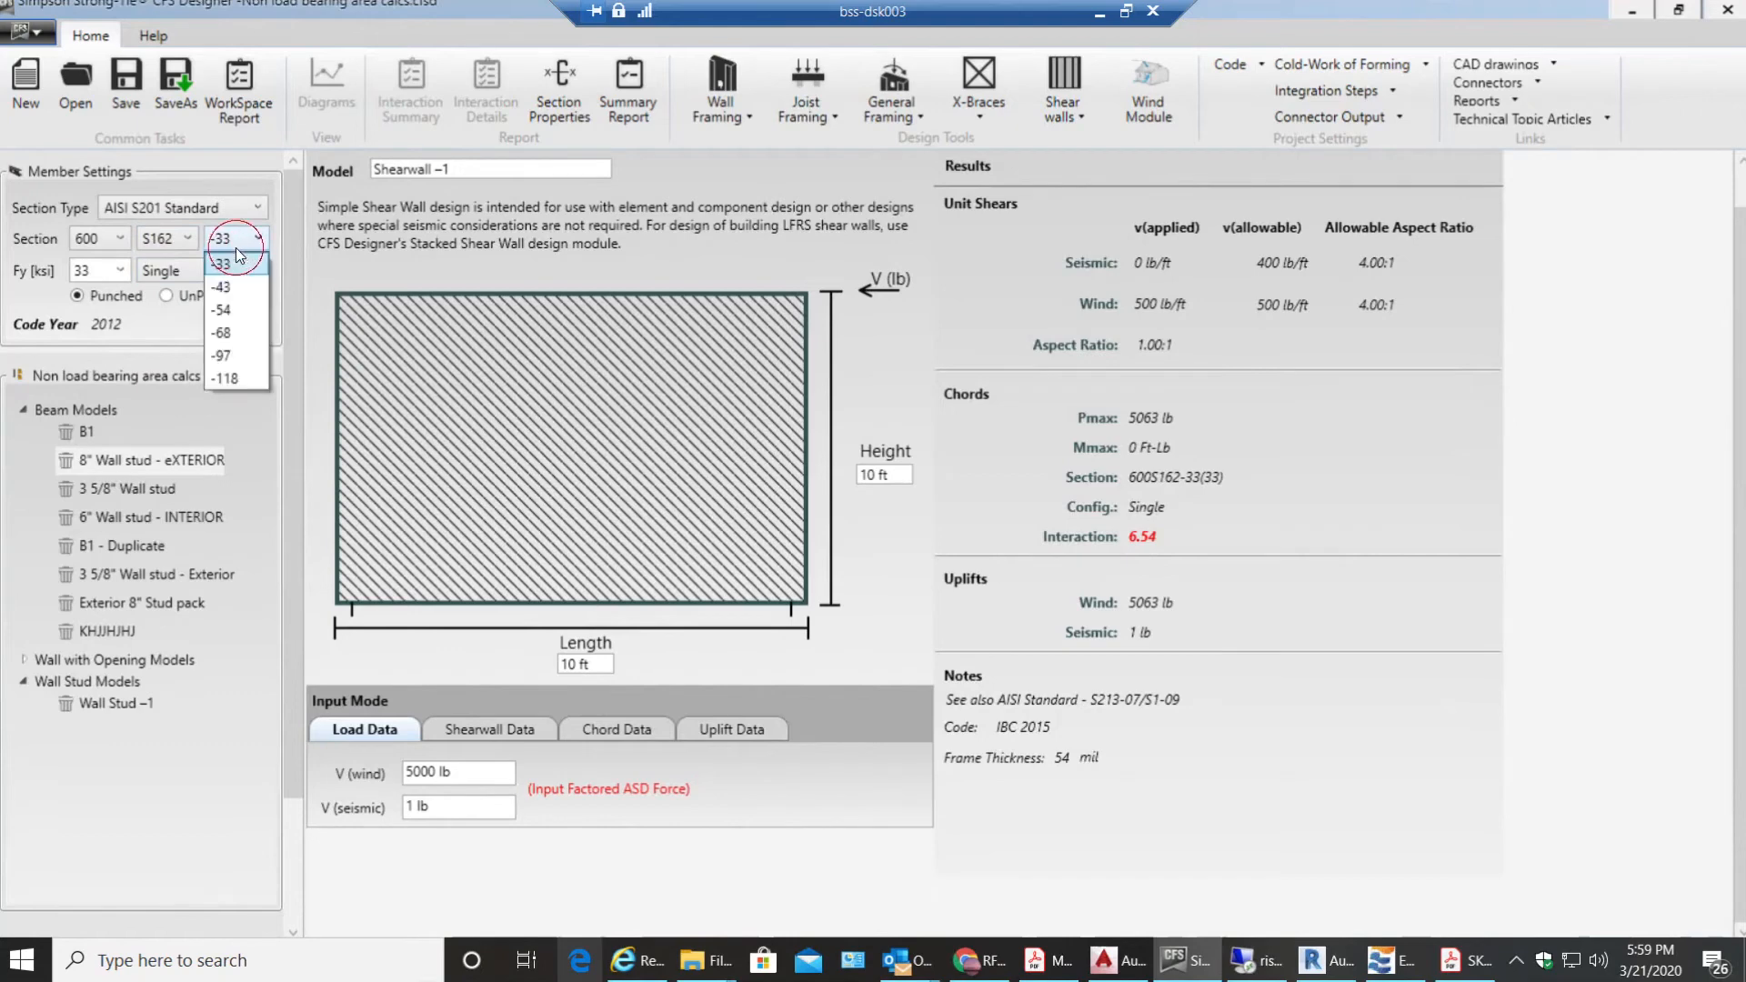
left_click(222, 309)
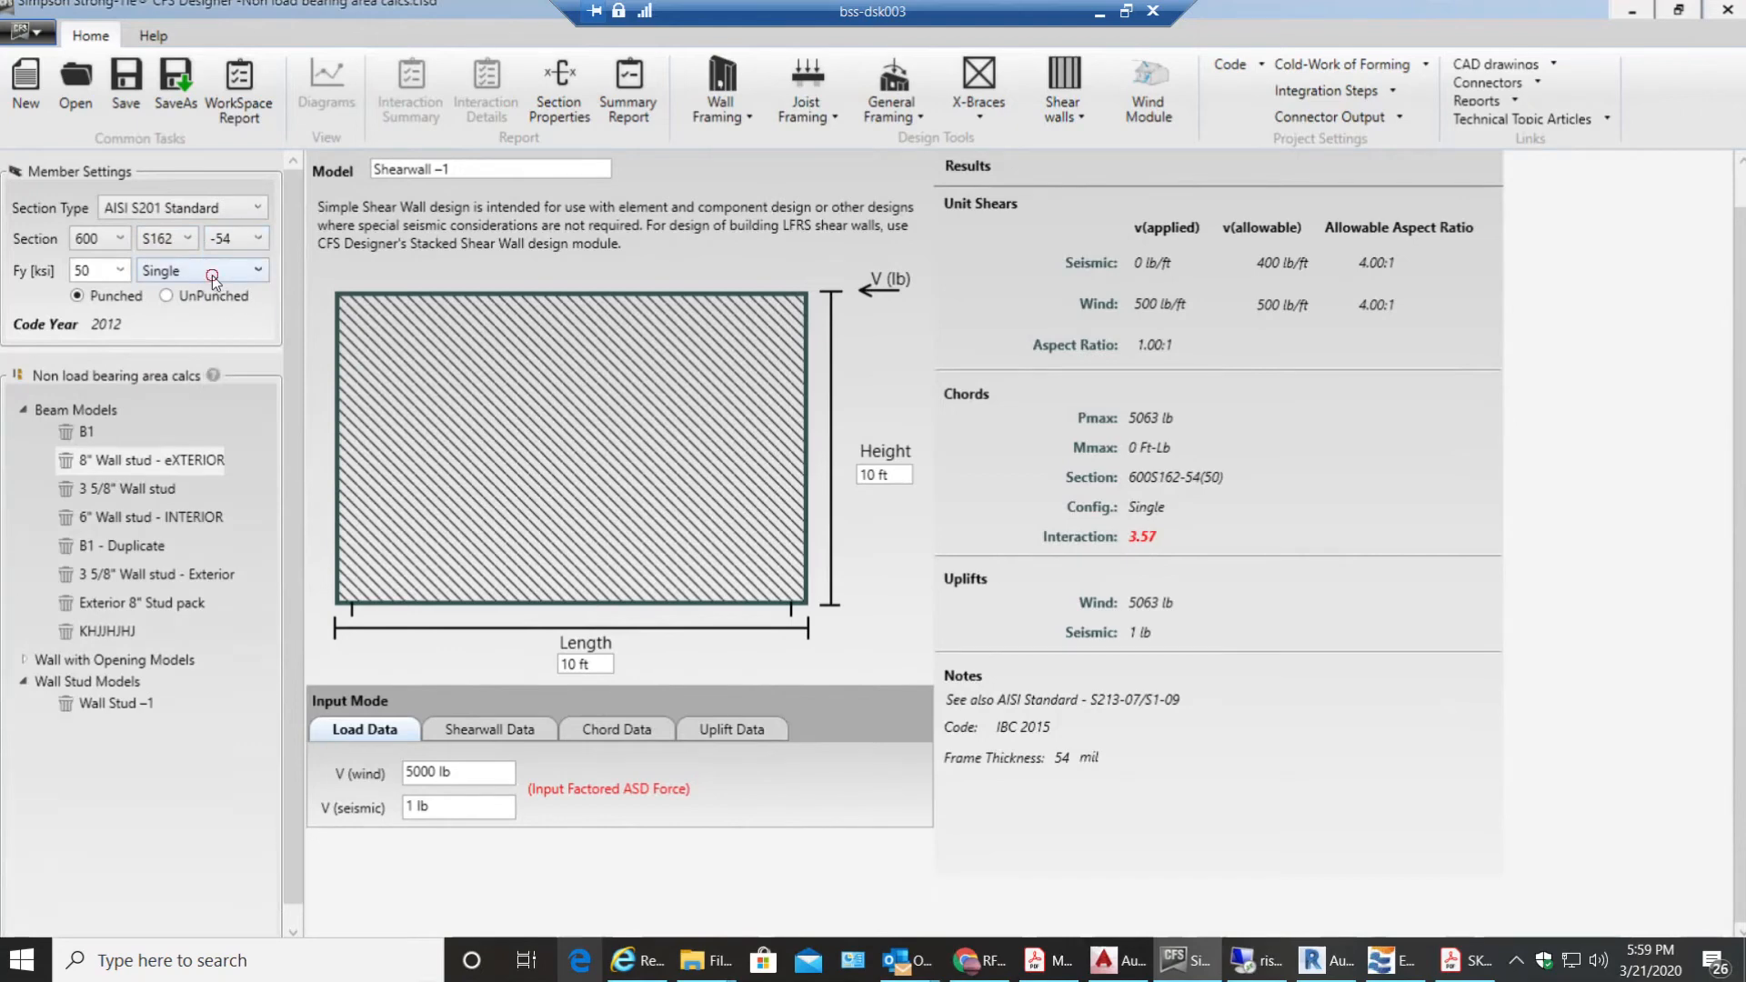
left_click(200, 269)
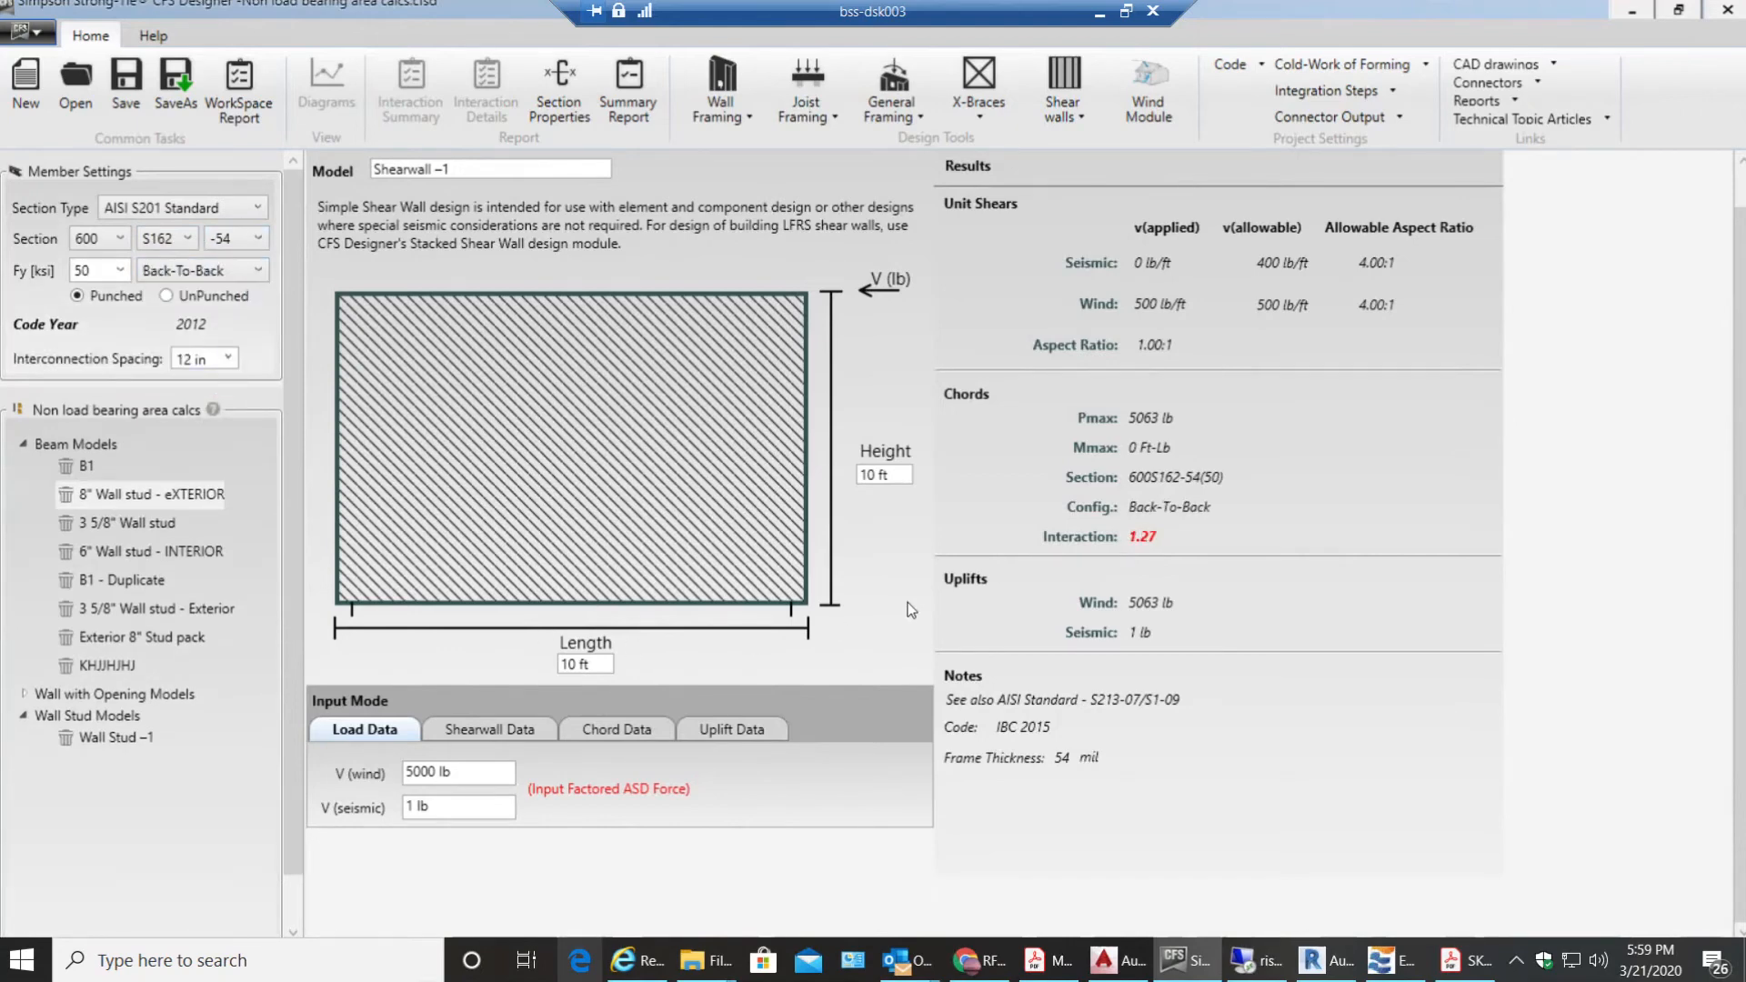
mouse_move(1309, 426)
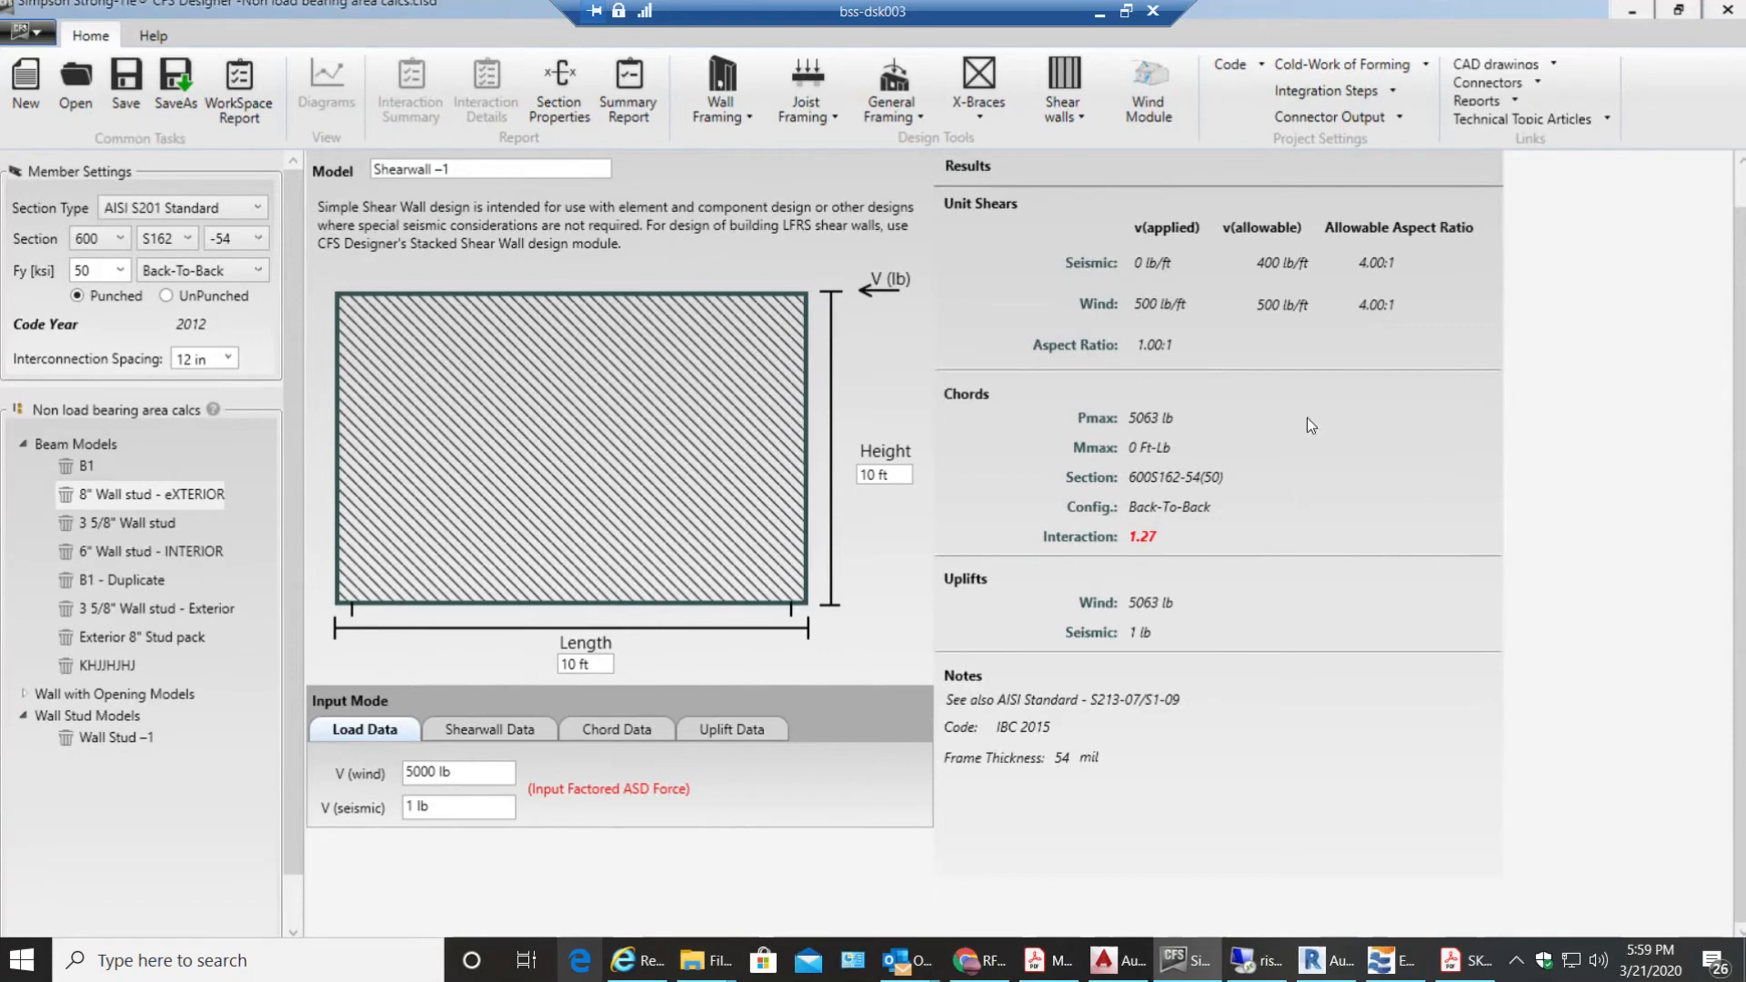
left_click(193, 236)
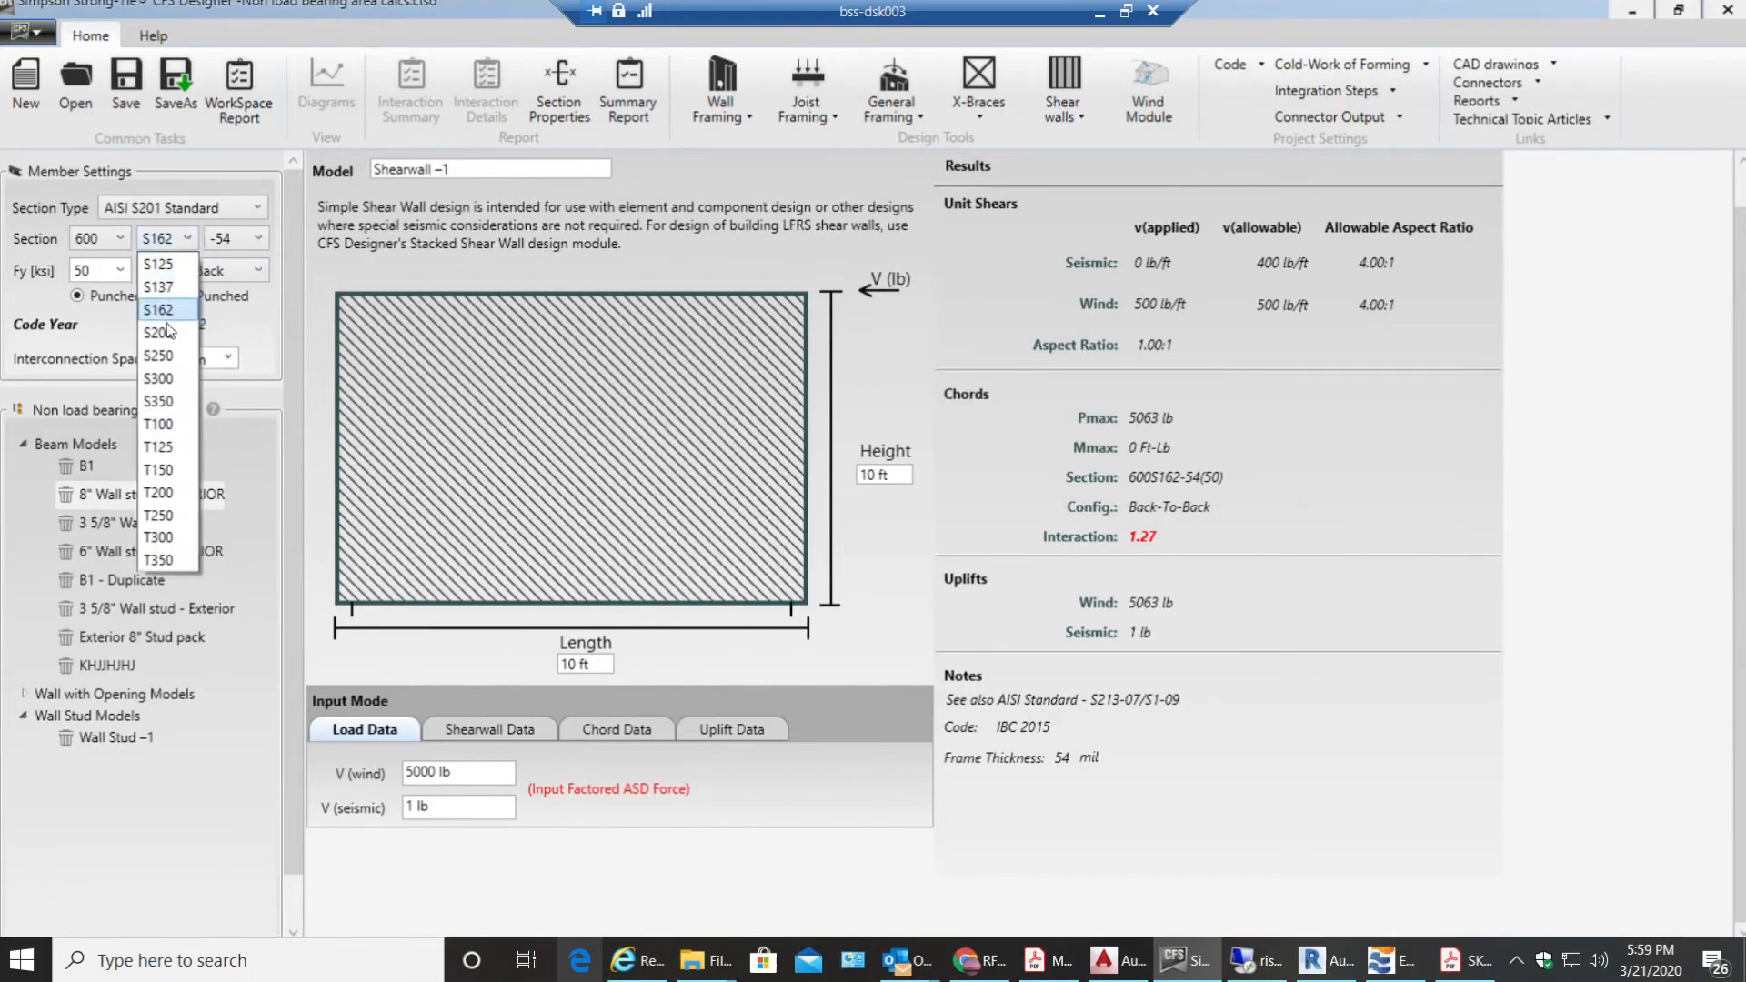
left_click(158, 331)
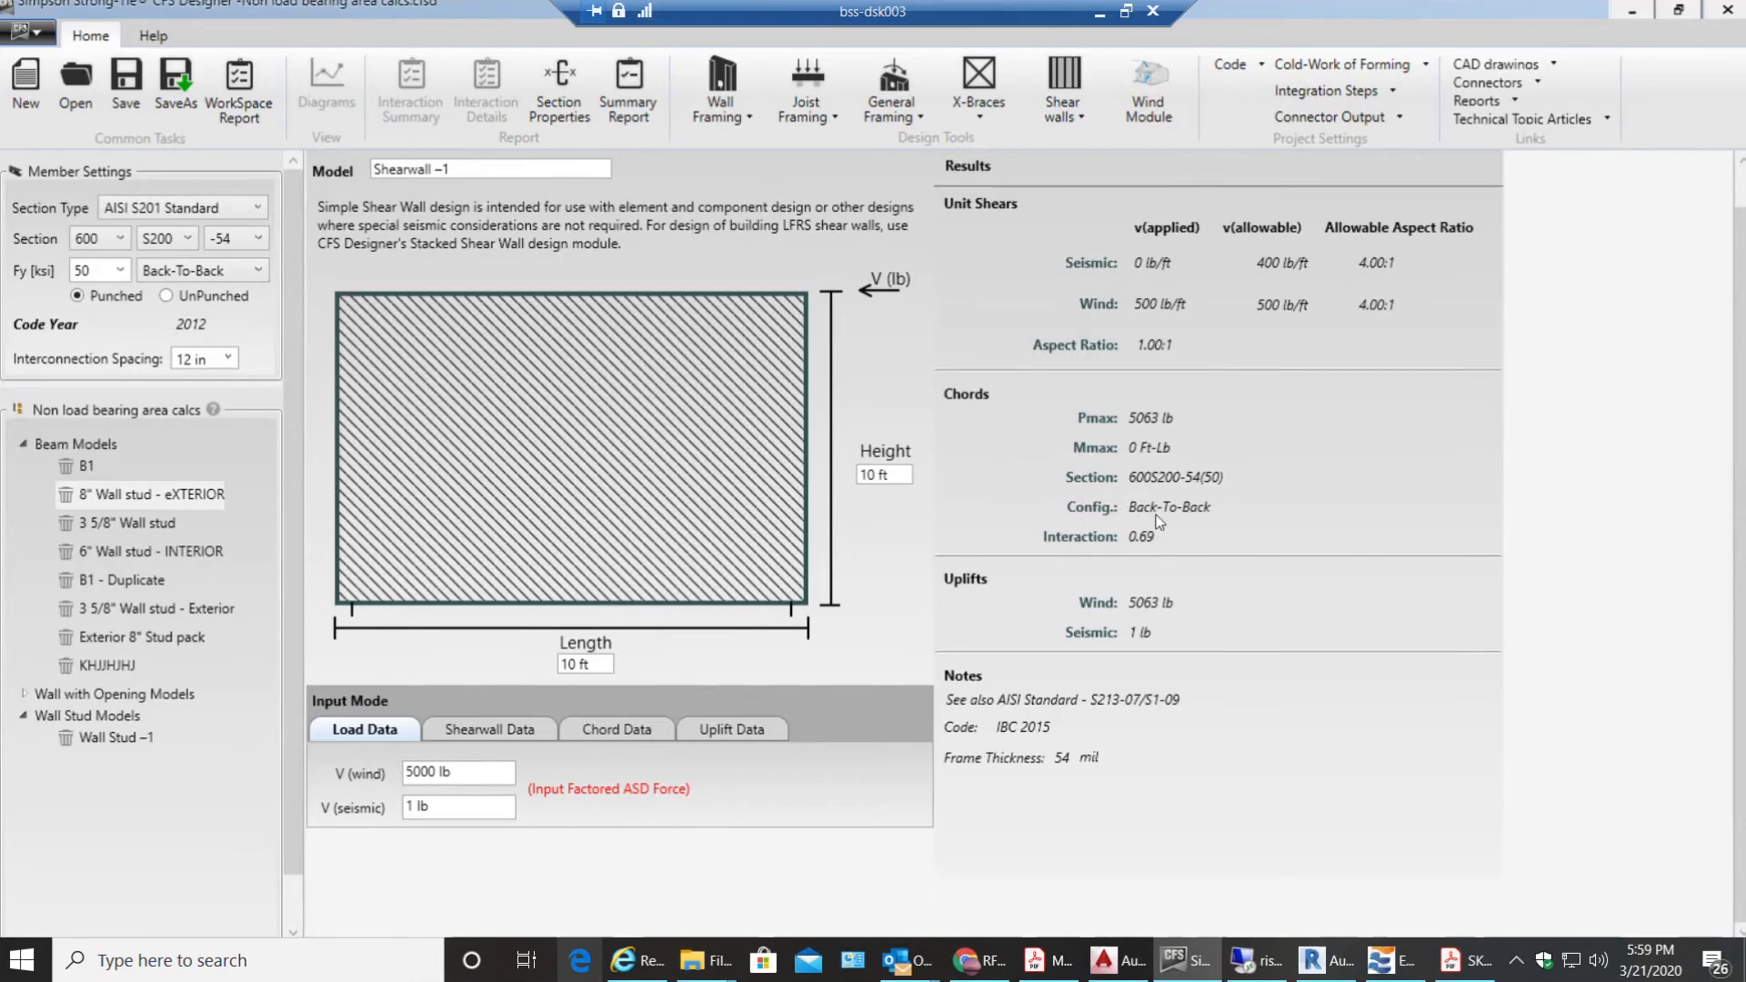
mouse_move(1184, 433)
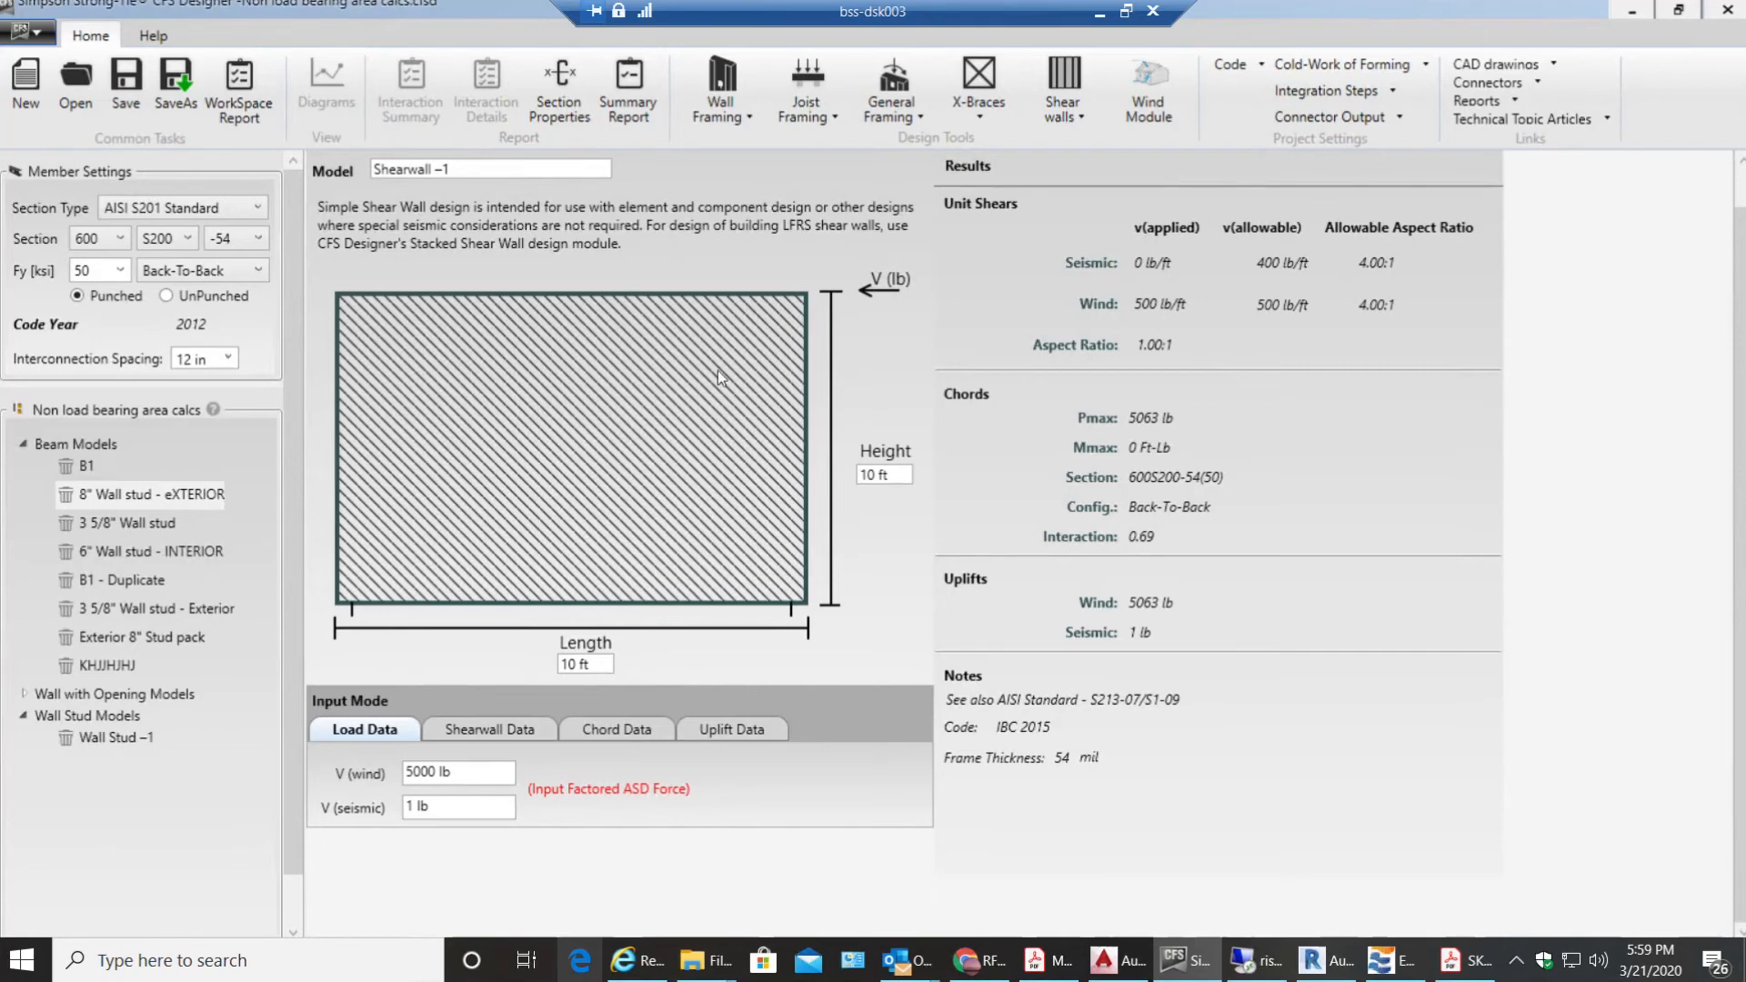
mouse_move(1190, 529)
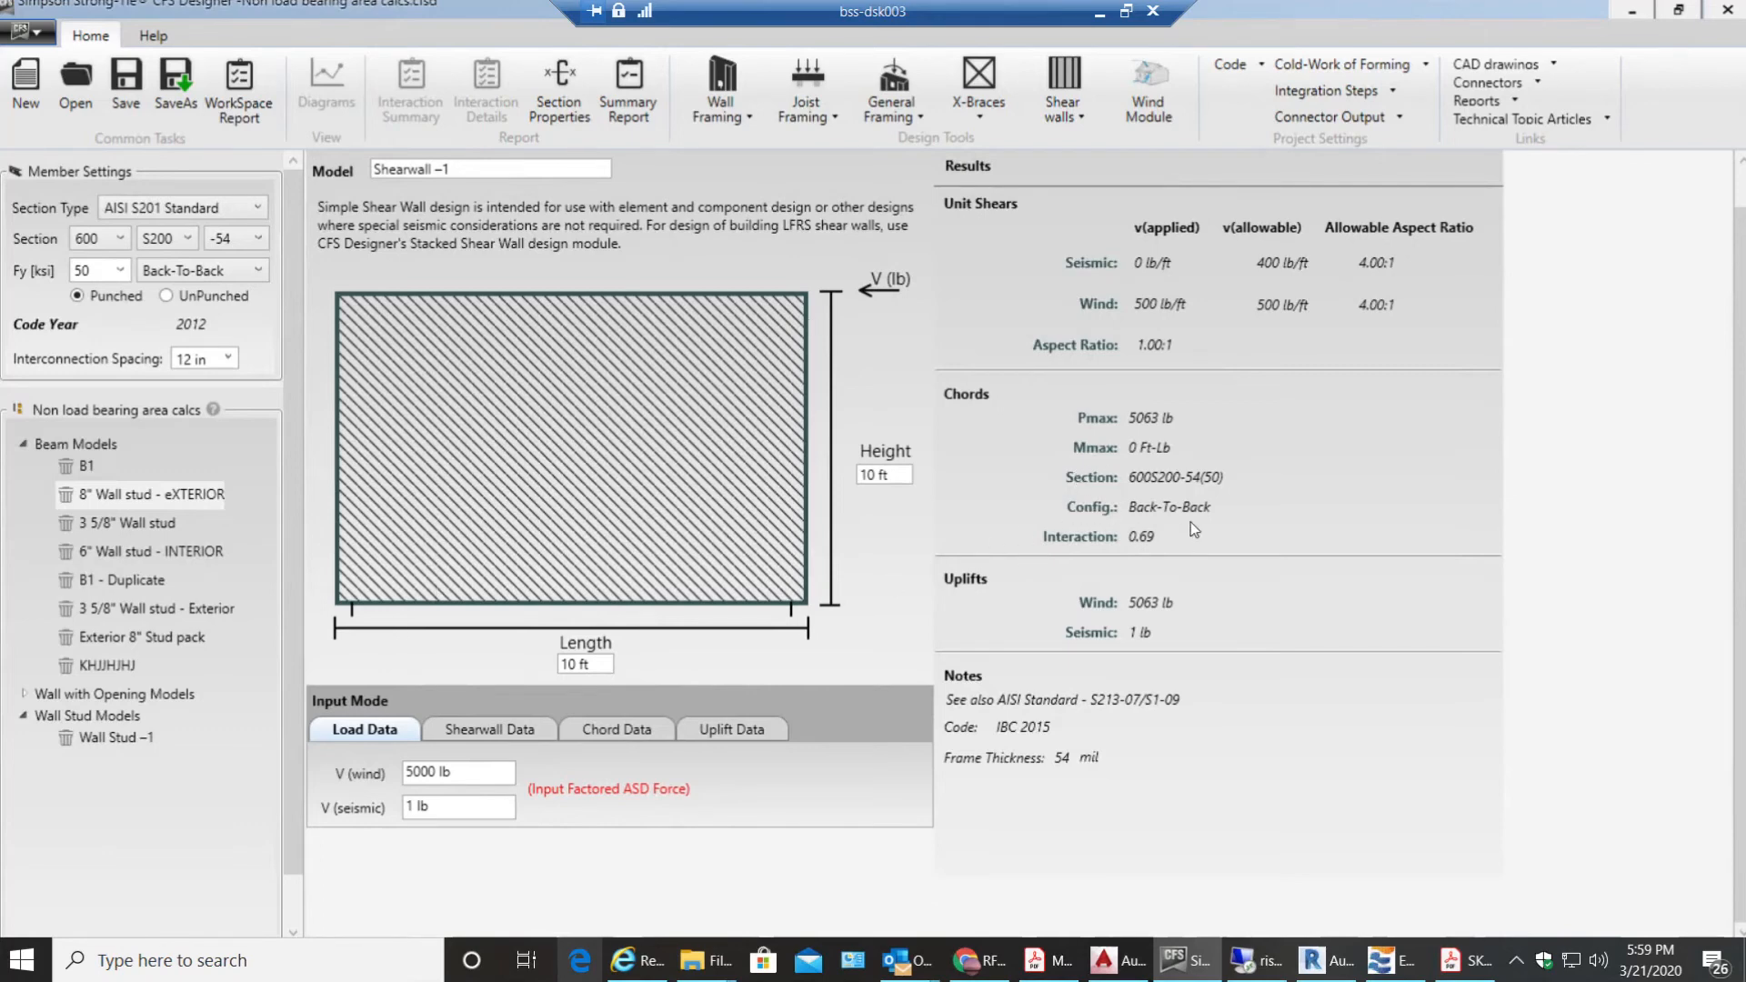
mouse_move(1135, 451)
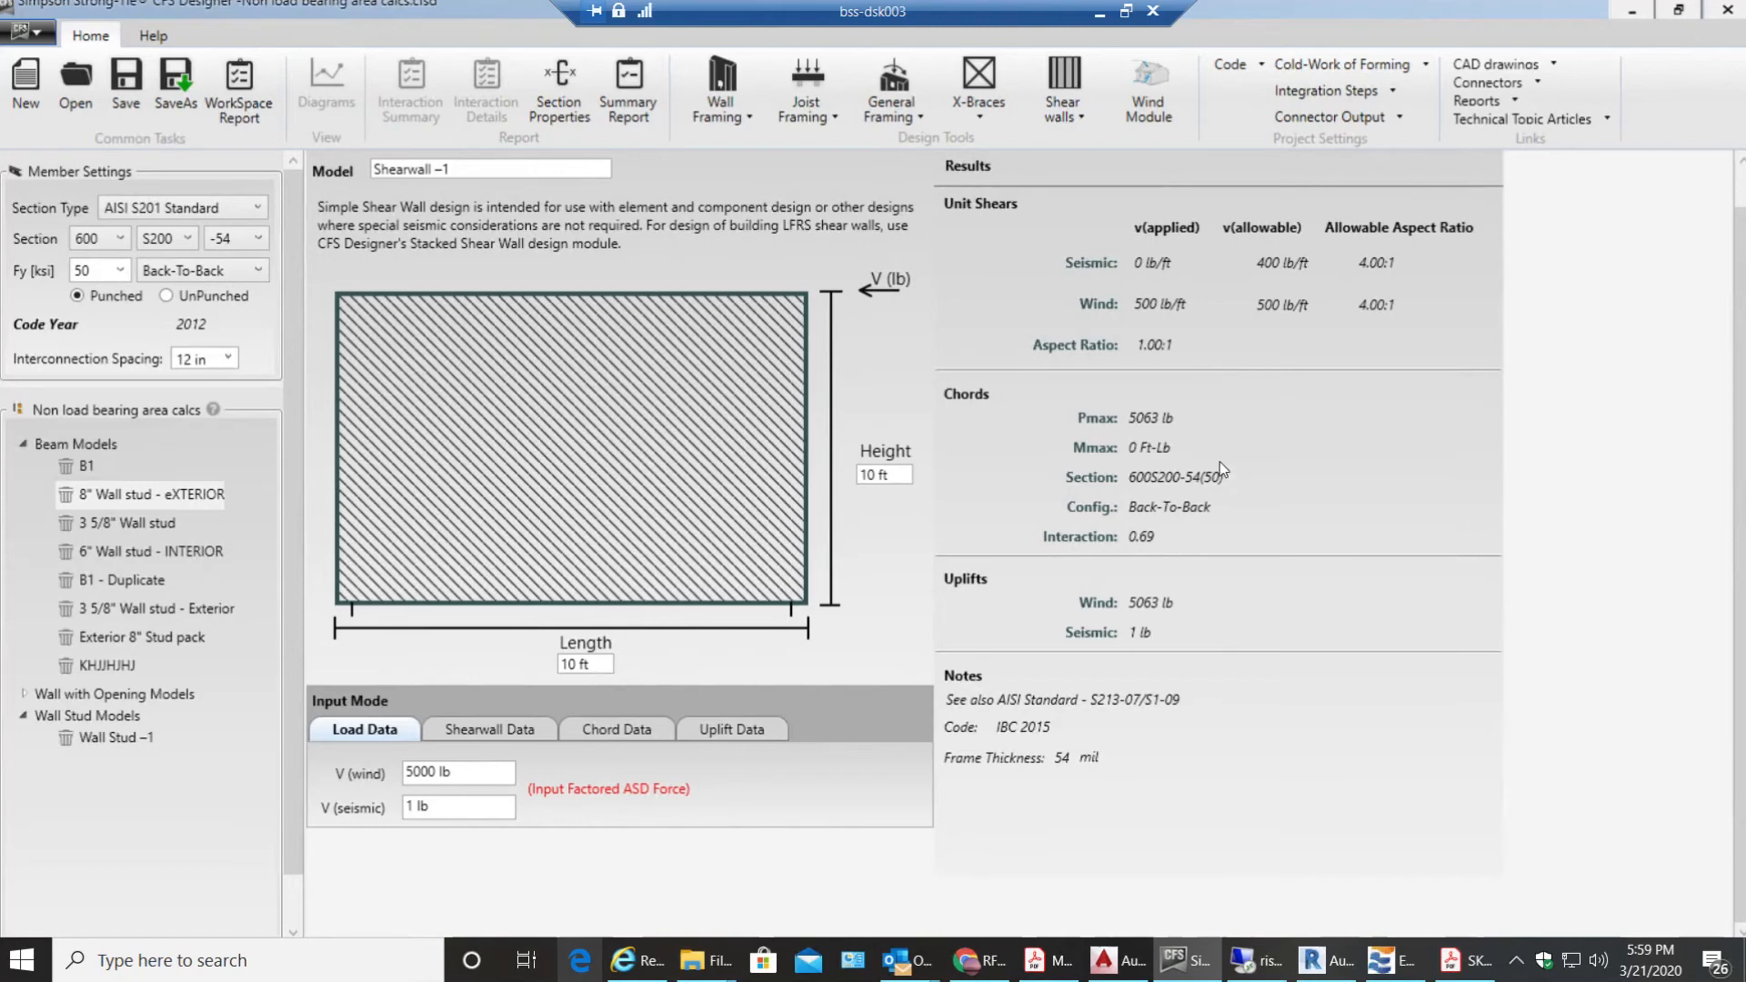
mouse_move(347, 289)
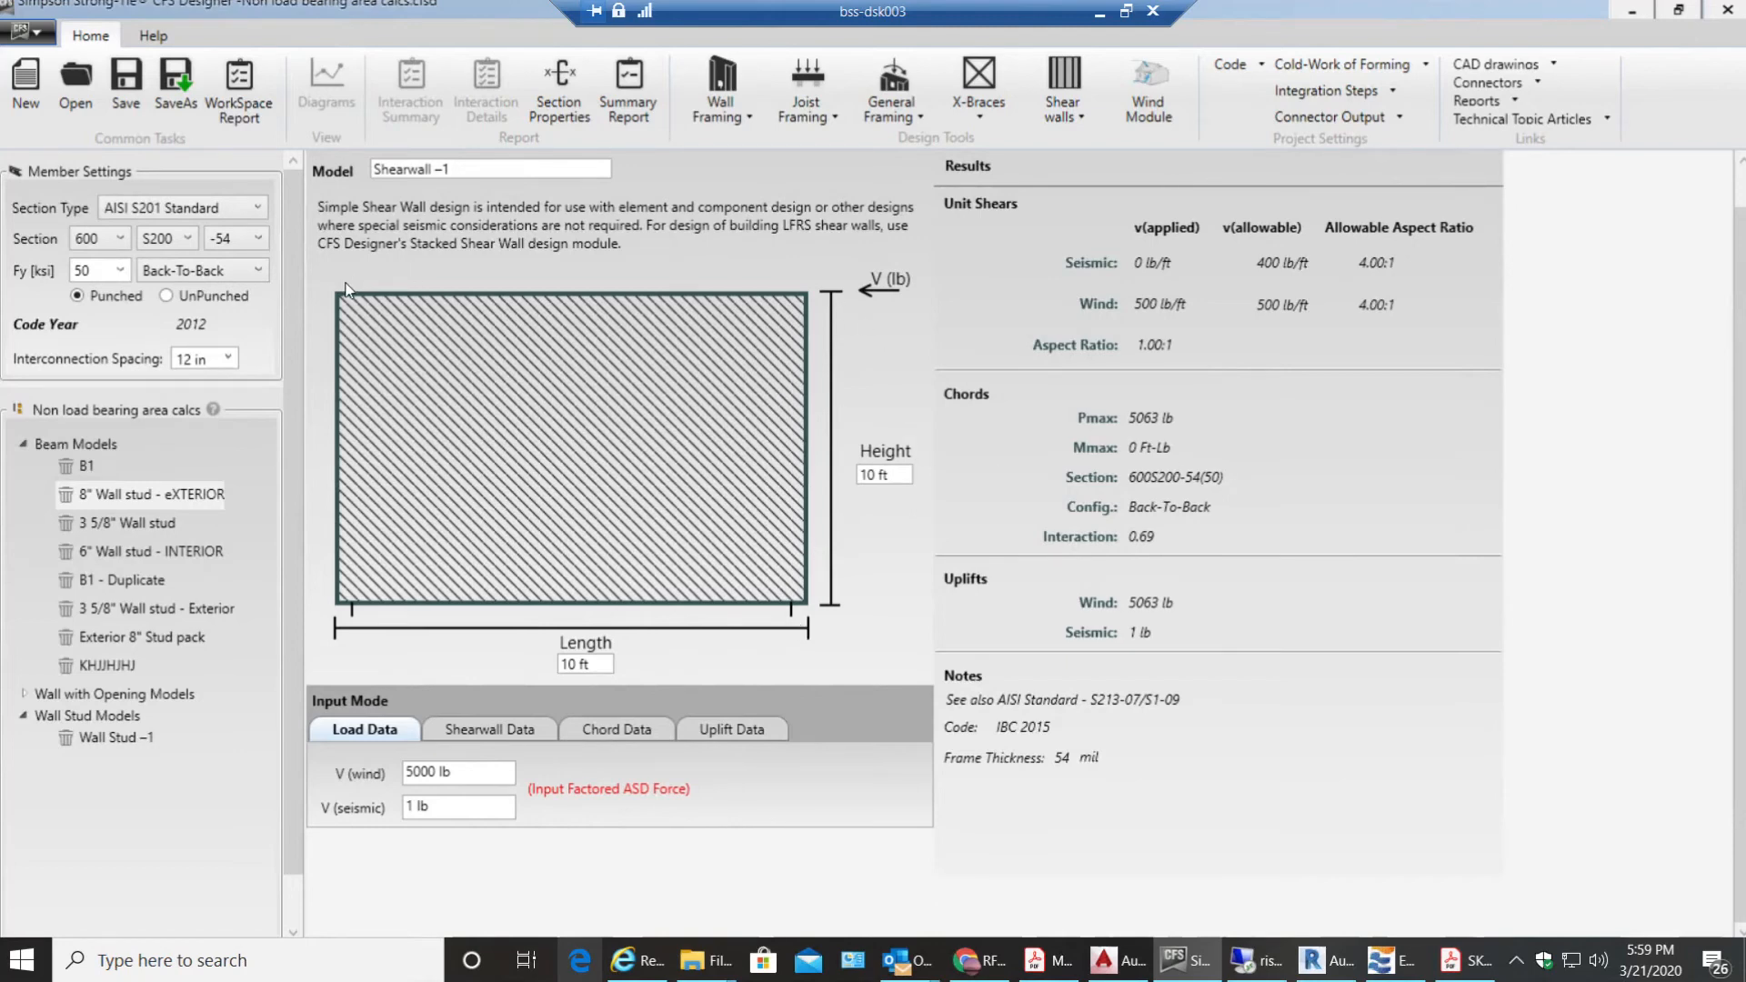
mouse_move(324, 593)
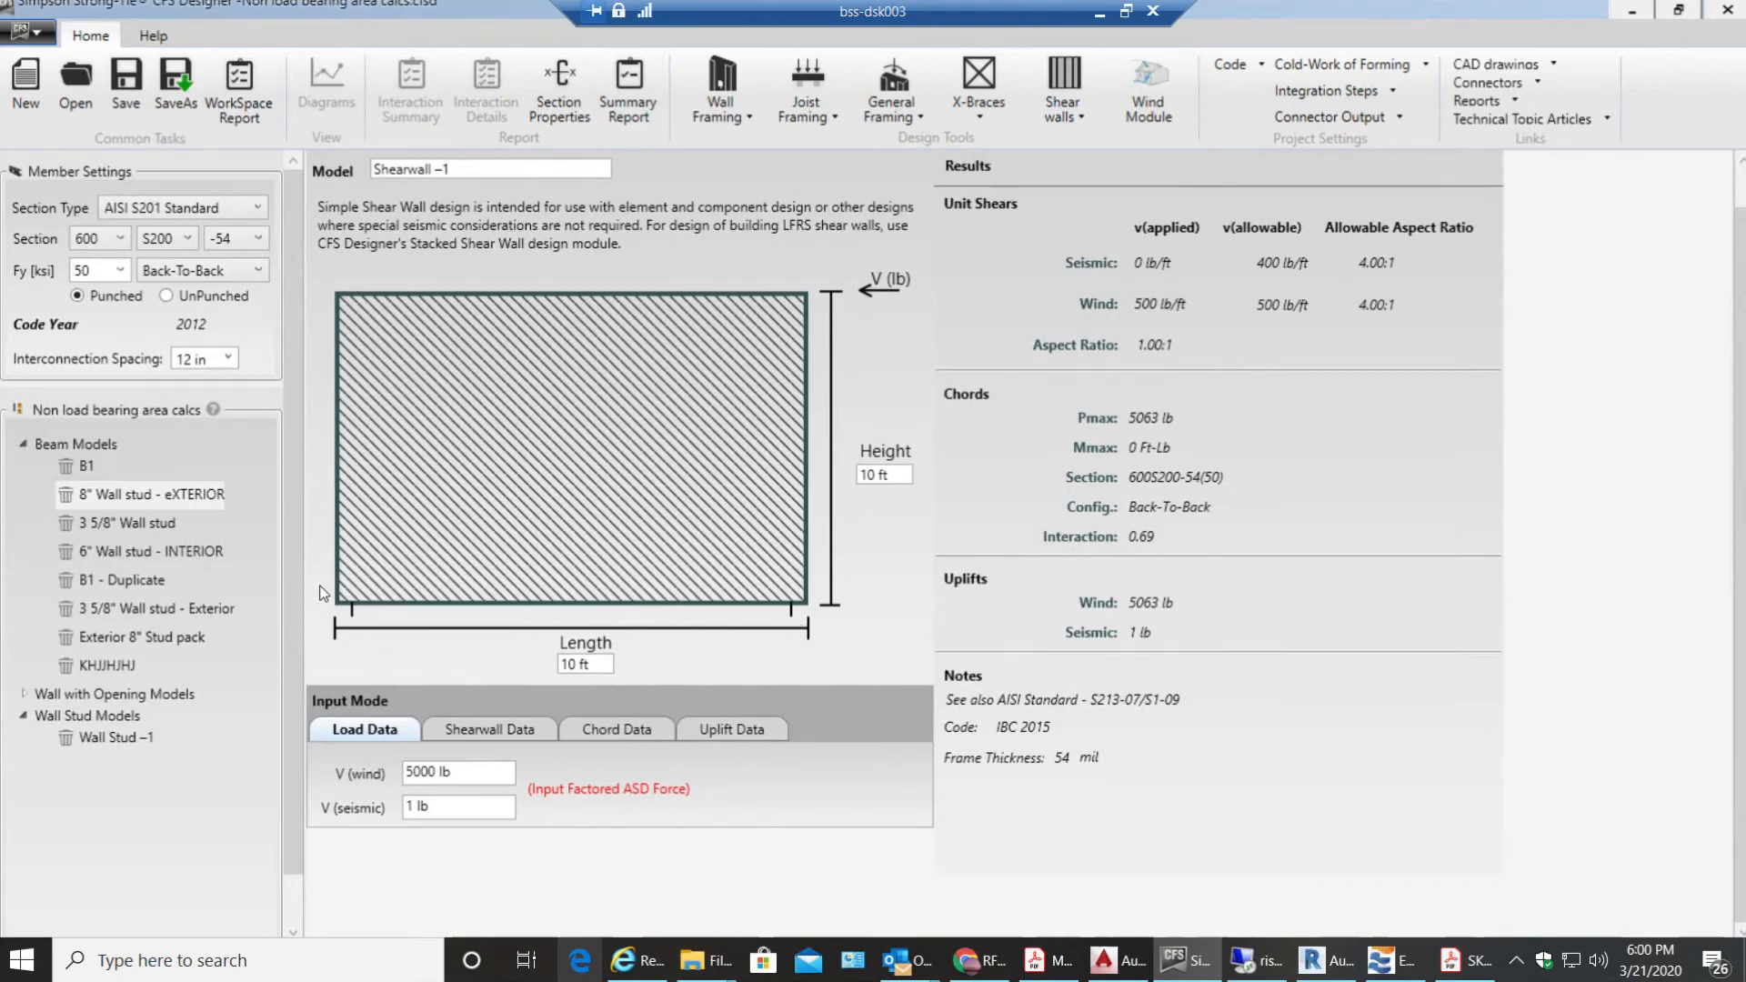
mouse_move(467, 342)
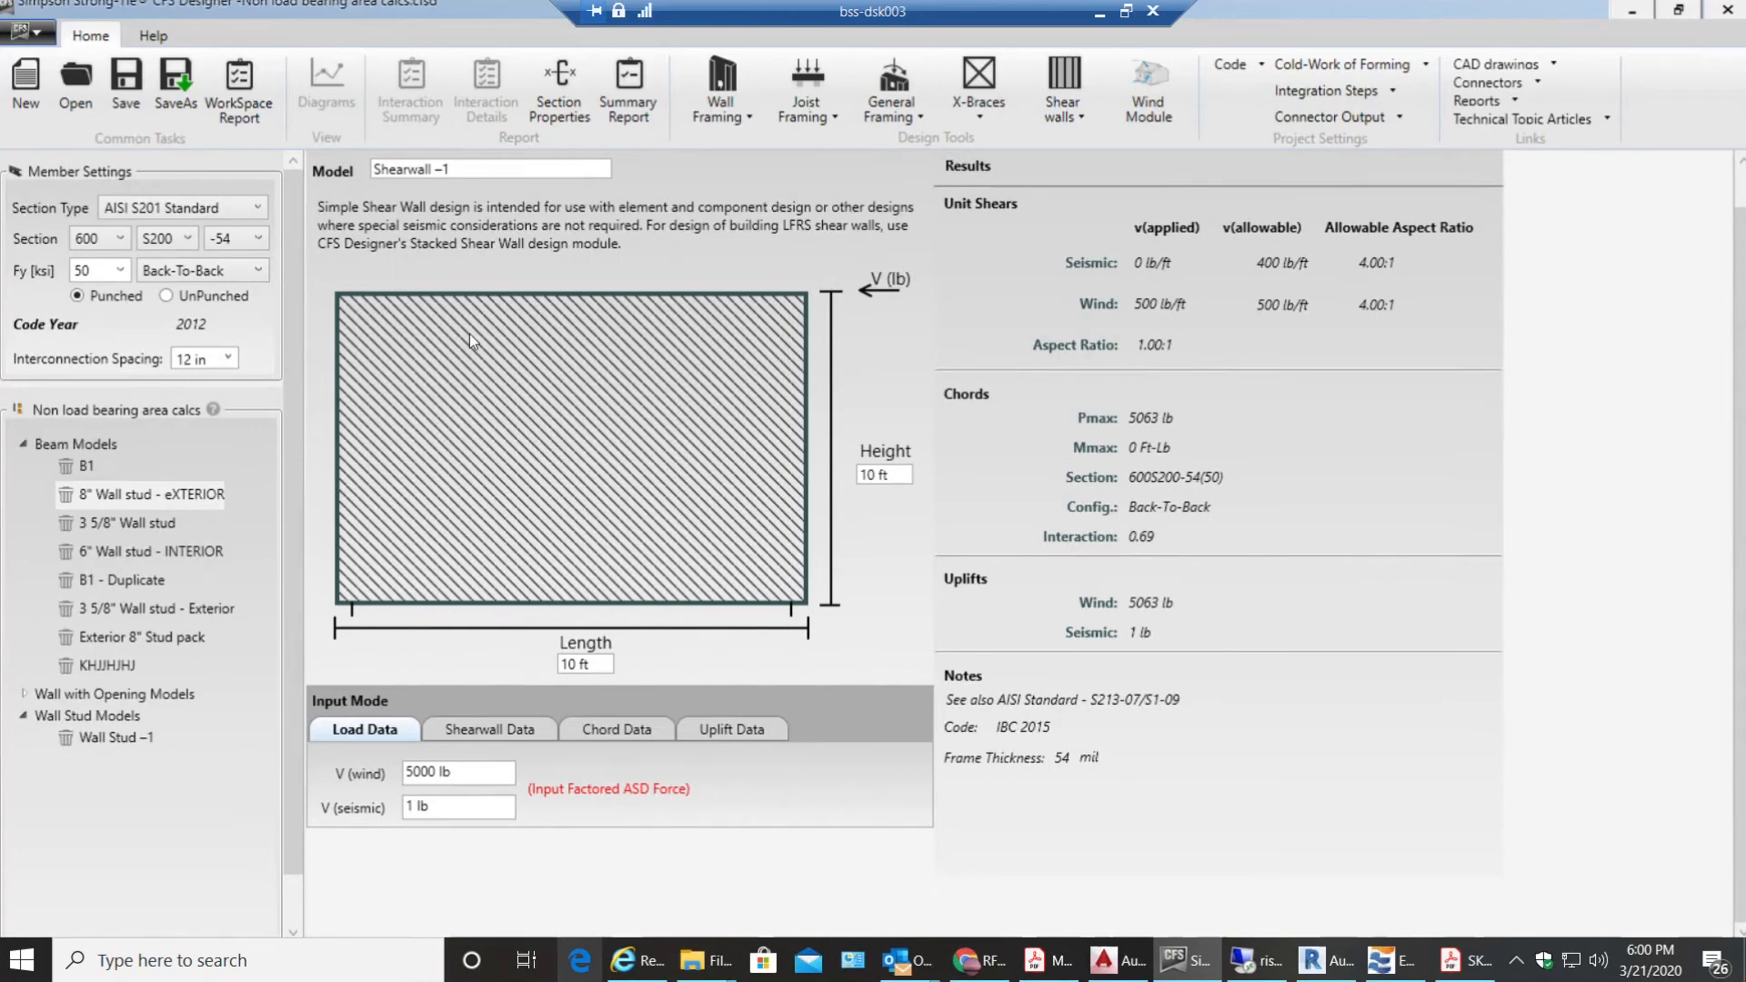
mouse_move(413, 751)
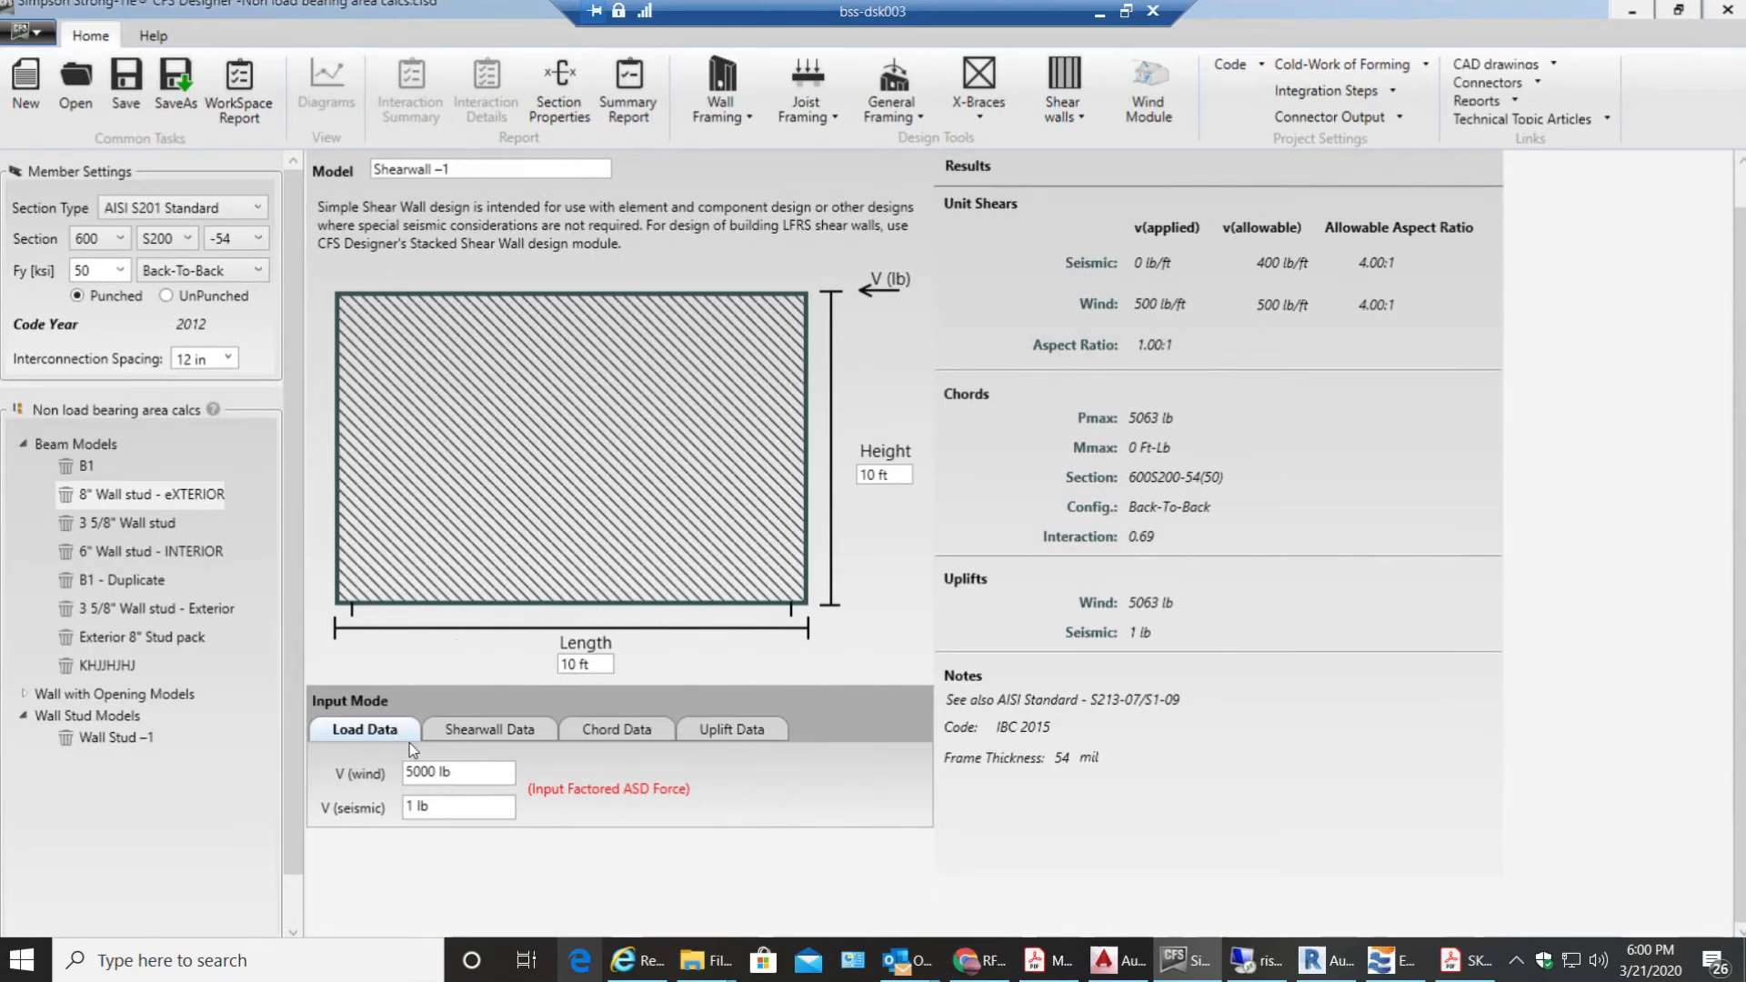
left_click(487, 729)
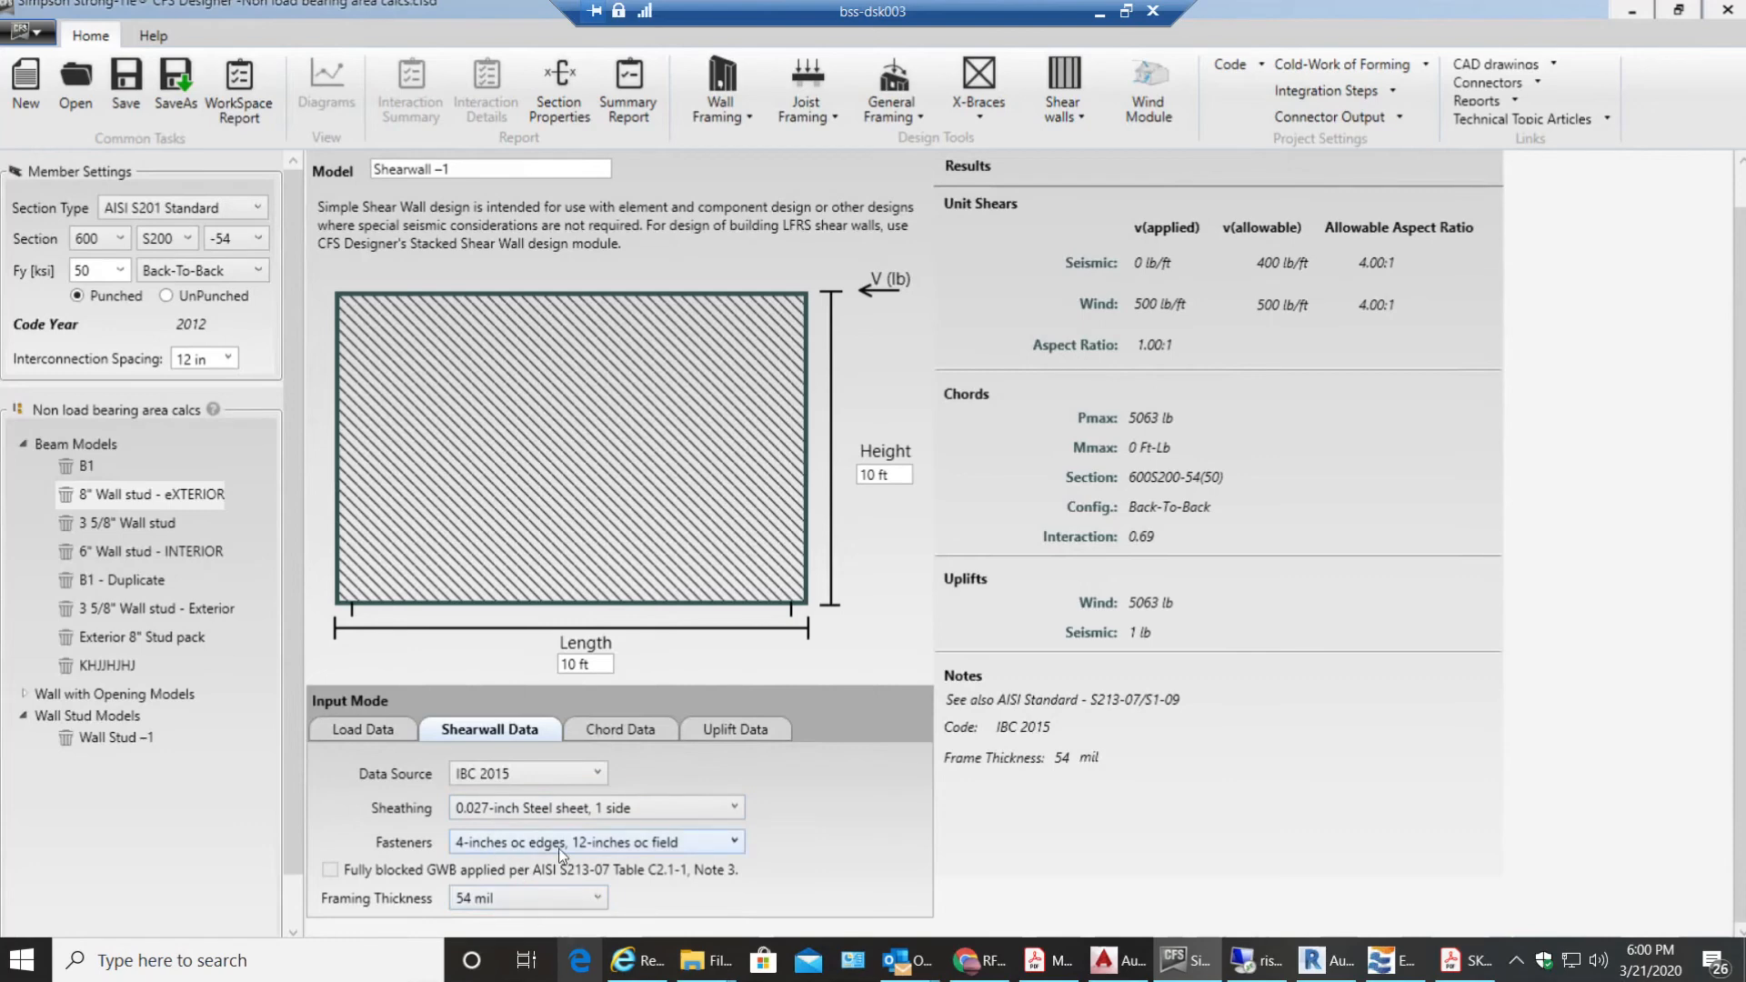
mouse_move(835, 815)
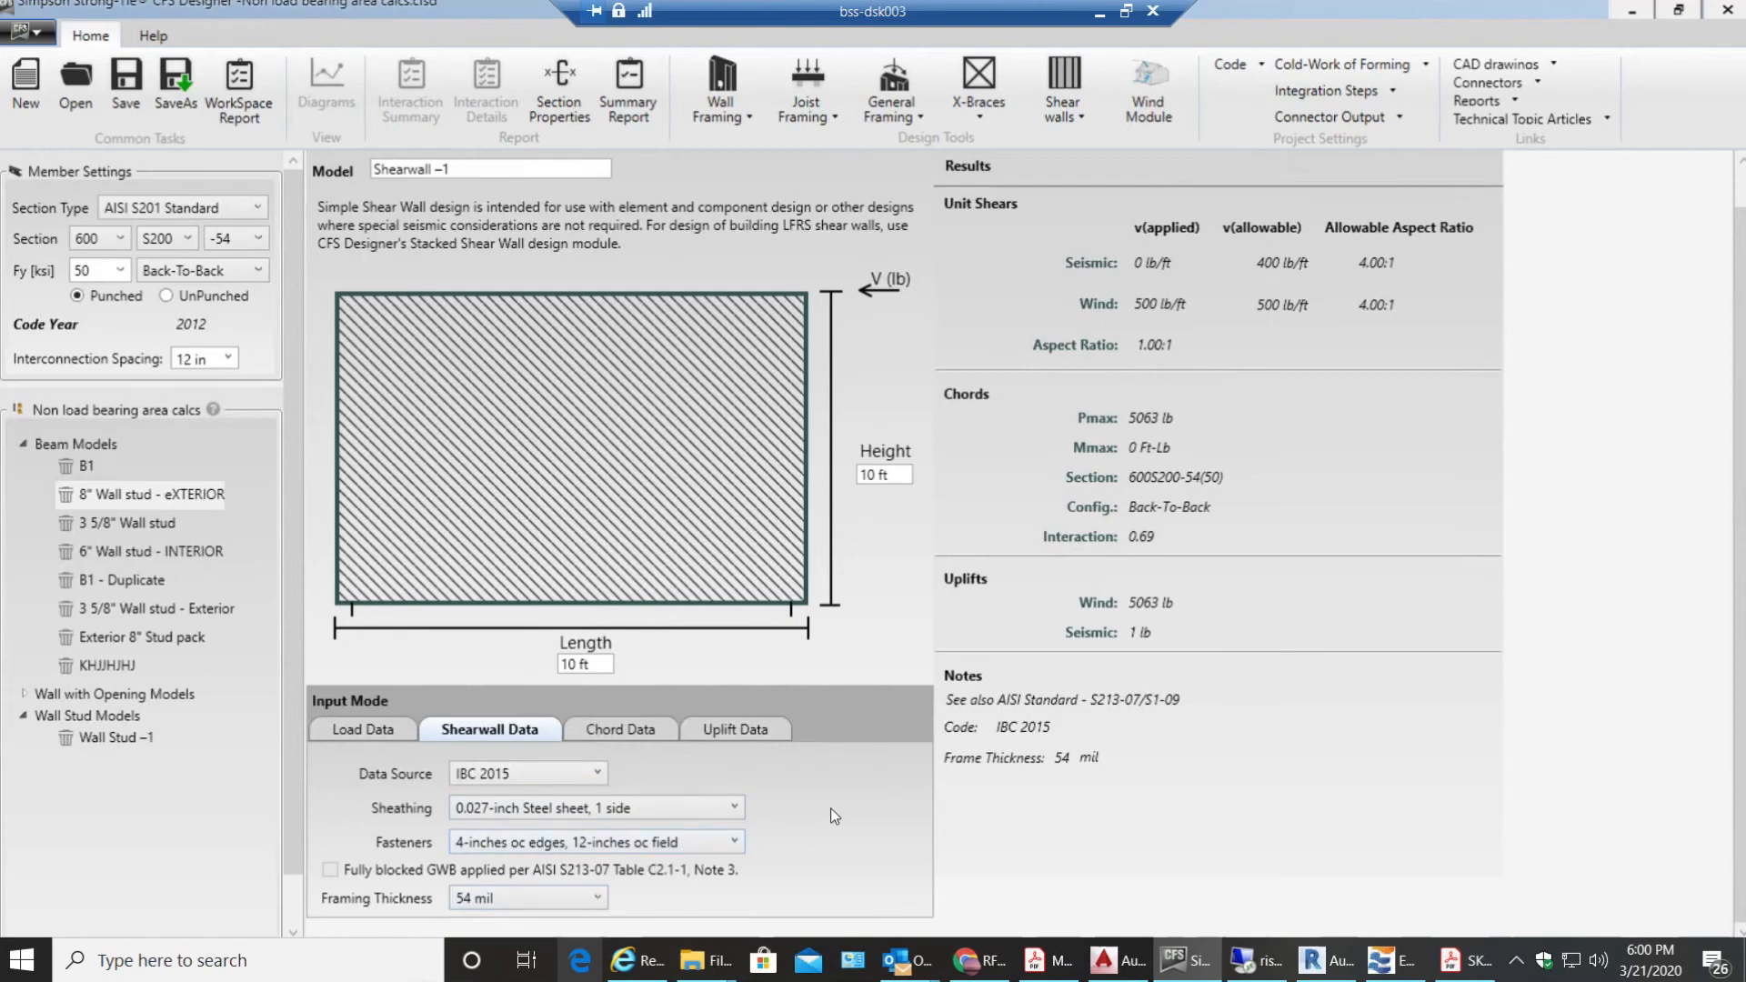
mouse_move(817, 785)
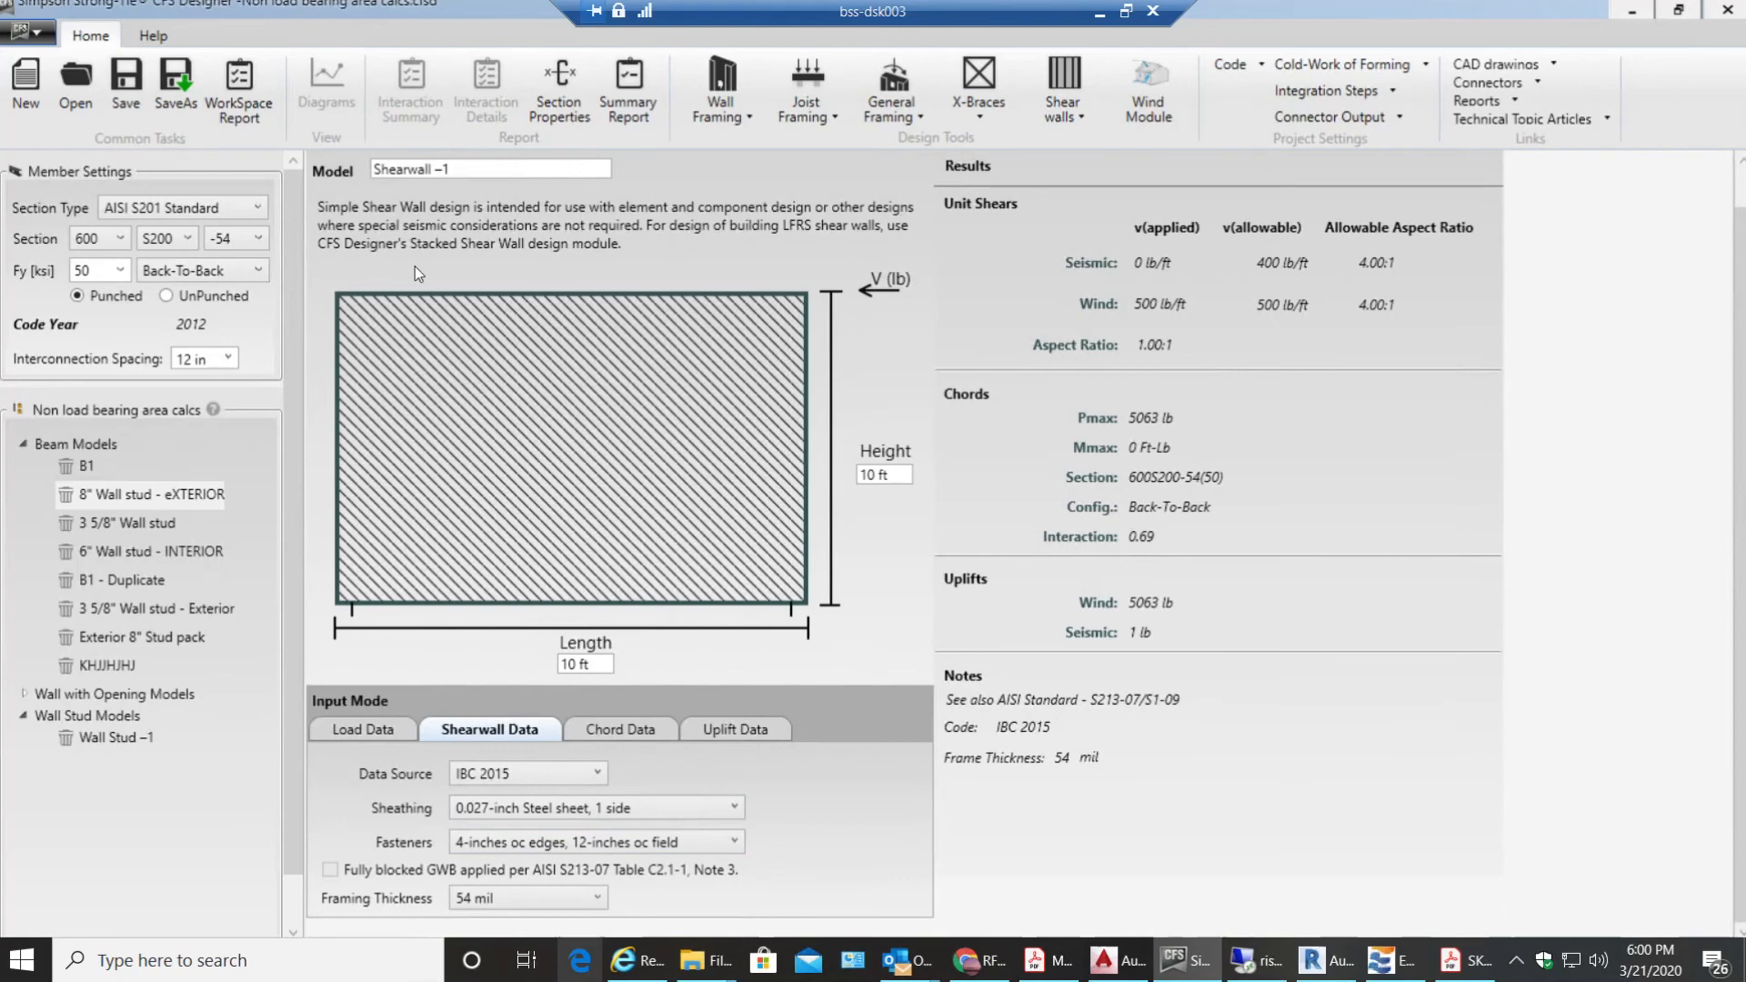
mouse_move(315, 577)
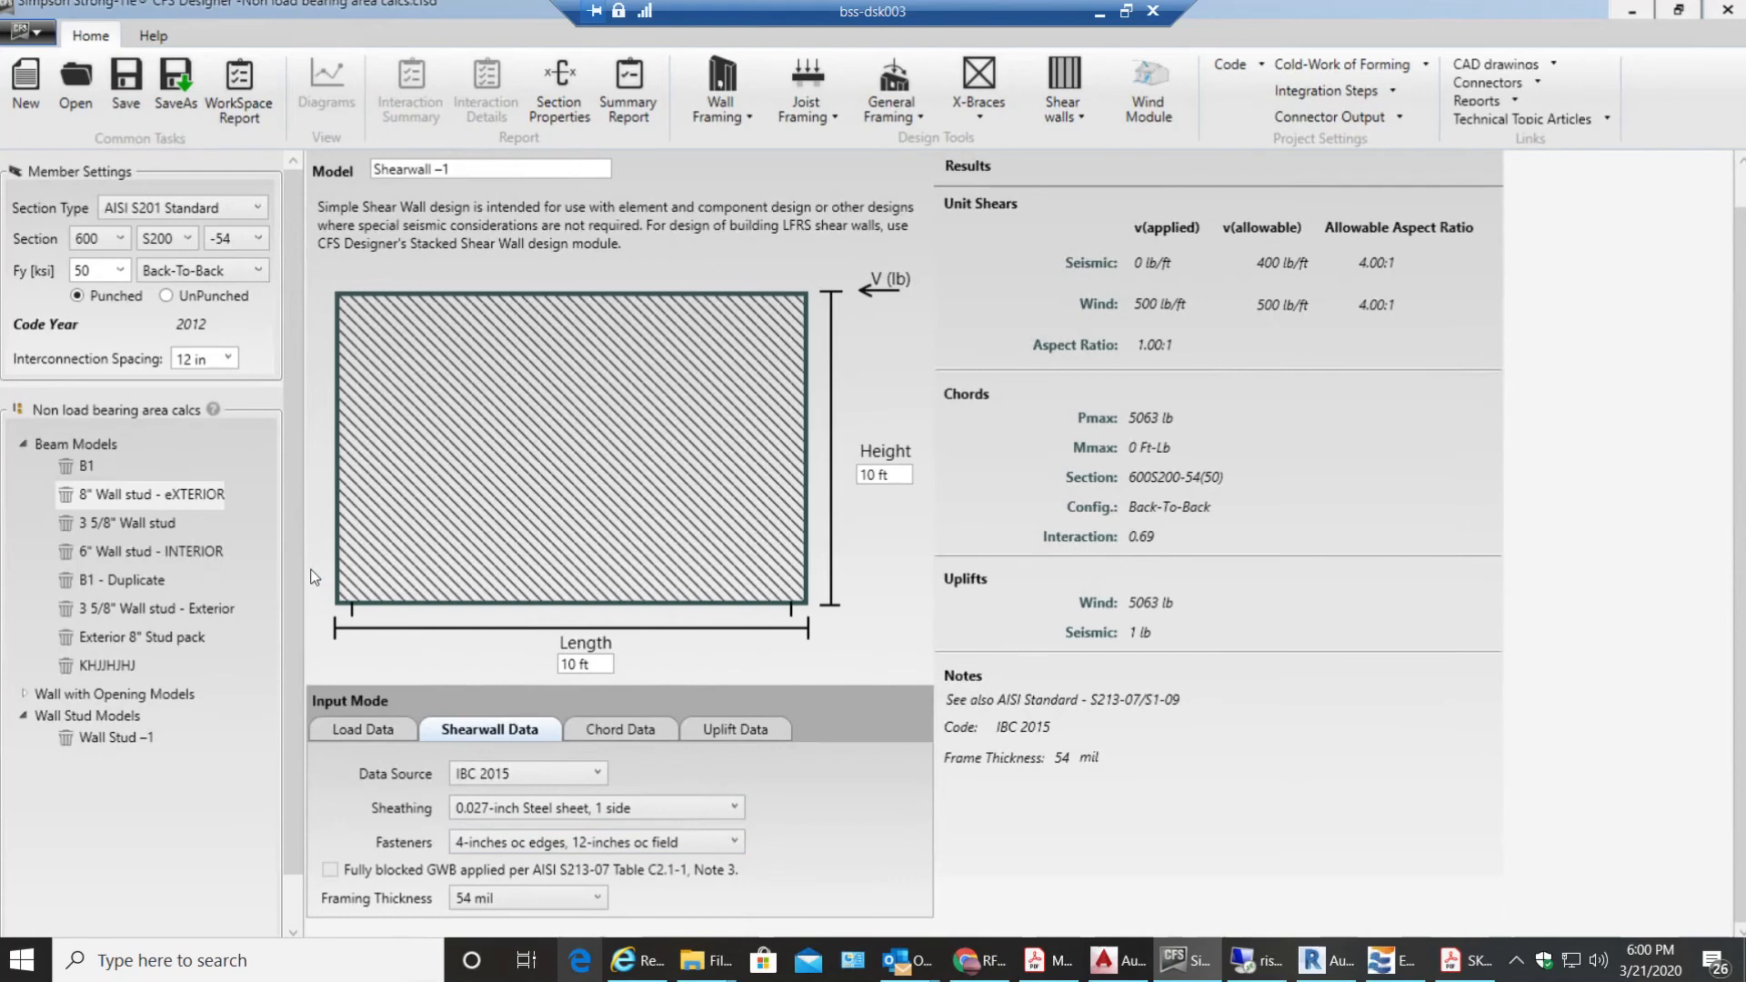
mouse_move(288, 579)
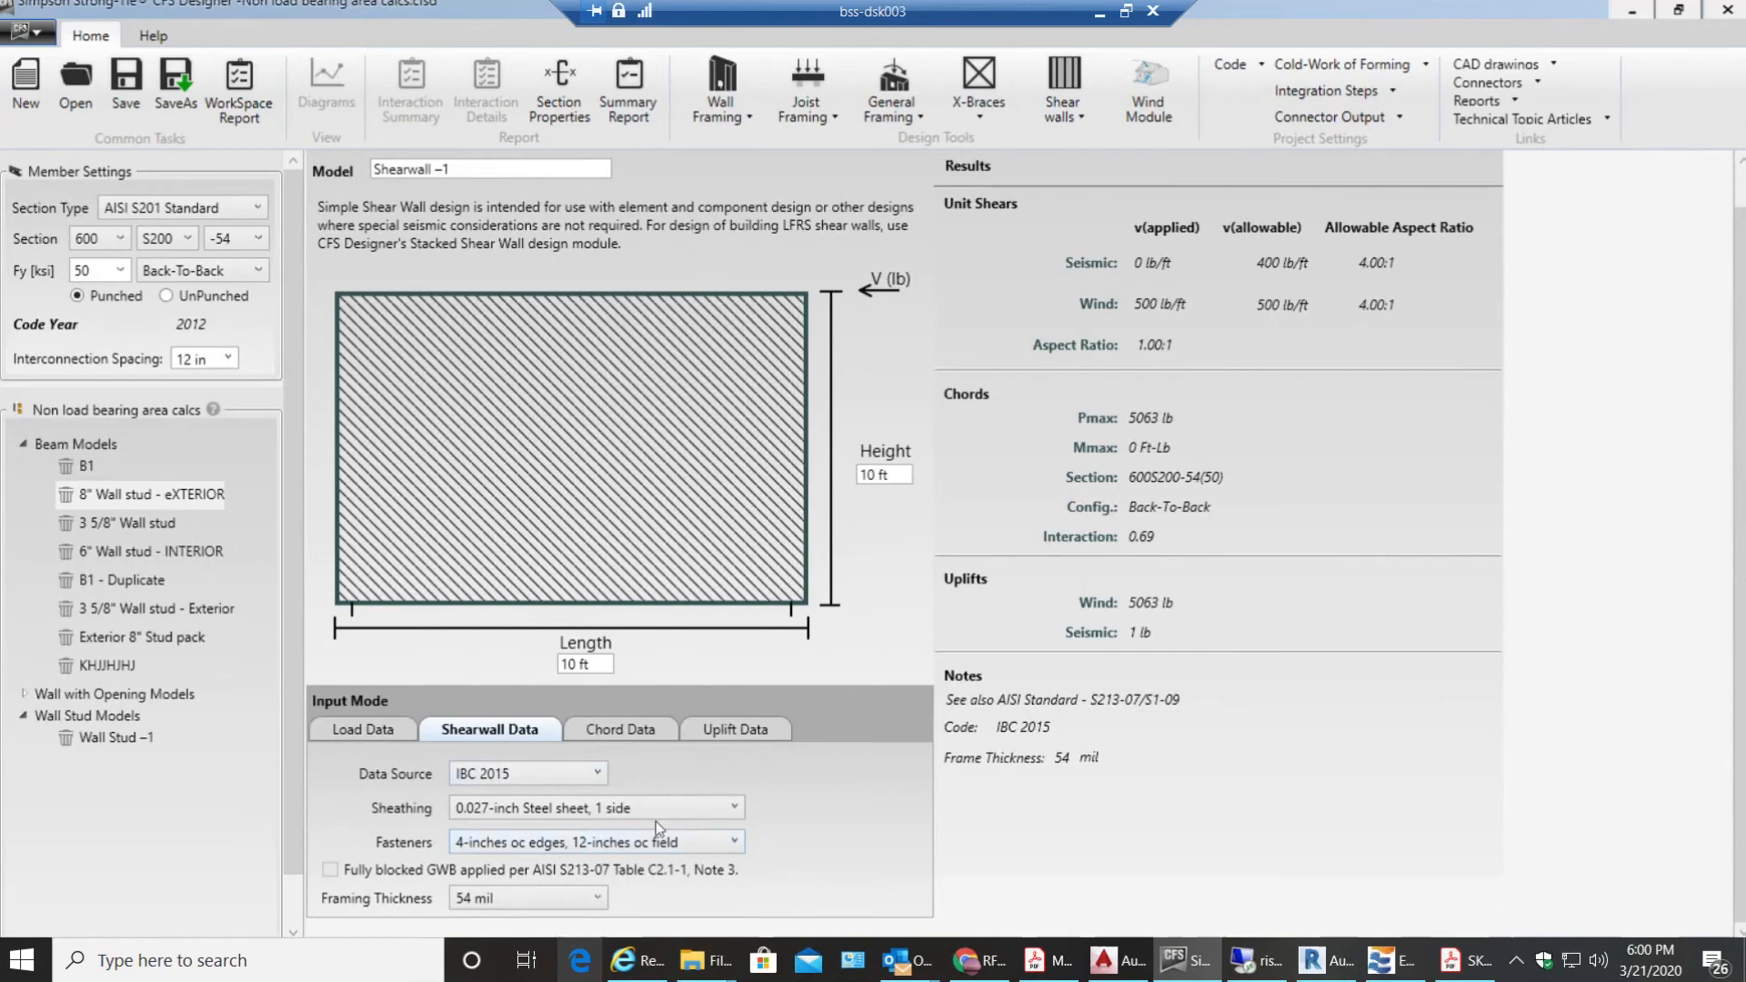
mouse_move(469, 515)
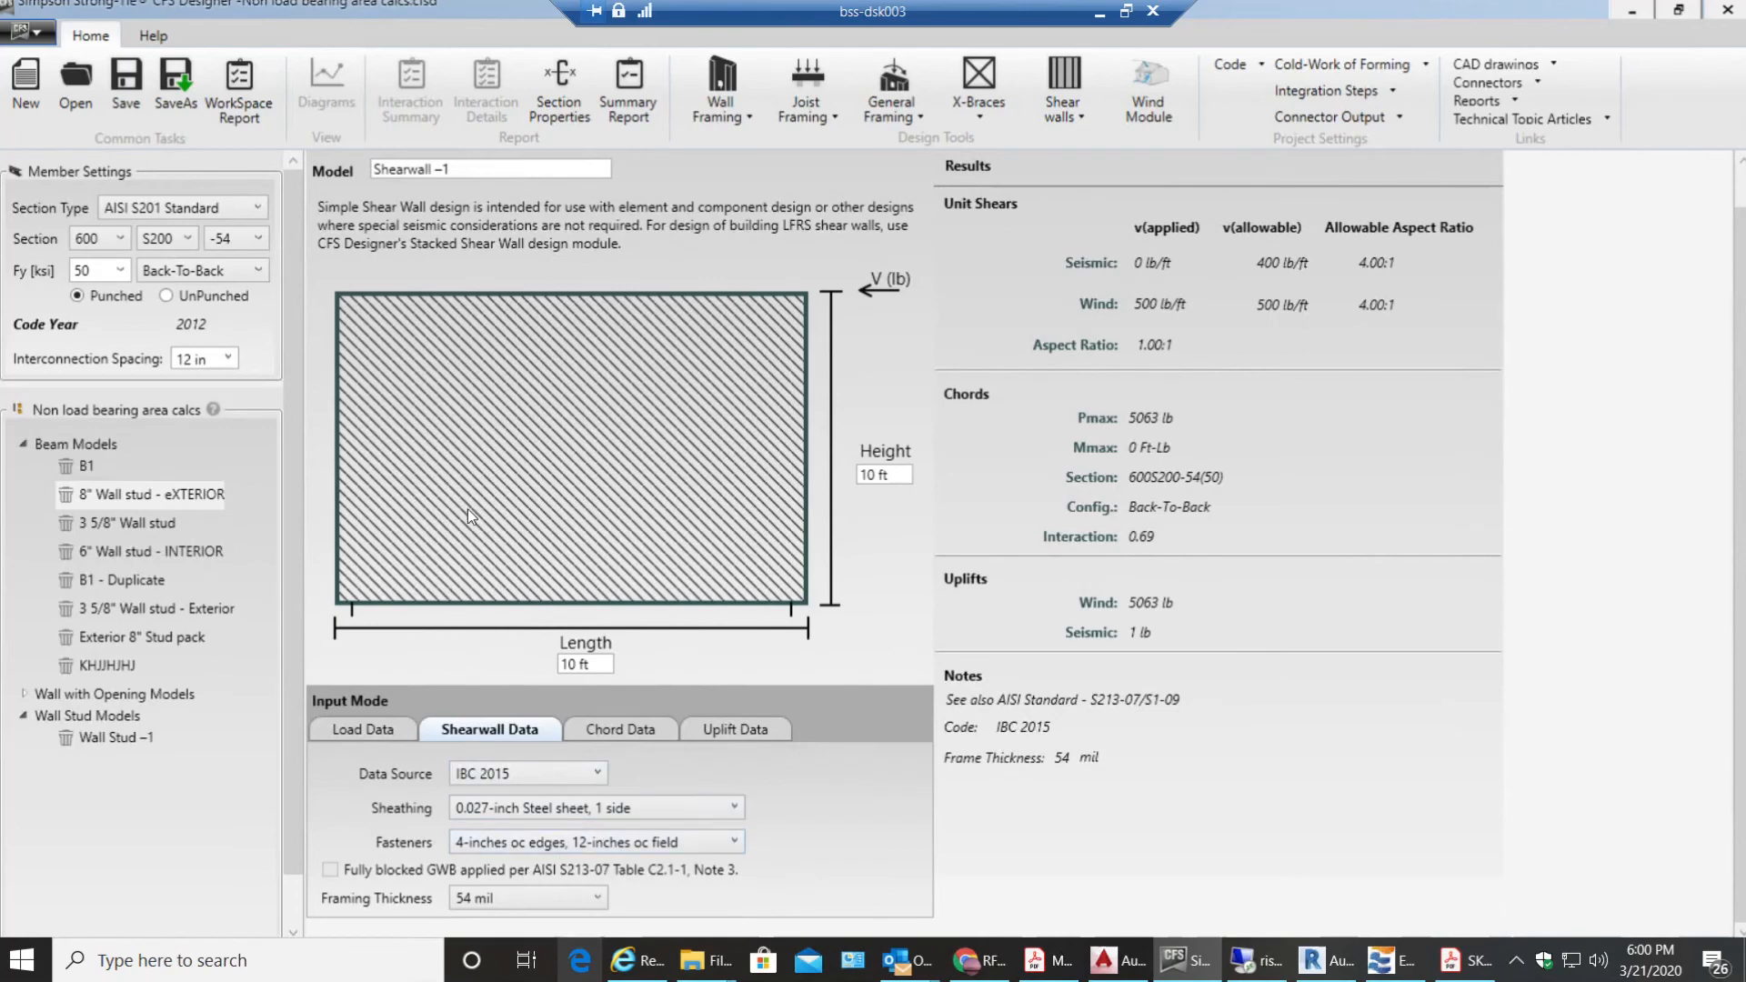
mouse_move(702, 593)
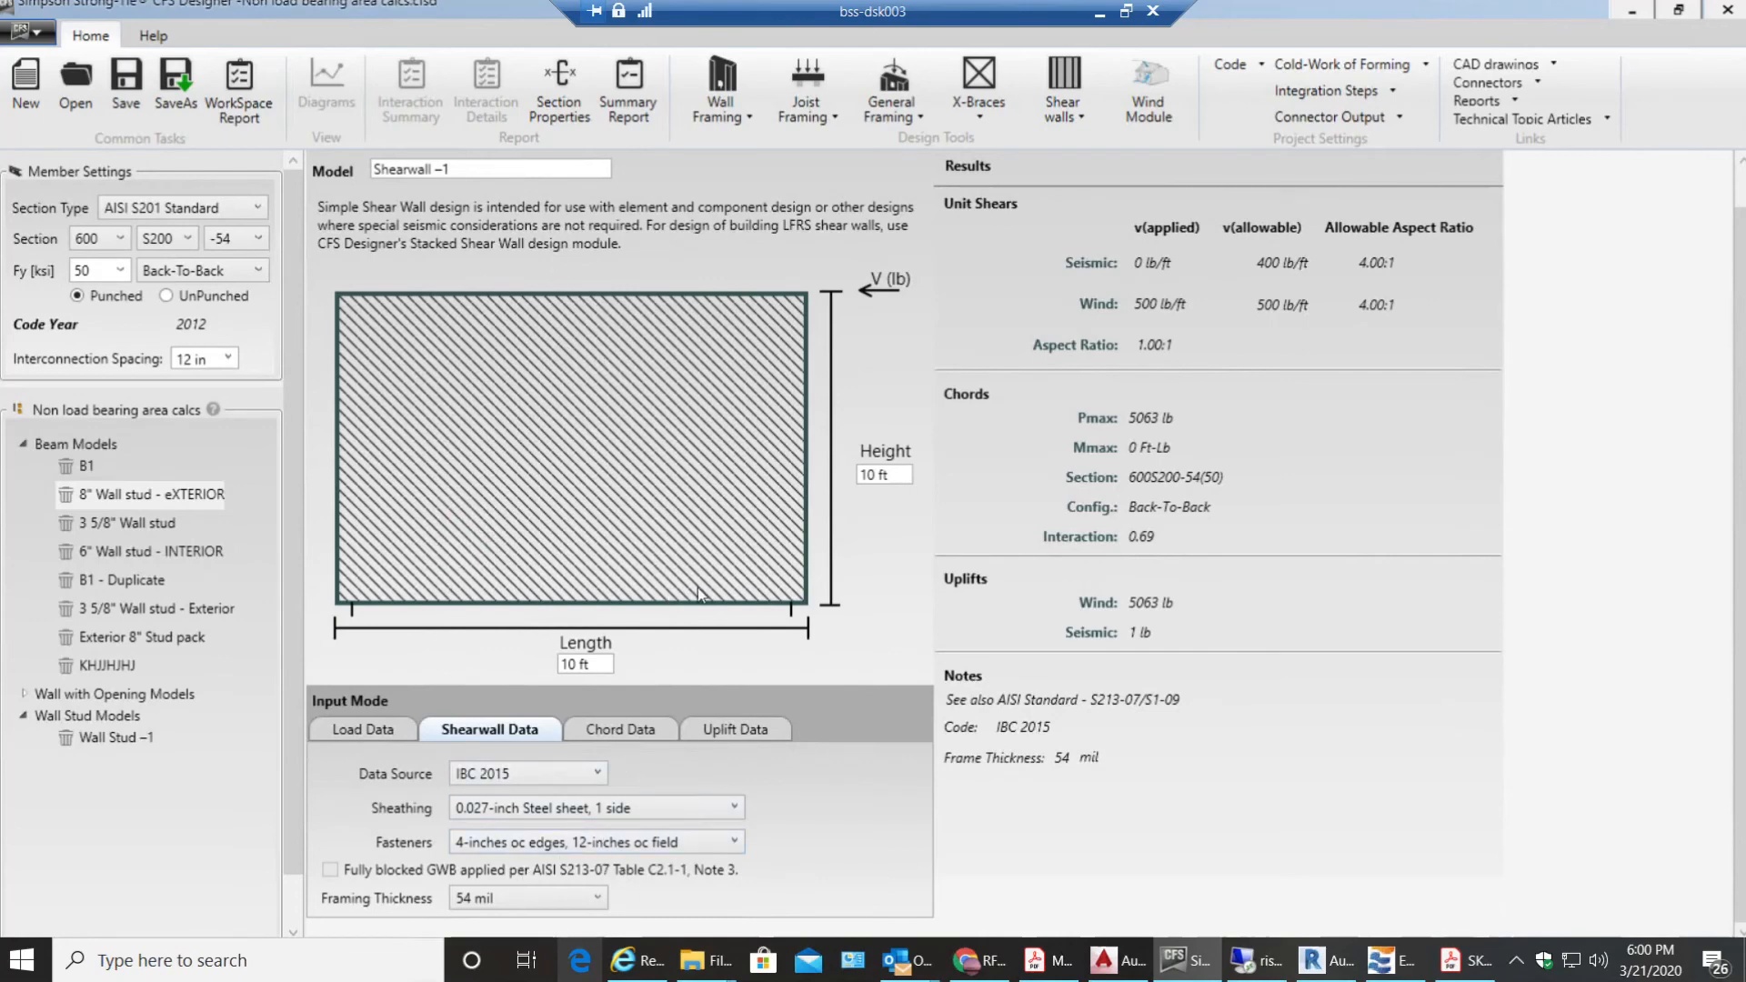
mouse_move(724, 359)
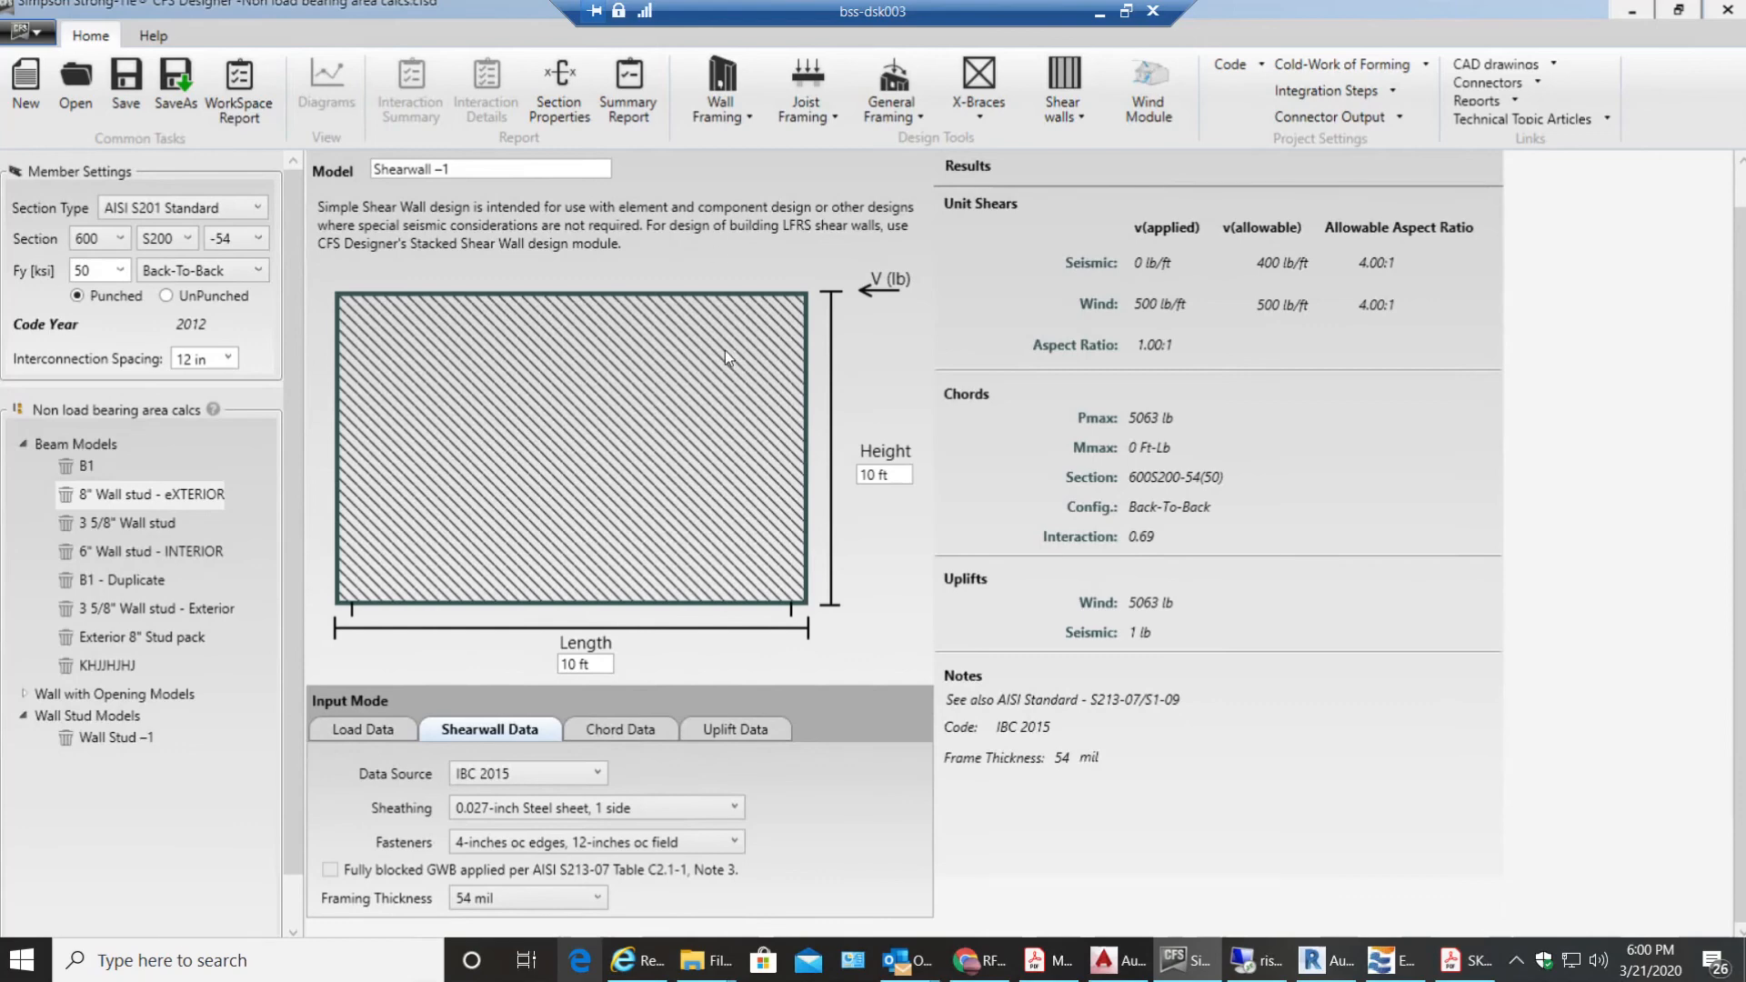
left_click(617, 730)
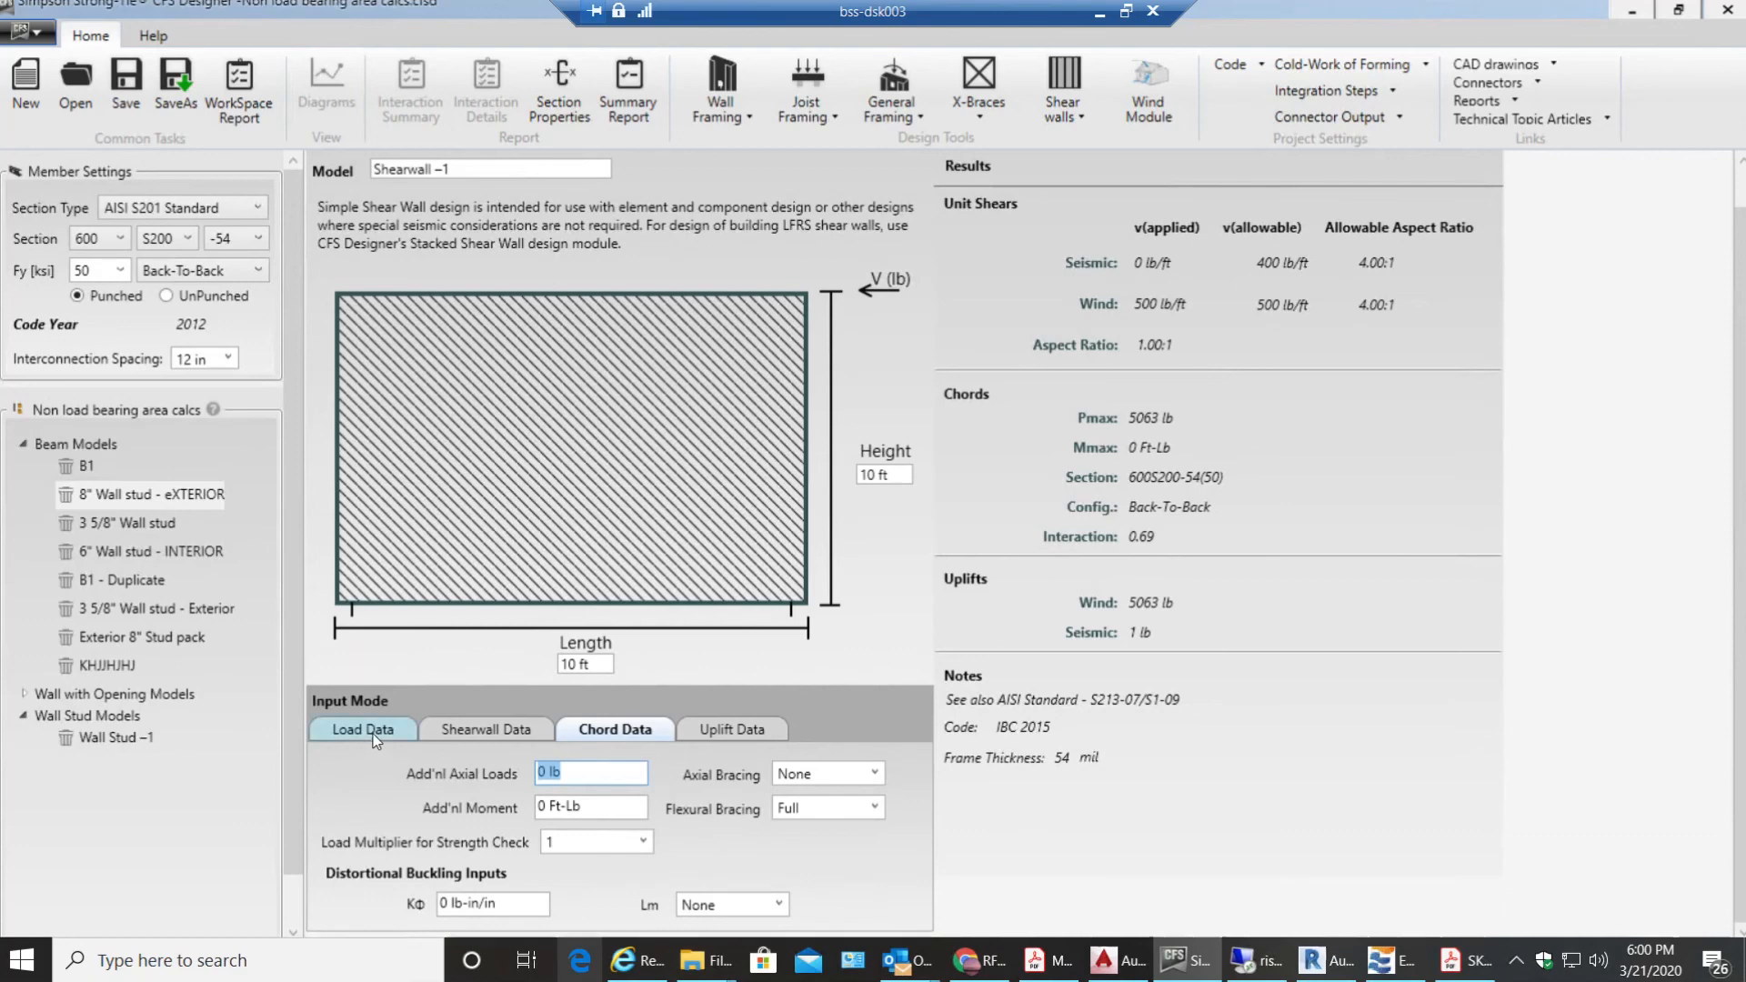
left_click(364, 730)
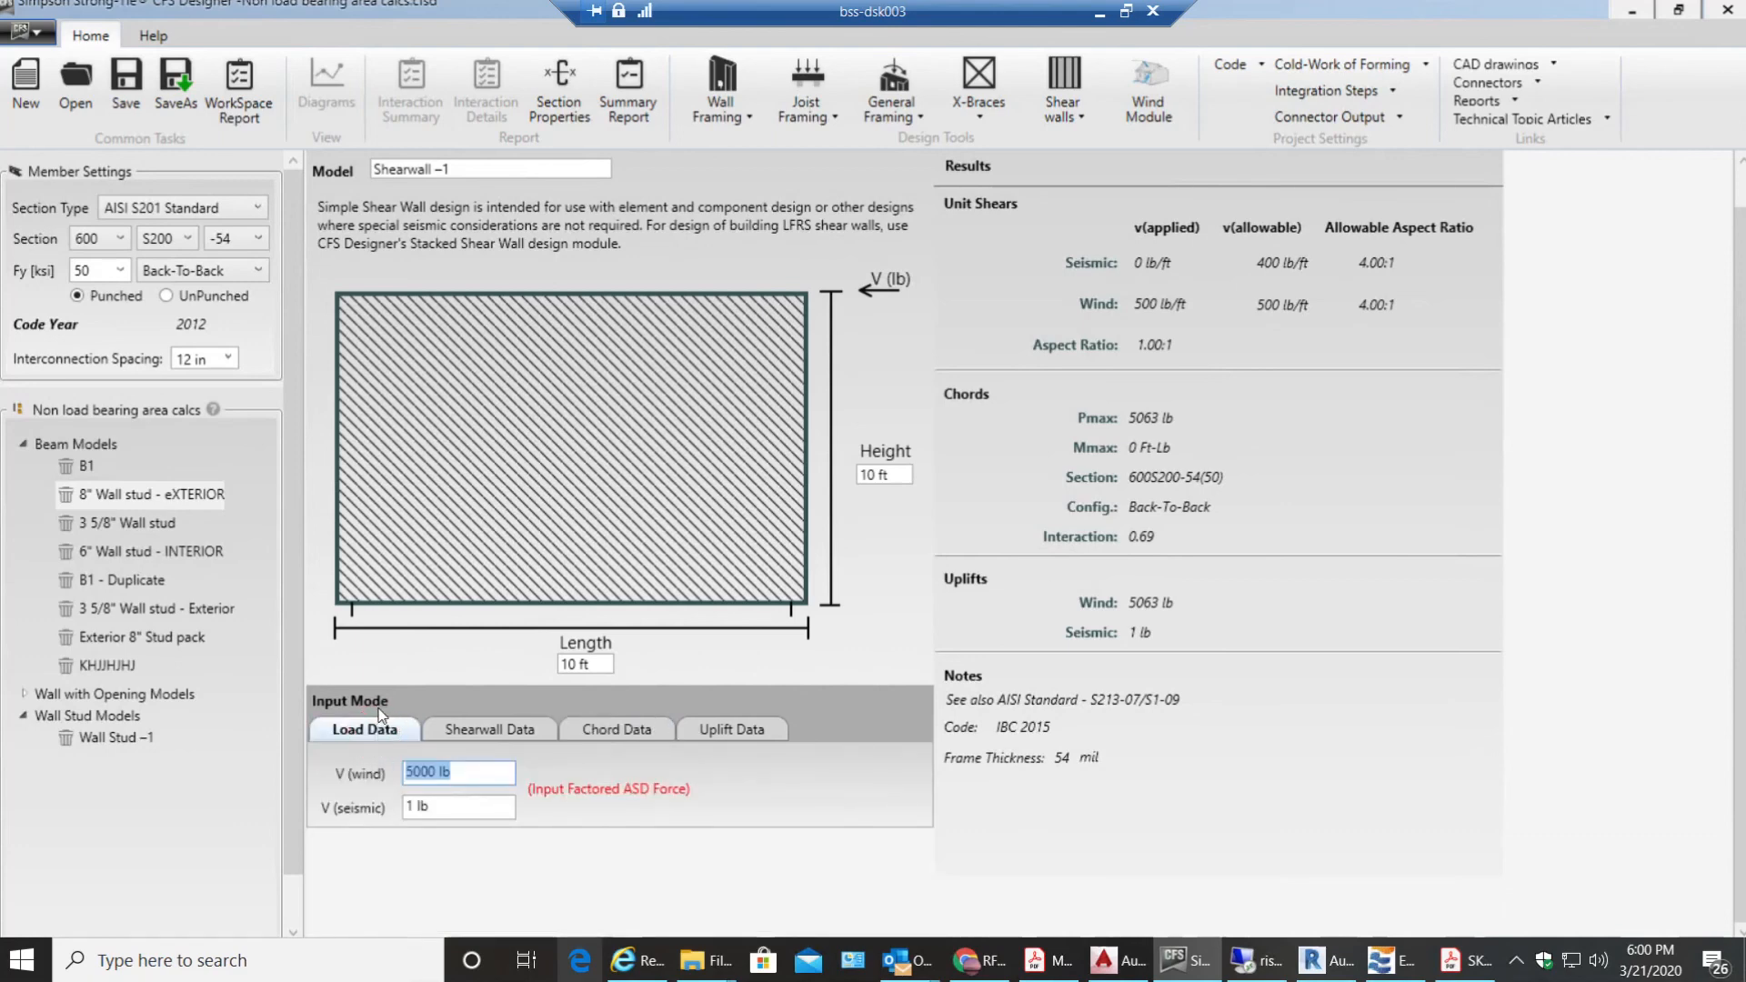
mouse_move(908, 617)
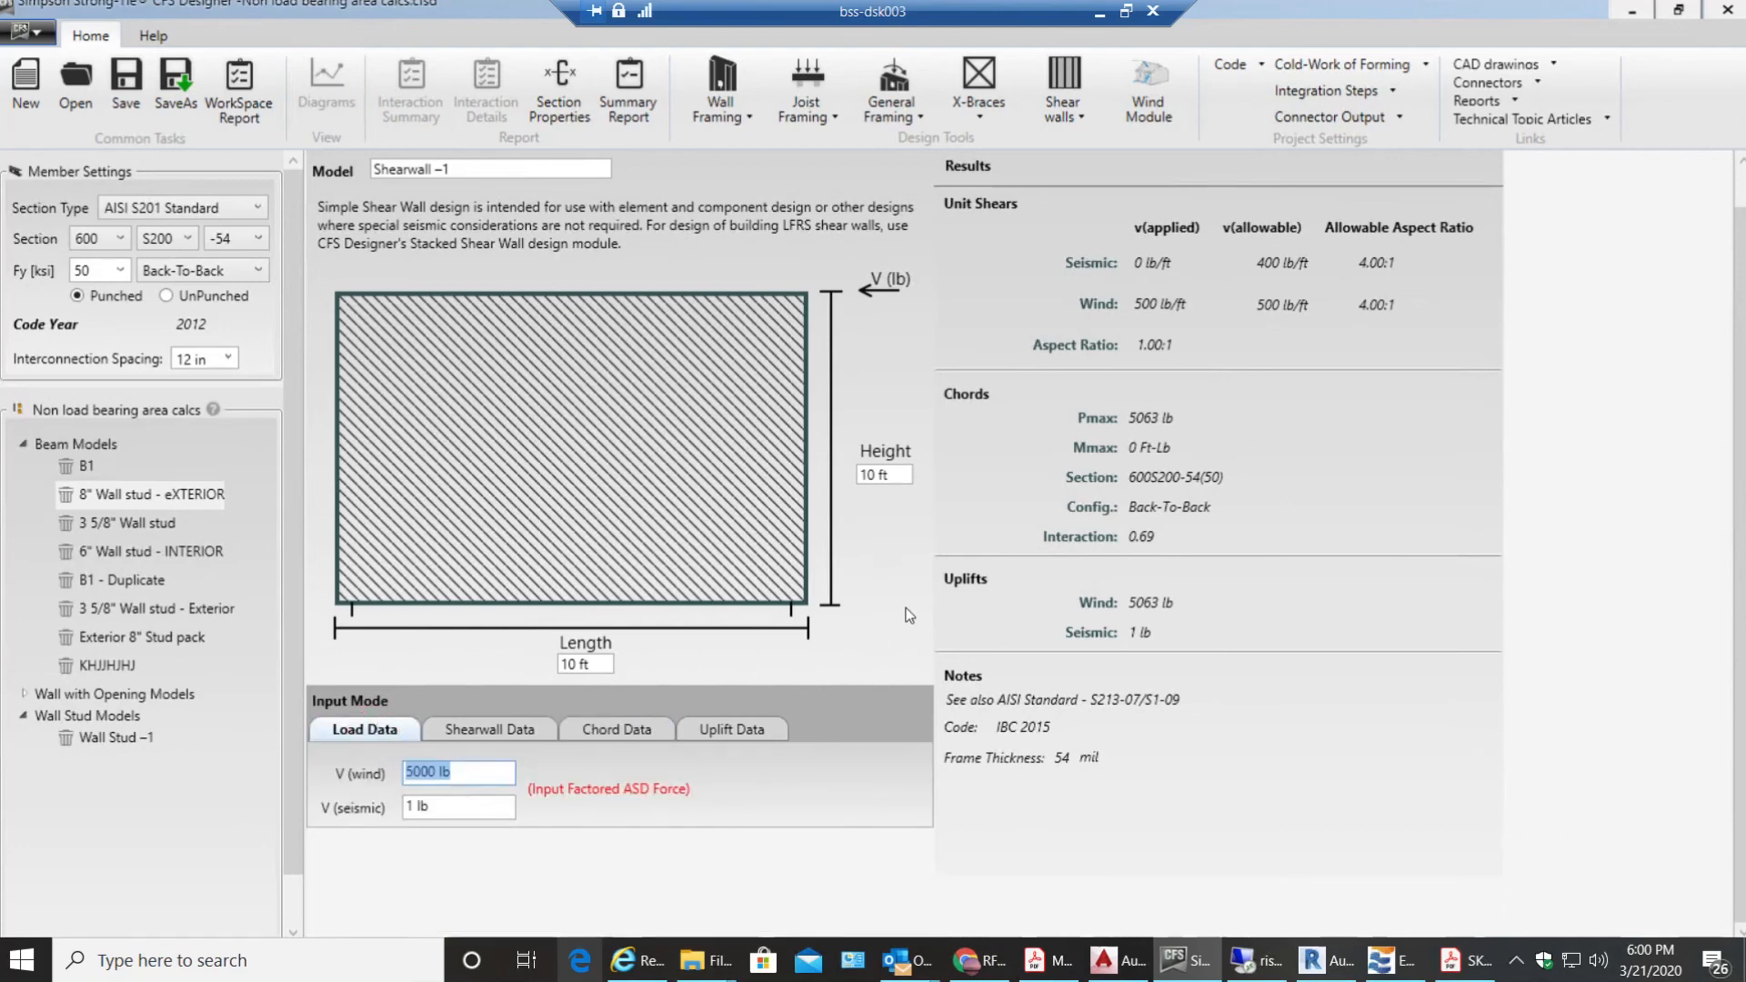